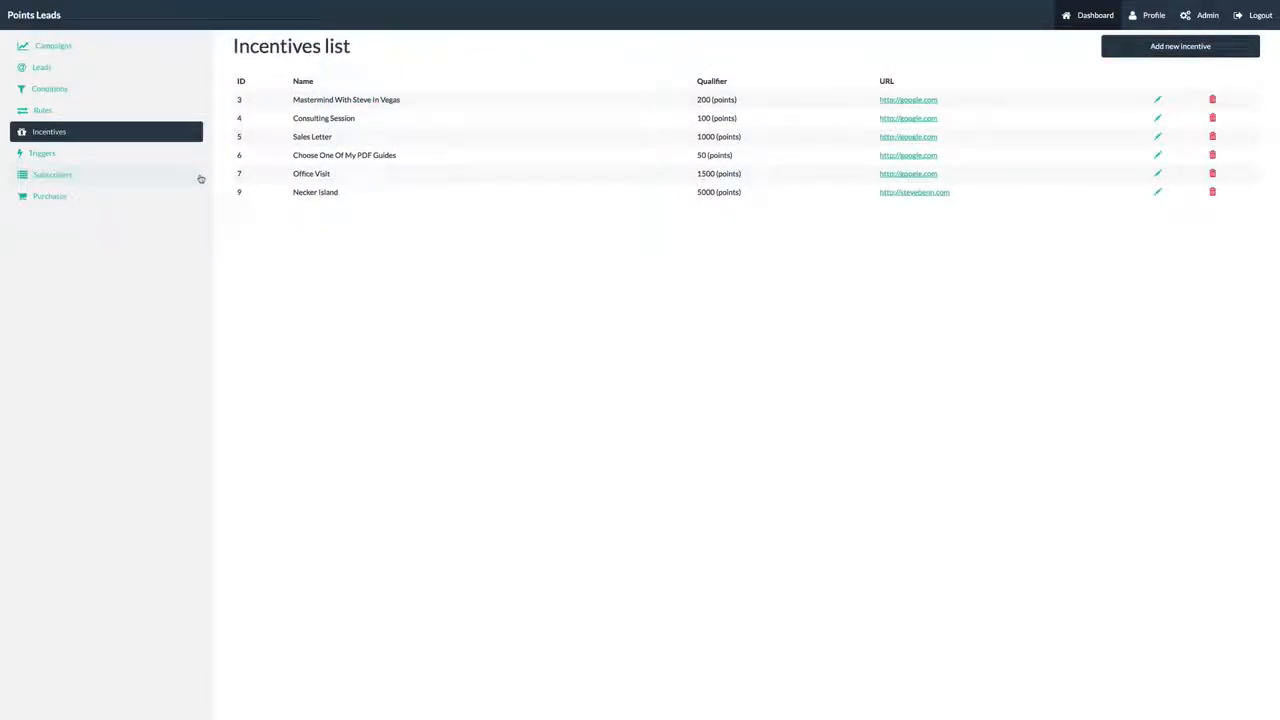
{"action": "mouse_move", "coordinate": [377, 90]}
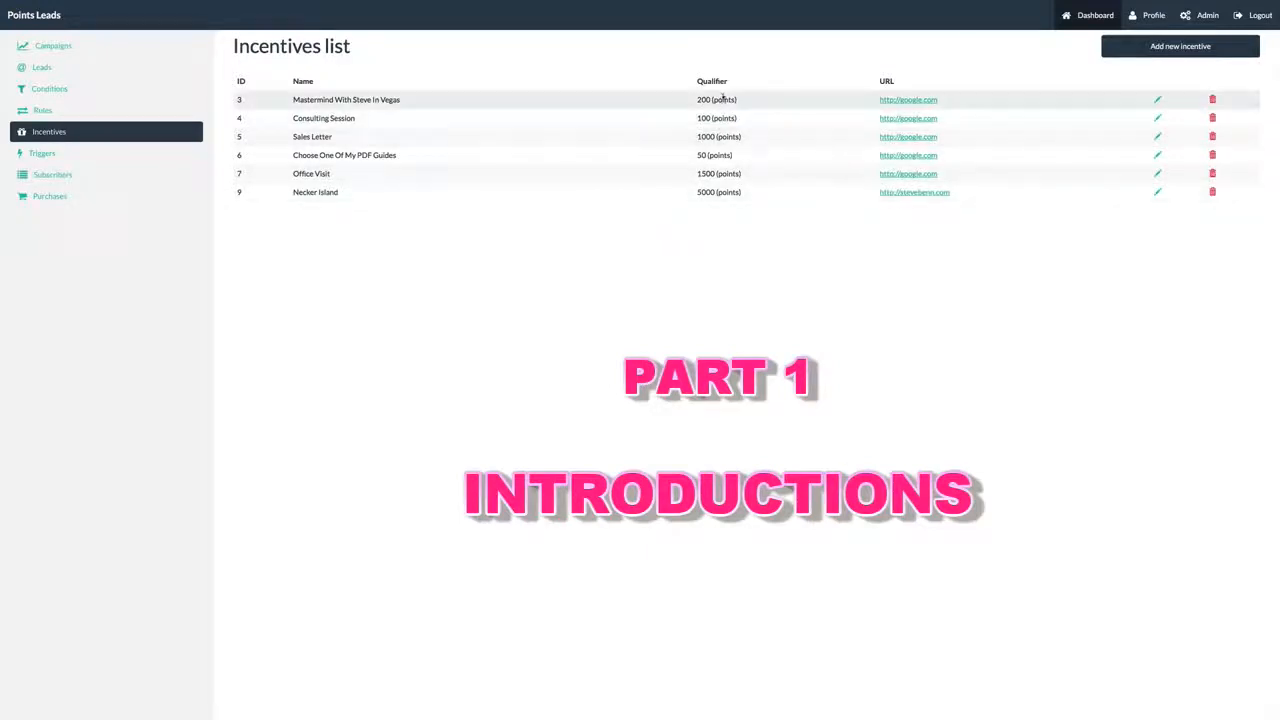
{"action": "mouse_move", "coordinate": [722, 293]}
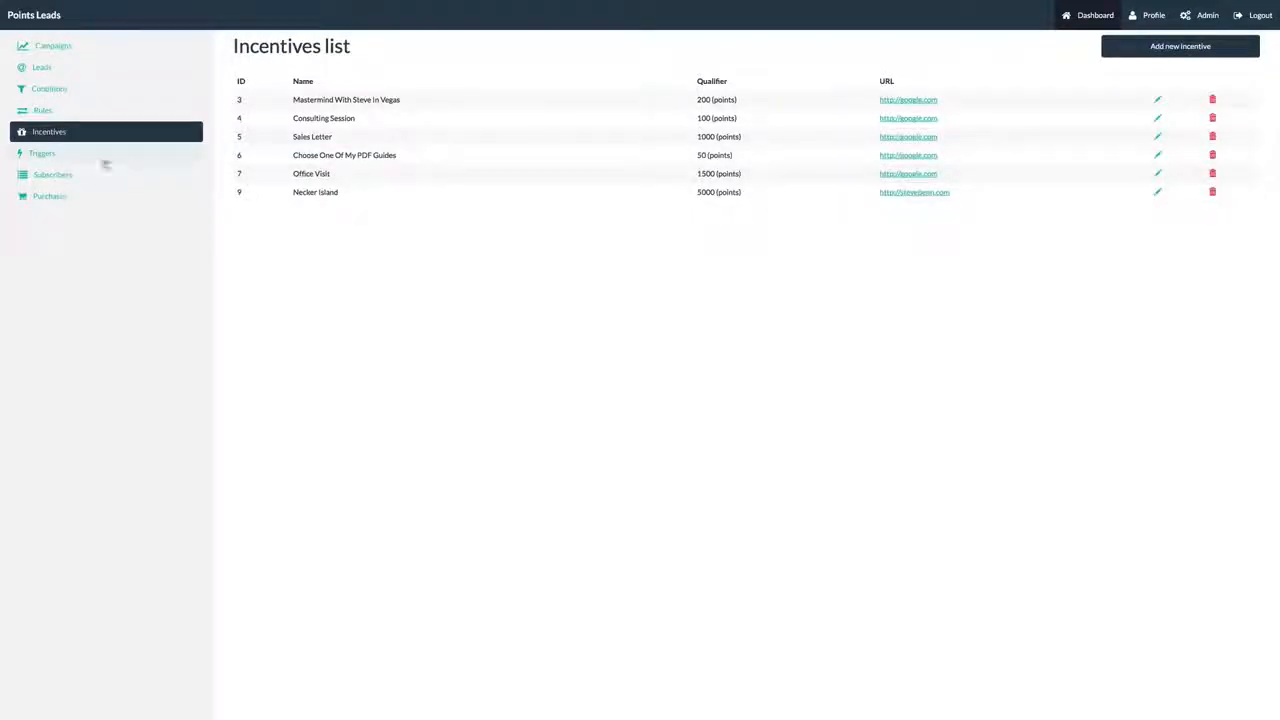
- Add trigger FbLeads (Facebook Lead Optin) adding leads to the 2012 Customers custom audience
{"action": "left_click", "coordinate": [42, 153]}
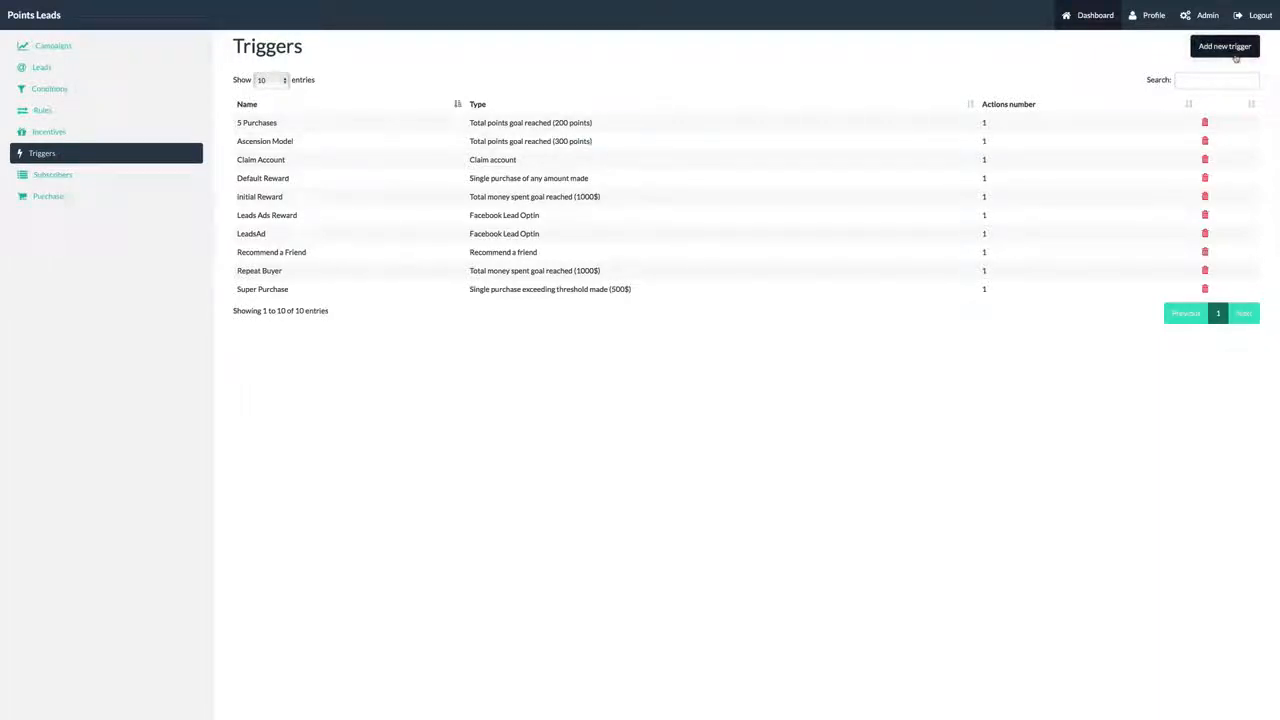
{"action": "left_click", "coordinate": [1223, 46]}
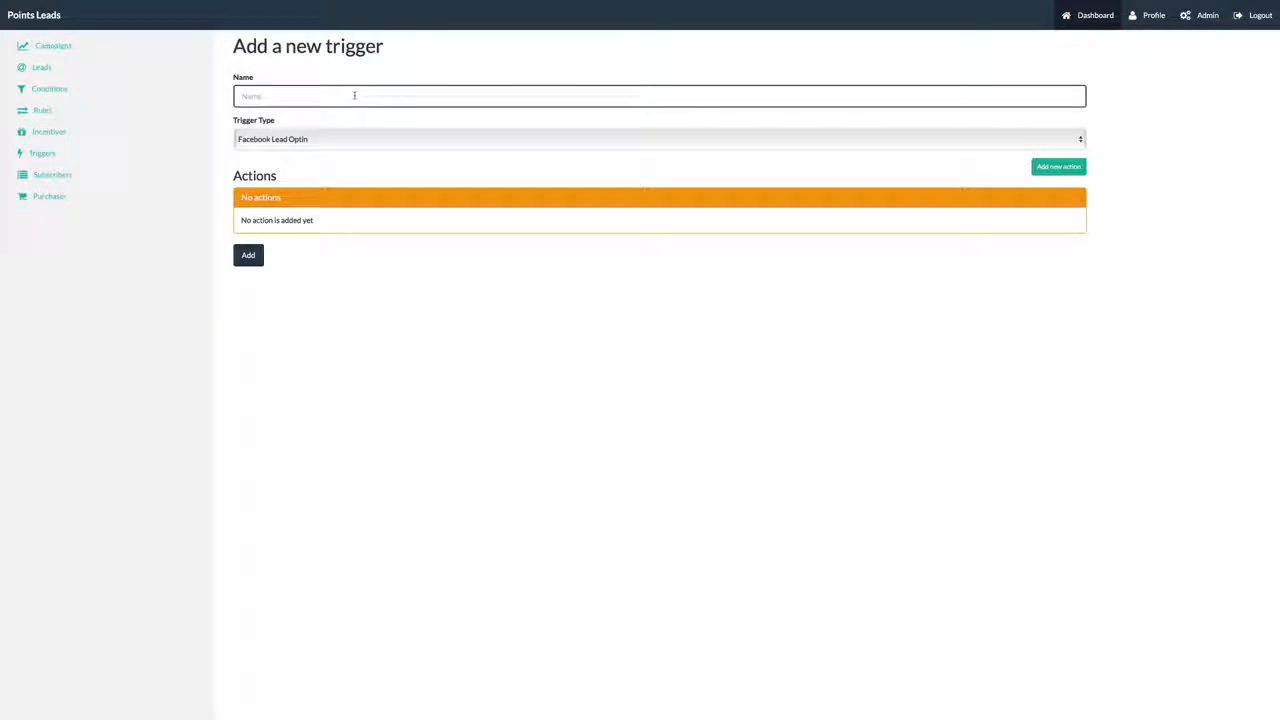
{"action": "type", "text": "Fi"}
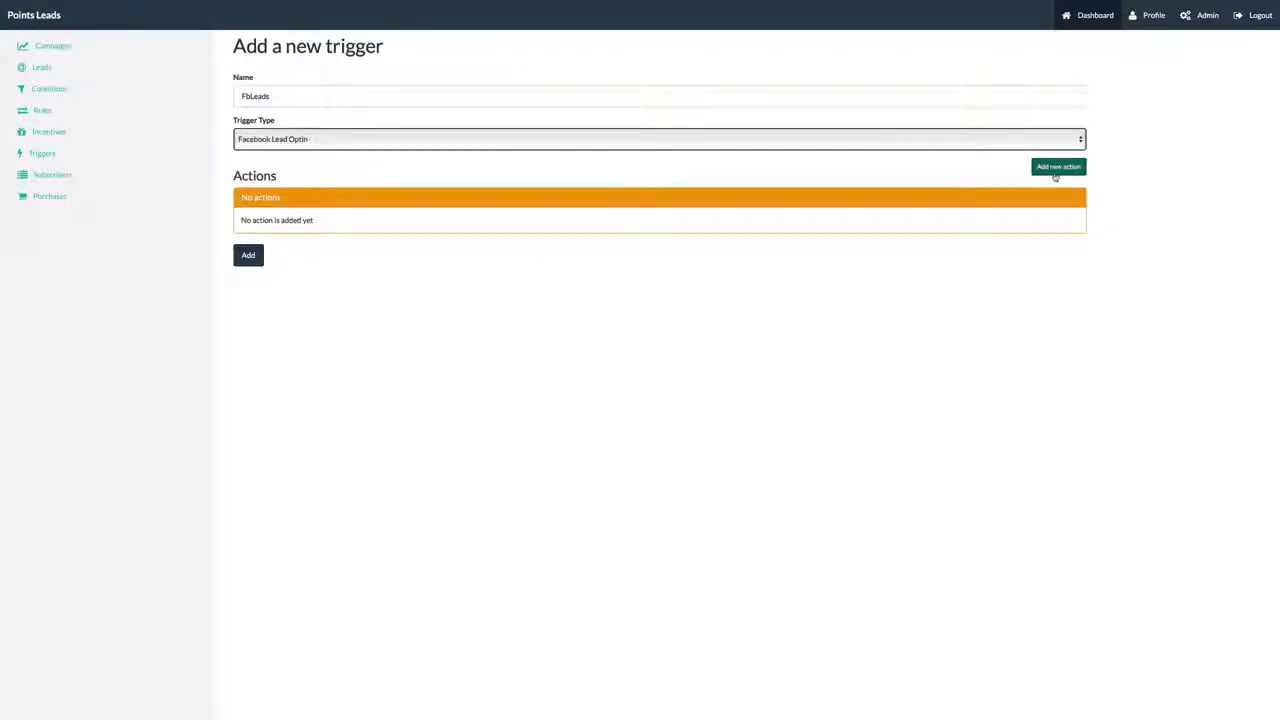
{"action": "left_click", "coordinate": [1057, 166]}
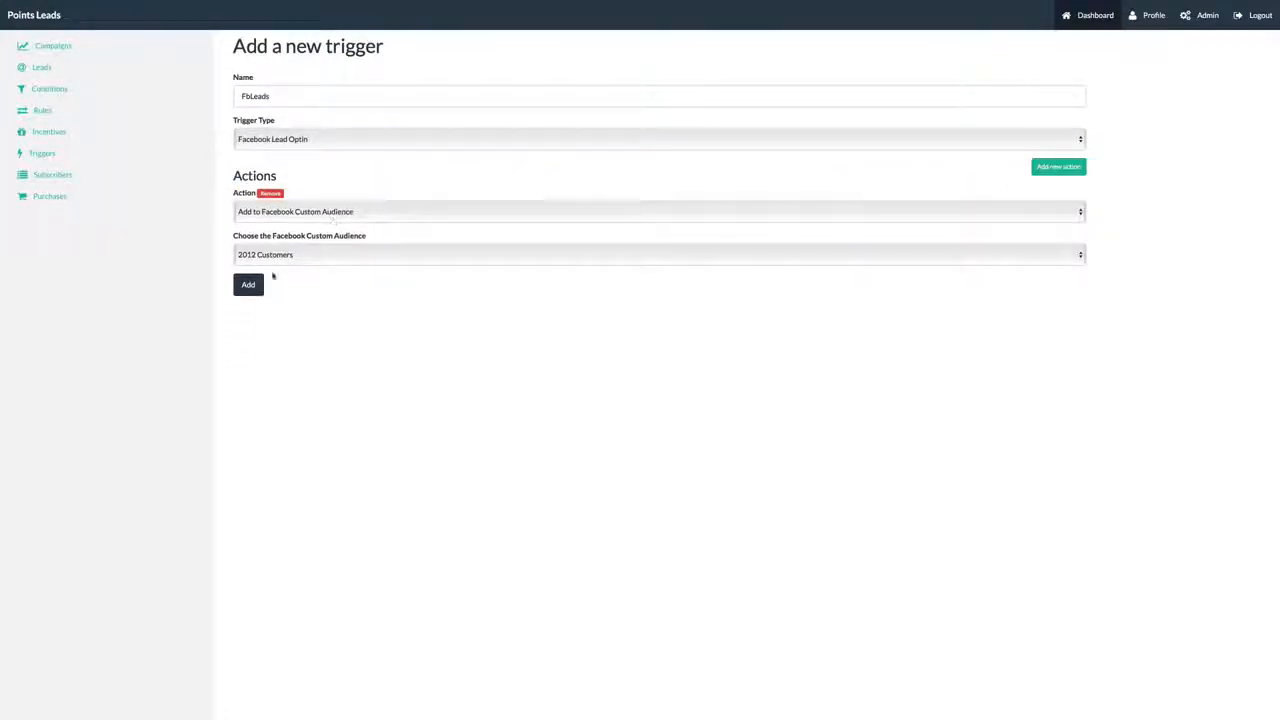
{"action": "left_click", "coordinate": [247, 285]}
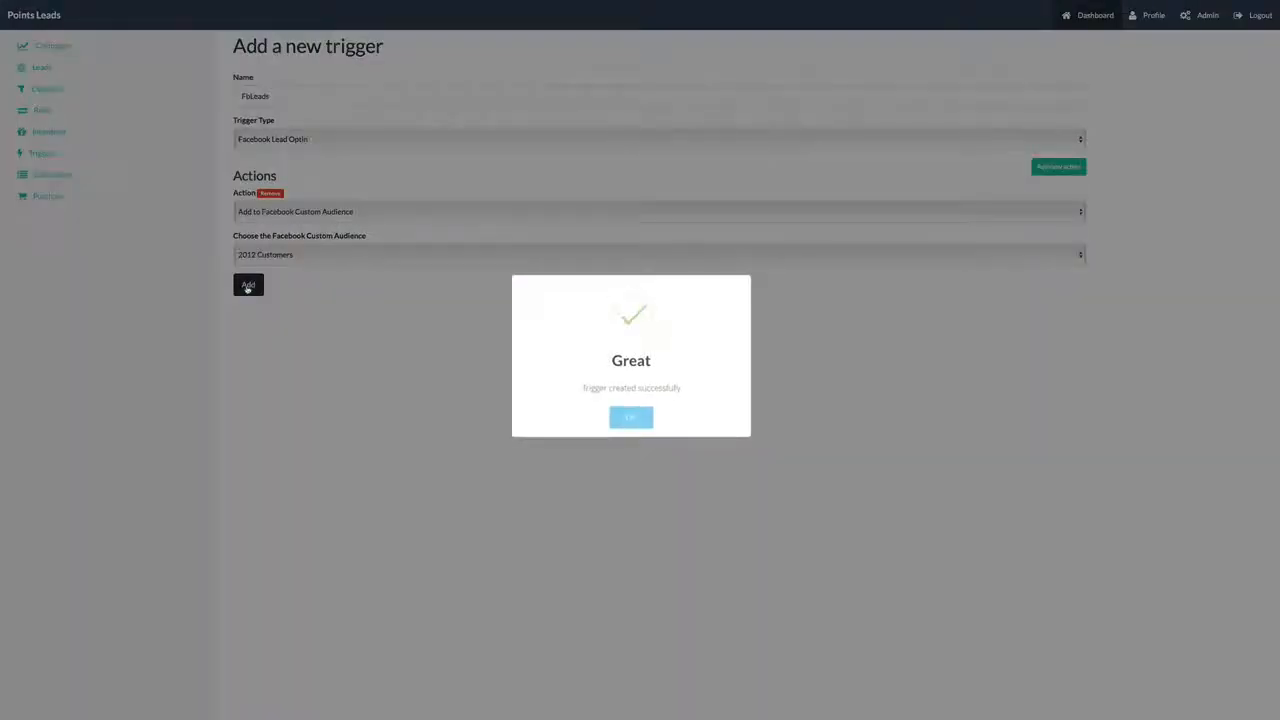
{"action": "left_click", "coordinate": [630, 417]}
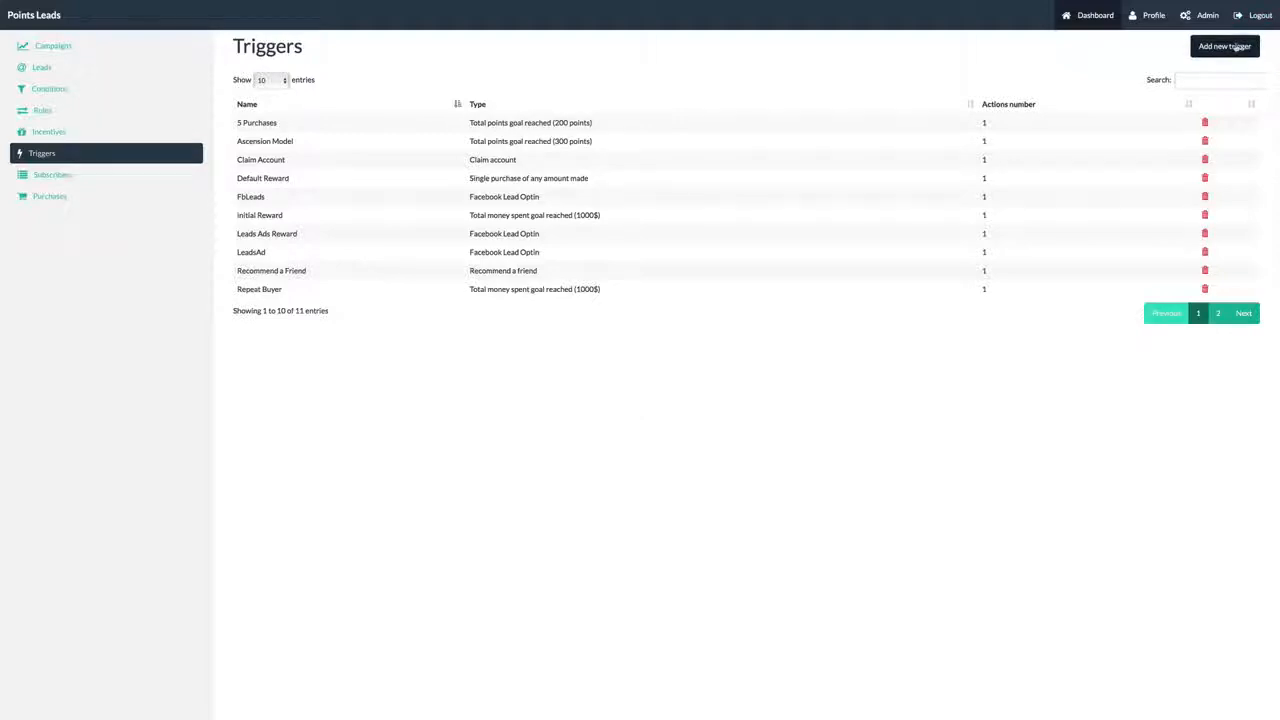
- Add trigger Bg Spenders firing at 5000 total money spent, adding buyers to a GetResponse mailing list
{"action": "left_click", "coordinate": [1223, 46]}
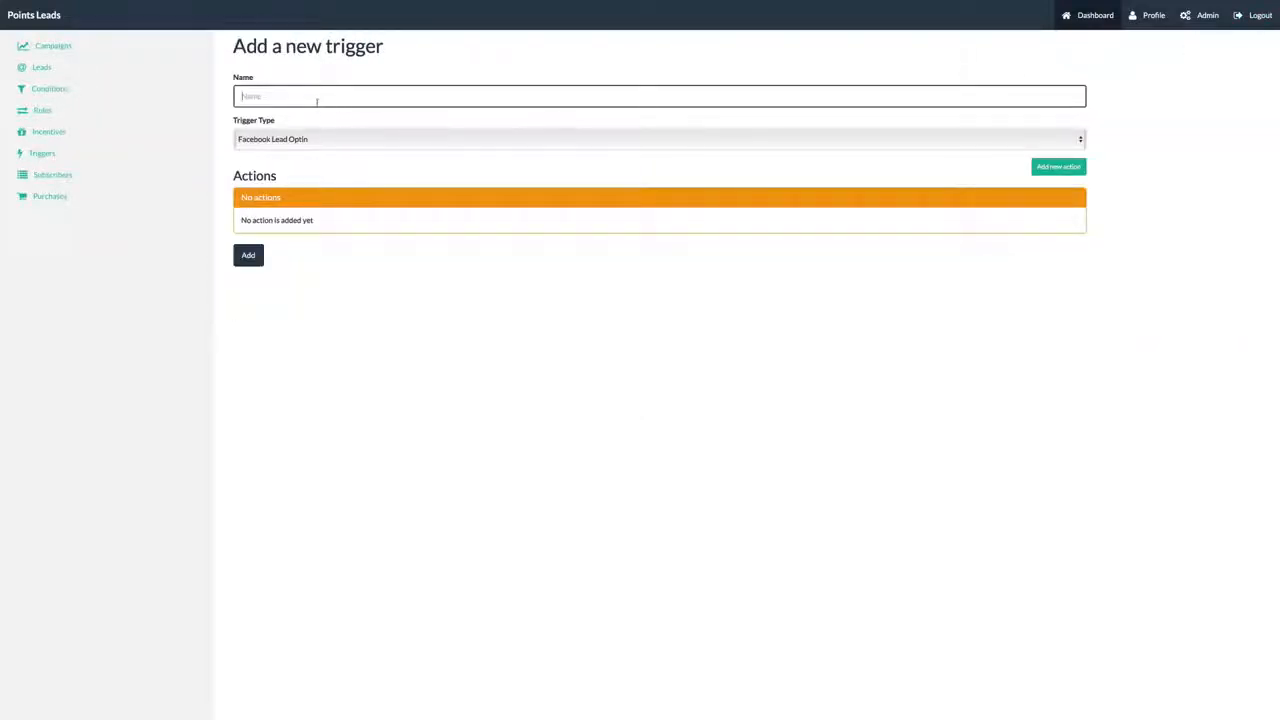
{"action": "type", "text": "Bg Spenders"}
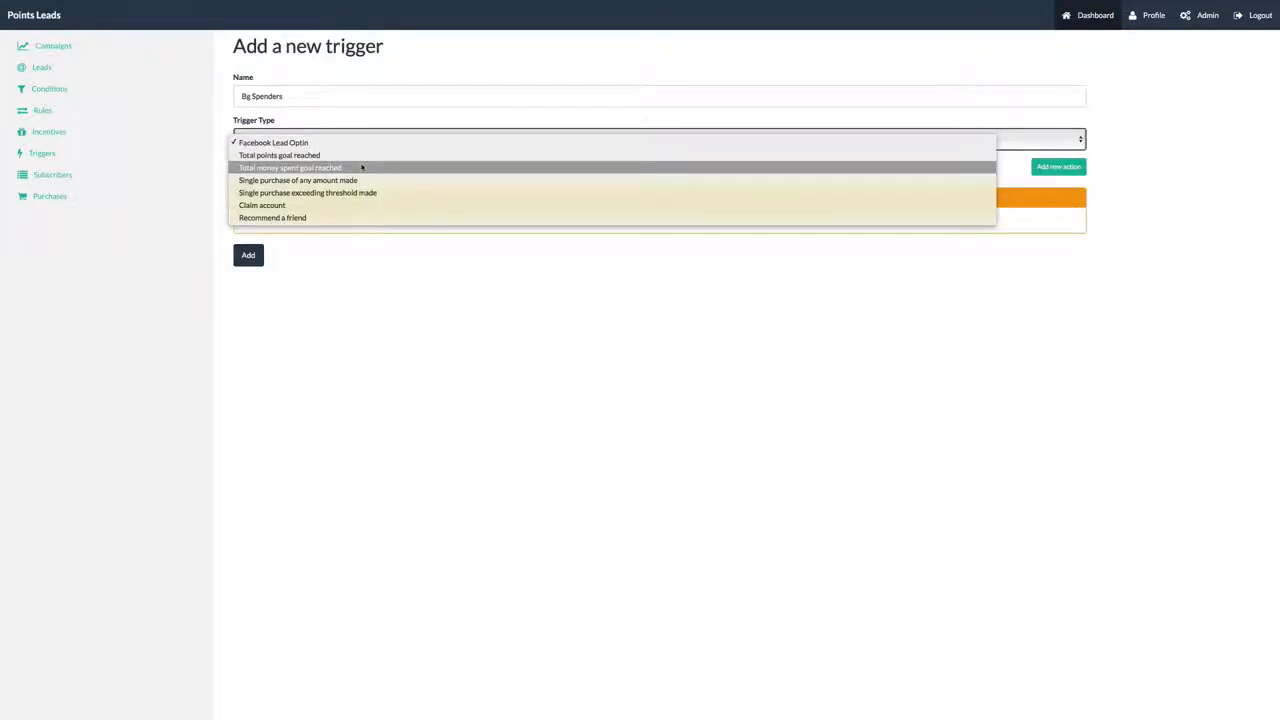
{"action": "left_click", "coordinate": [290, 167]}
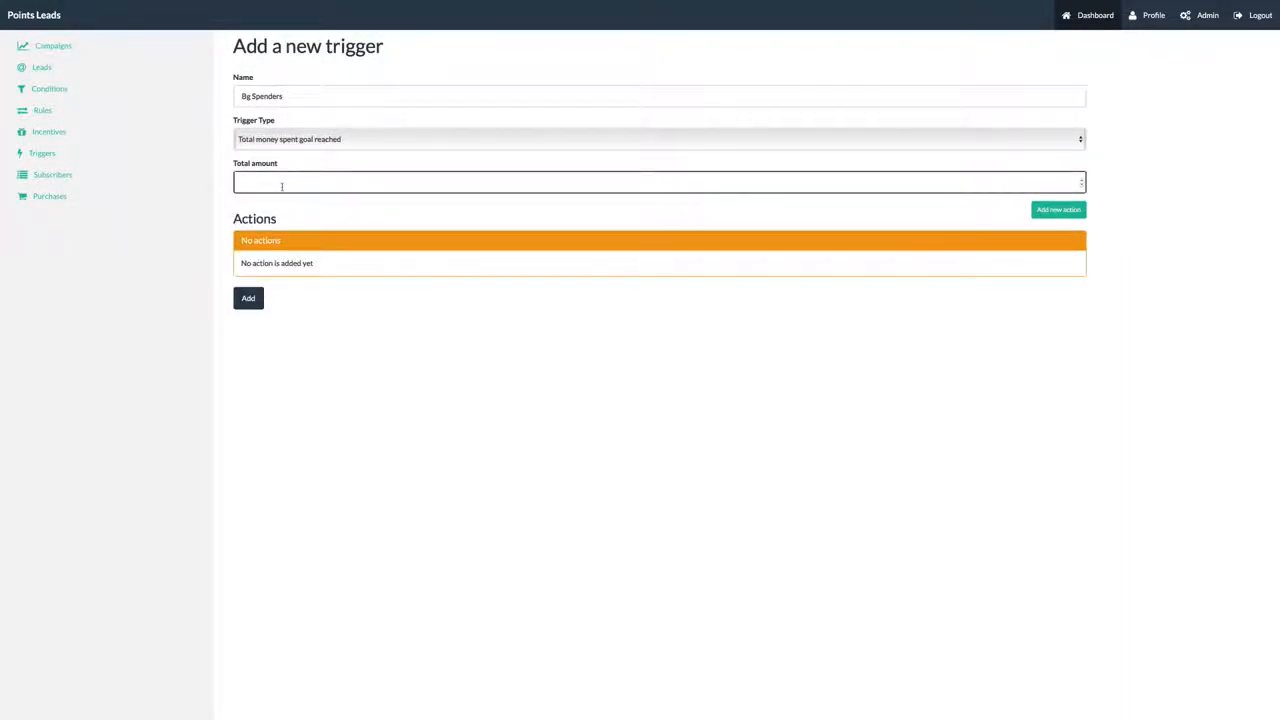
{"action": "type", "text": "5000"}
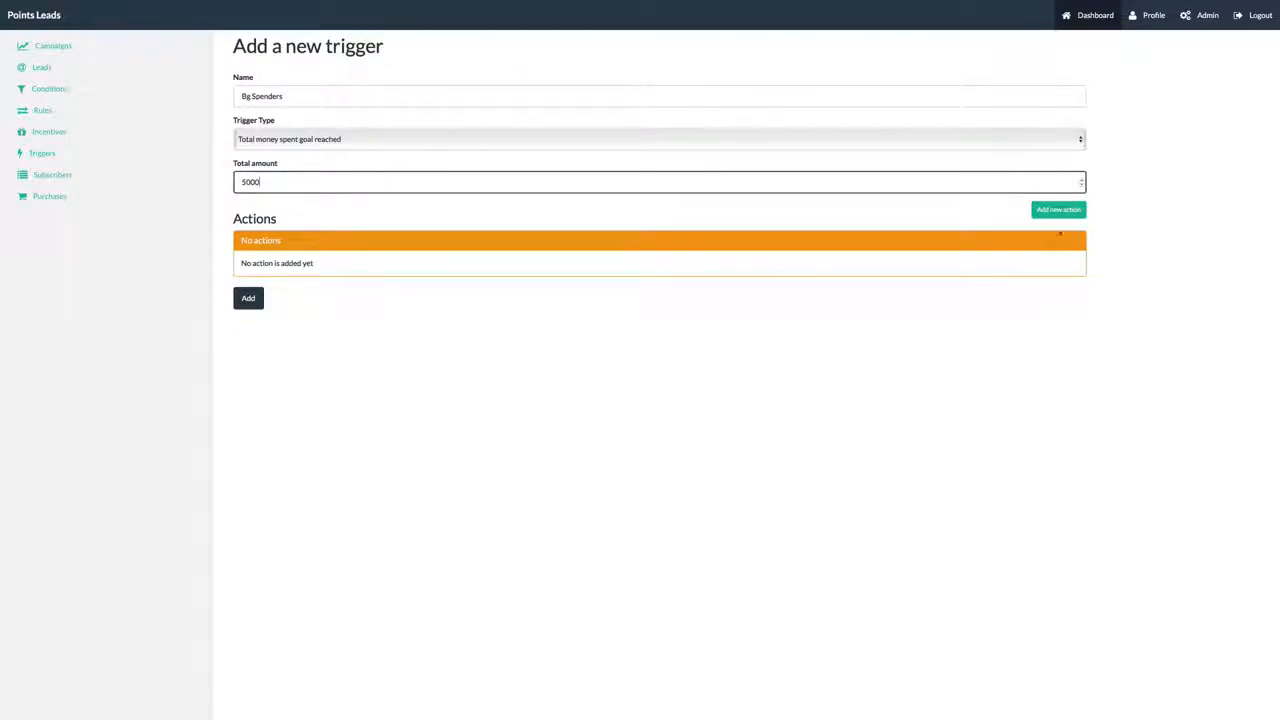
{"action": "left_click", "coordinate": [1058, 209]}
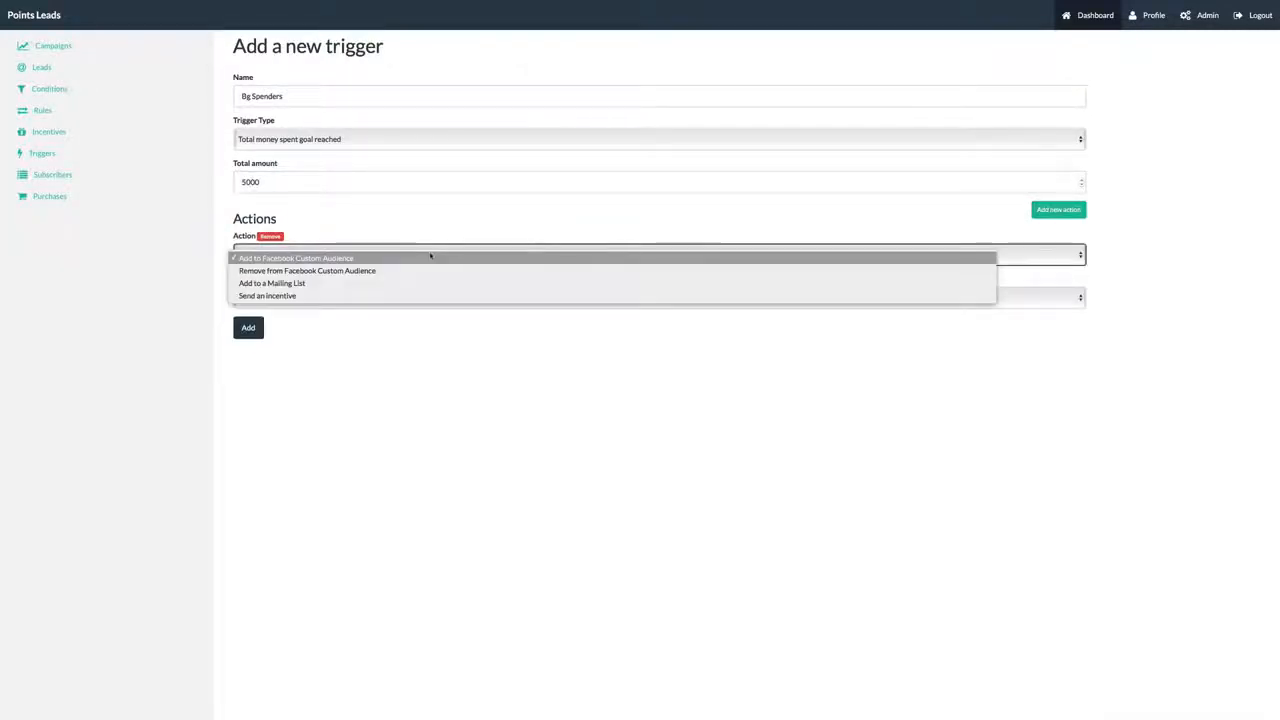
{"action": "mouse_move", "coordinate": [406, 283]}
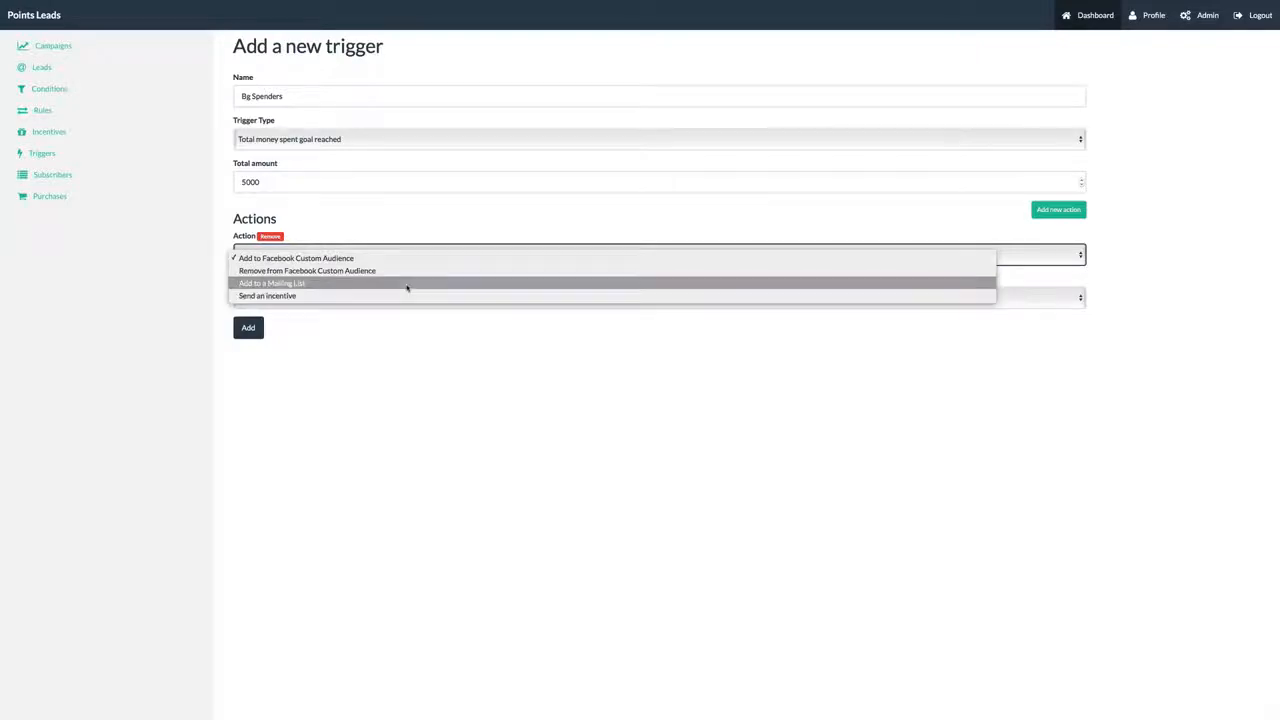
{"action": "left_click", "coordinate": [271, 283]}
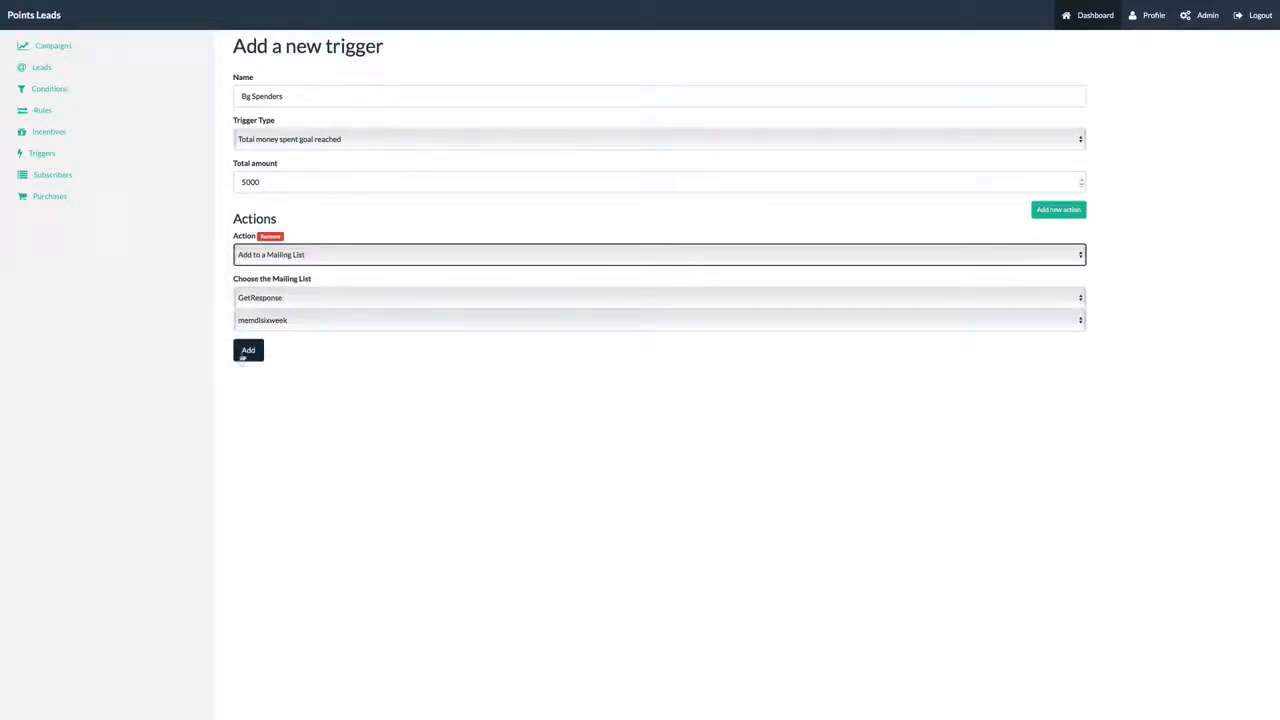
{"action": "left_click", "coordinate": [248, 350]}
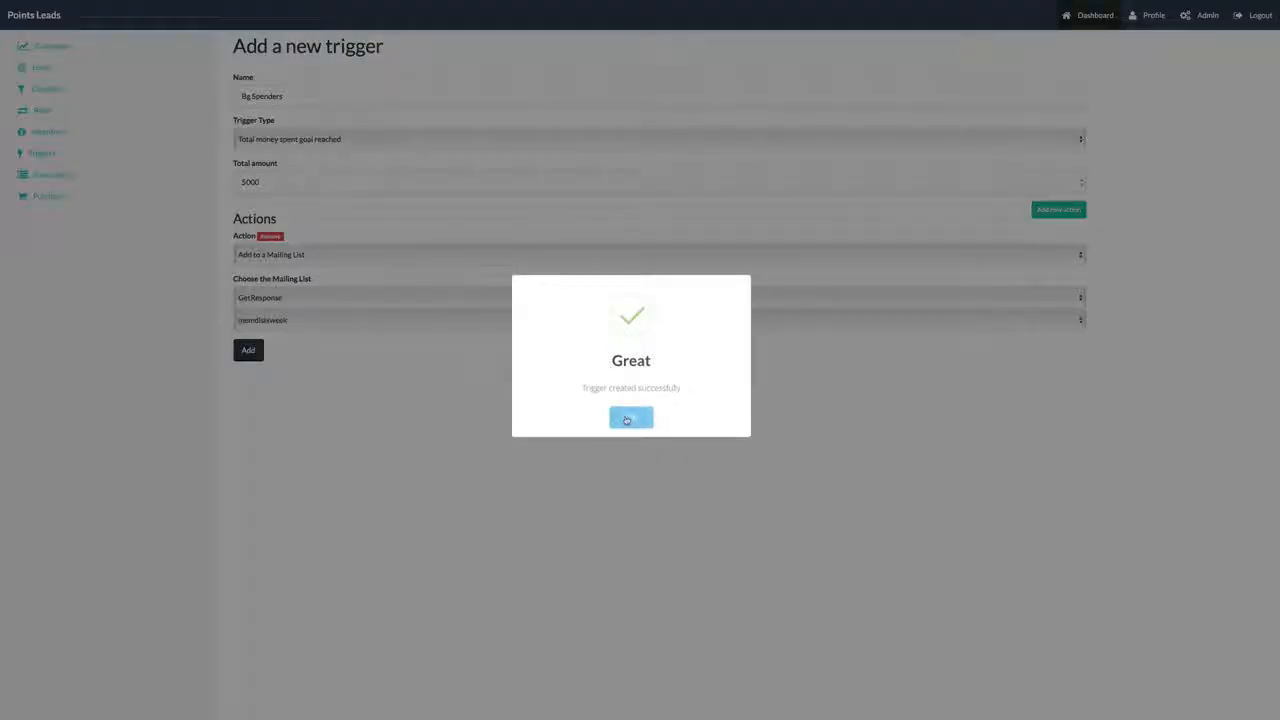
{"action": "left_click", "coordinate": [630, 417]}
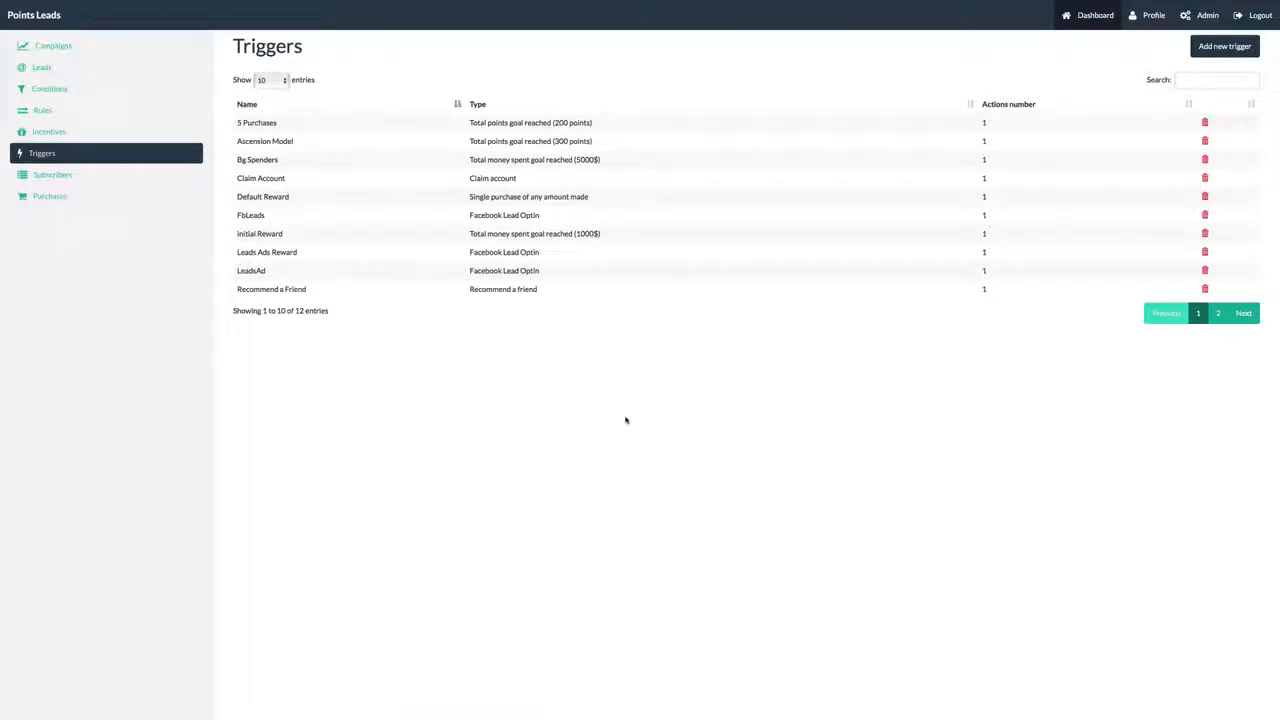
- Add Claim account trigger Free Optin whose action adds people to a GetResponse mailing list
{"action": "left_click", "coordinate": [1224, 46]}
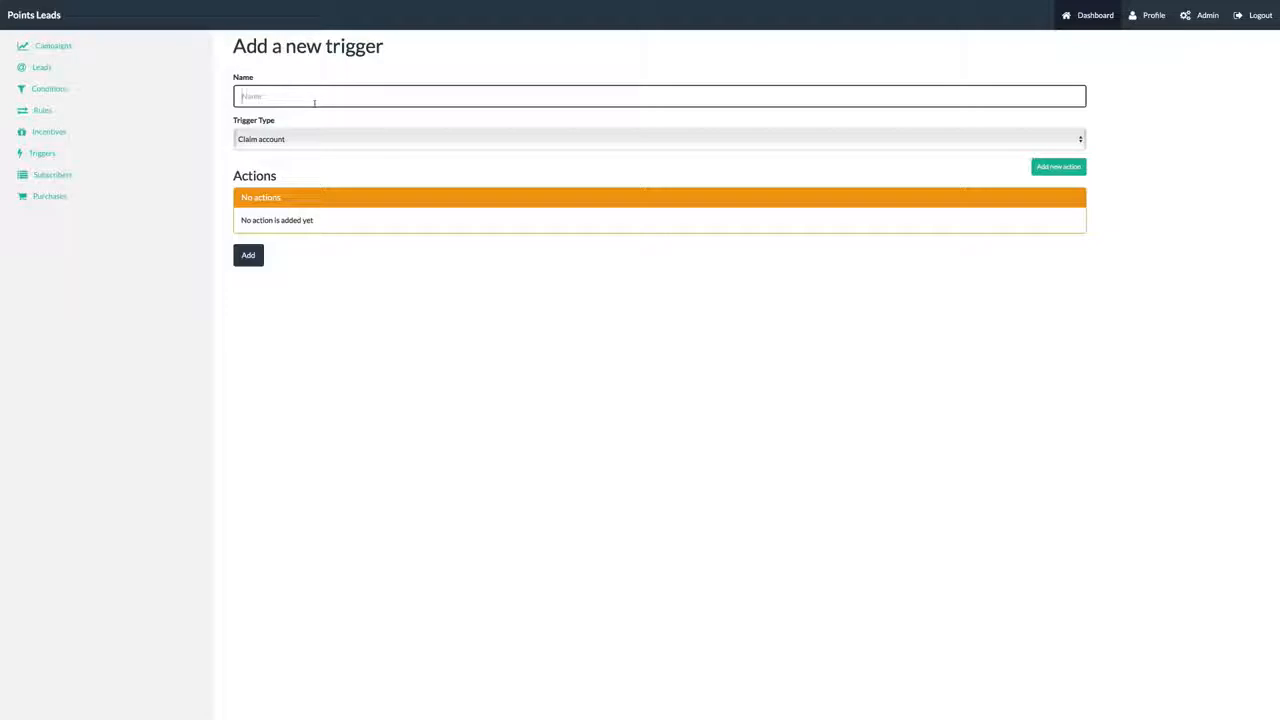
{"action": "type", "text": "subscr"}
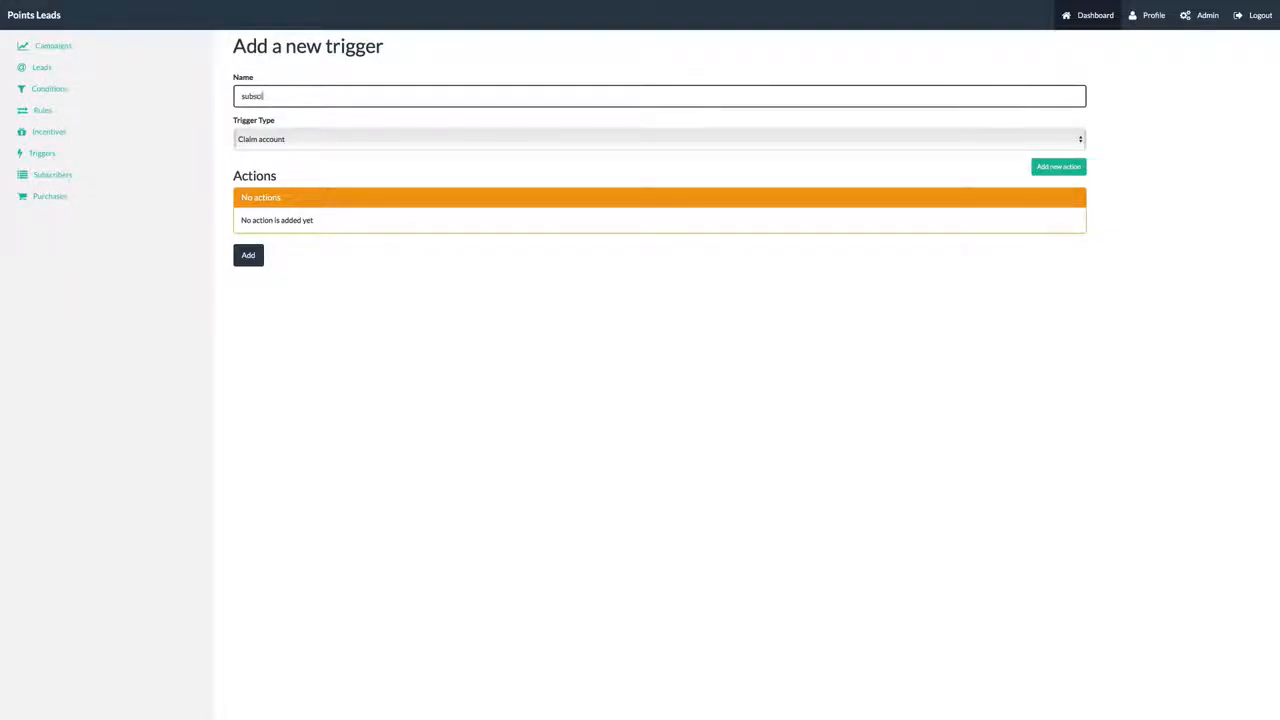
{"action": "type", "text": "Free Optin"}
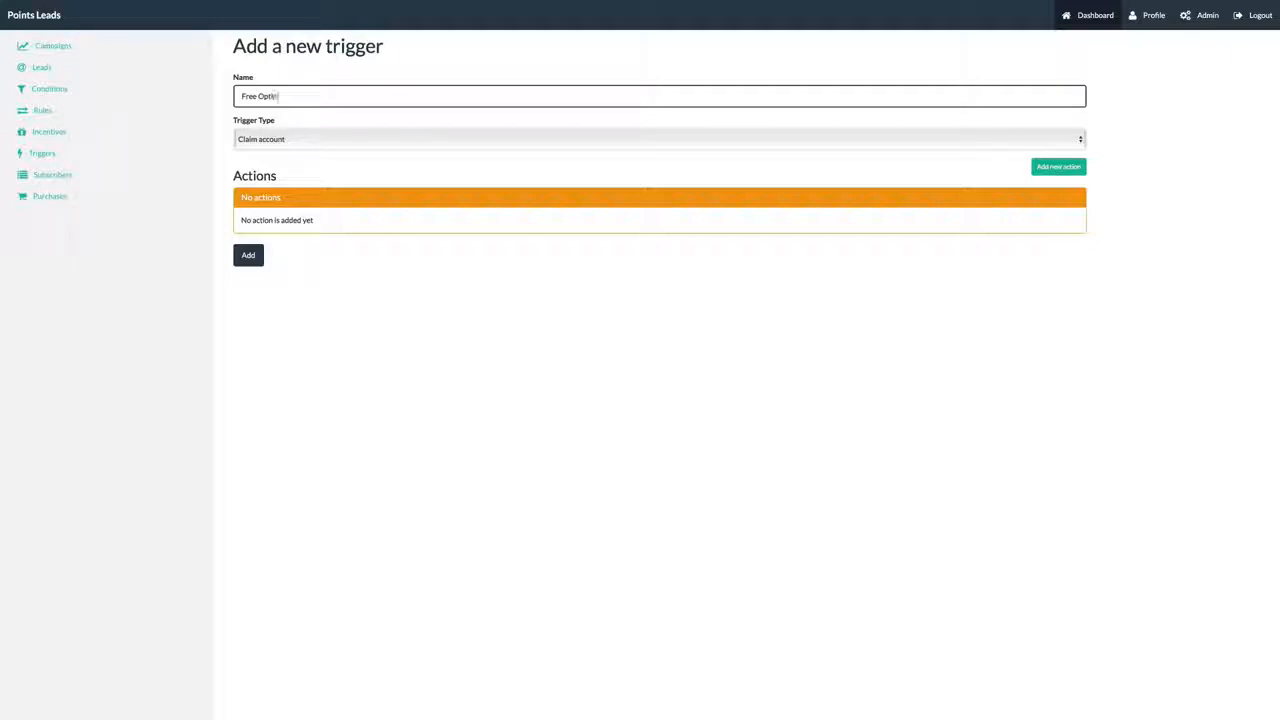
{"action": "left_click", "coordinate": [1058, 166]}
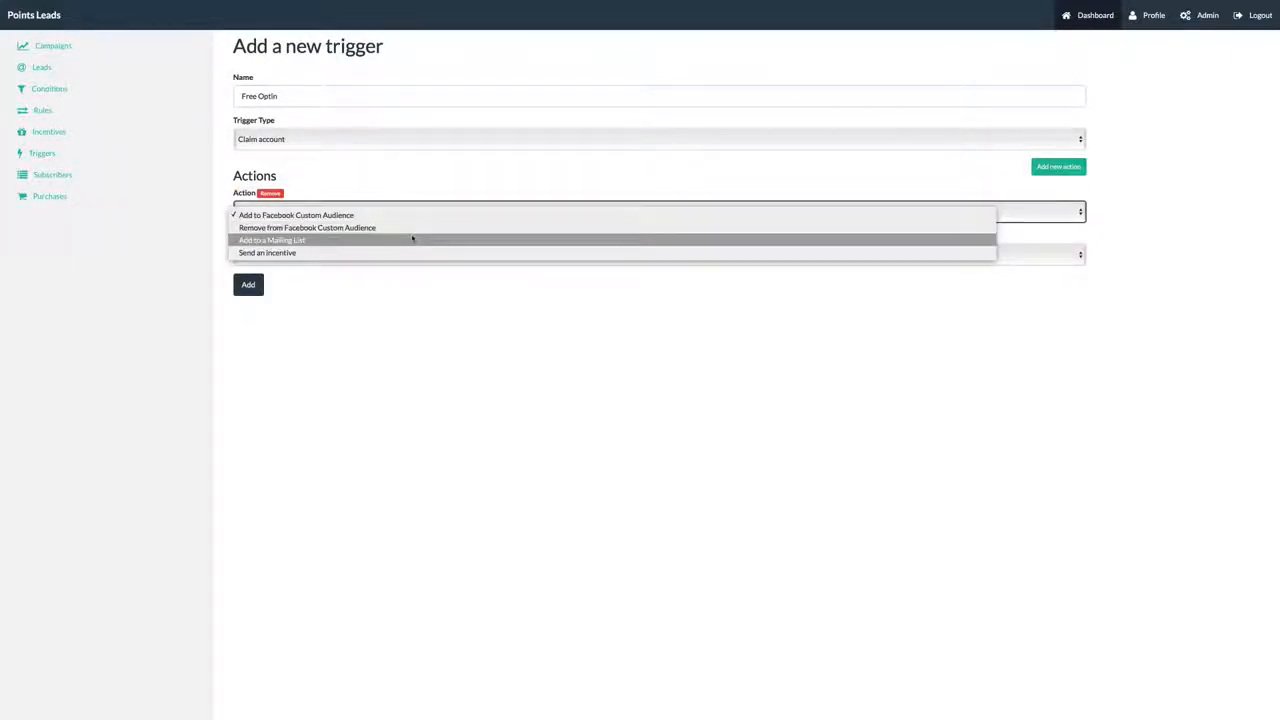
{"action": "left_click", "coordinate": [271, 240]}
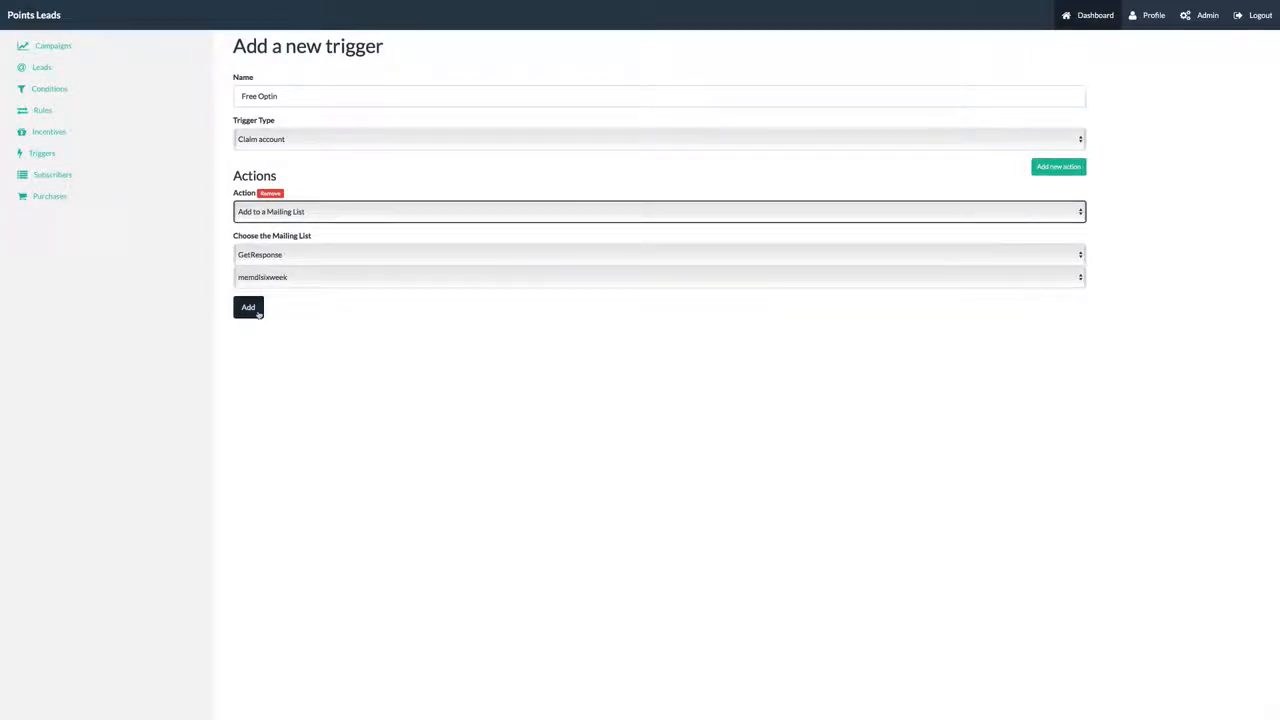
{"action": "left_click", "coordinate": [248, 307]}
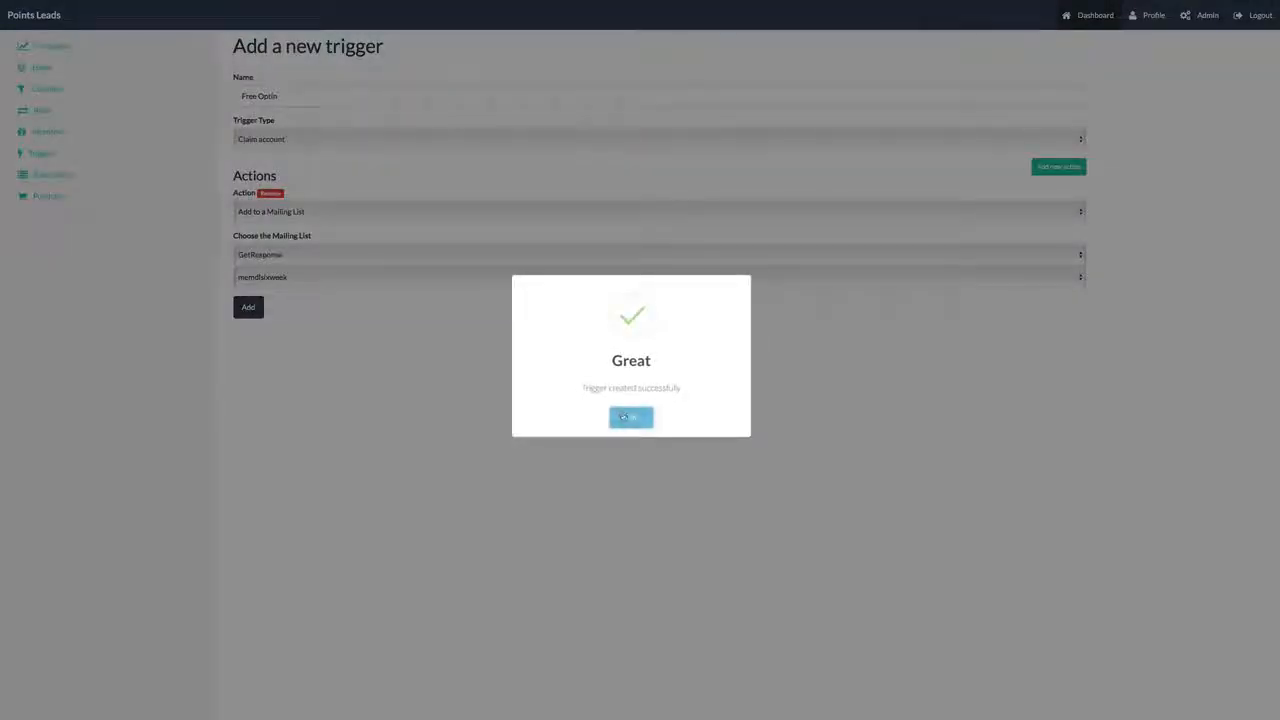
{"action": "left_click", "coordinate": [631, 416]}
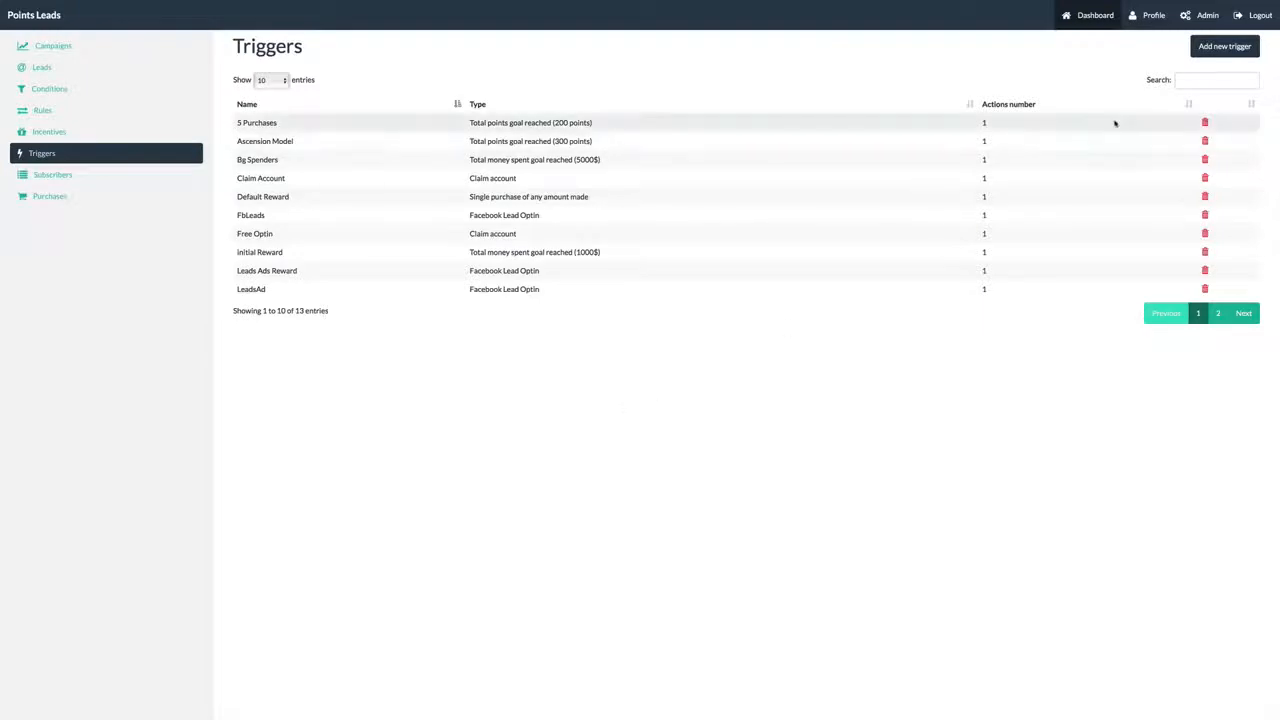
- Add Recommend a friend trigger Recommend a Friend 2 sending the Mastermind With Steve In Vegas incentive
{"action": "left_click", "coordinate": [1224, 46]}
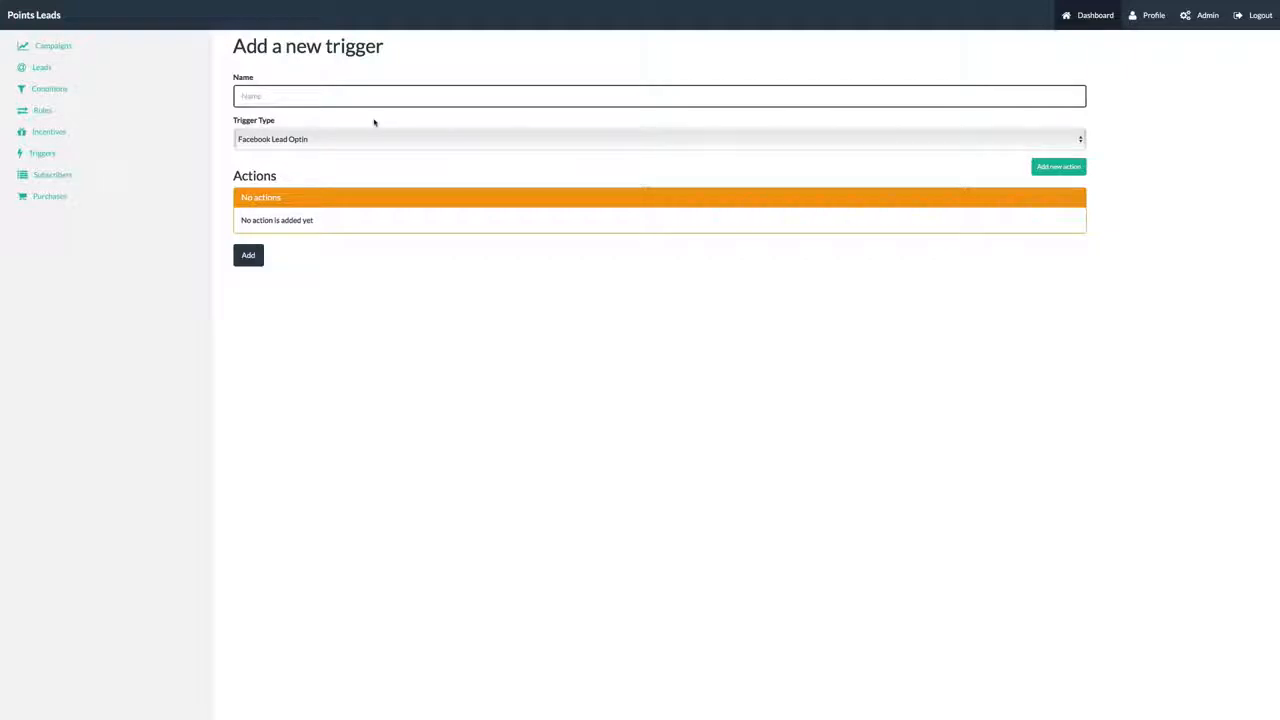
{"action": "type", "text": "Recommend a Friend 2"}
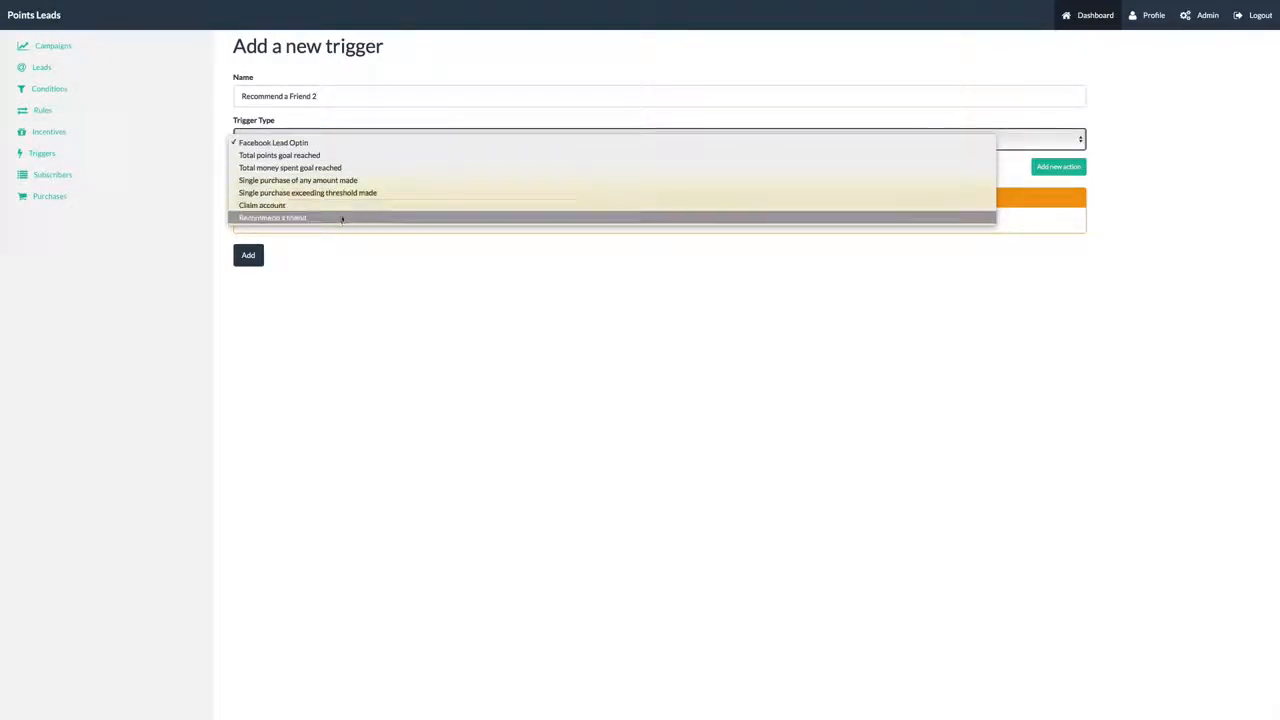
{"action": "left_click", "coordinate": [272, 217]}
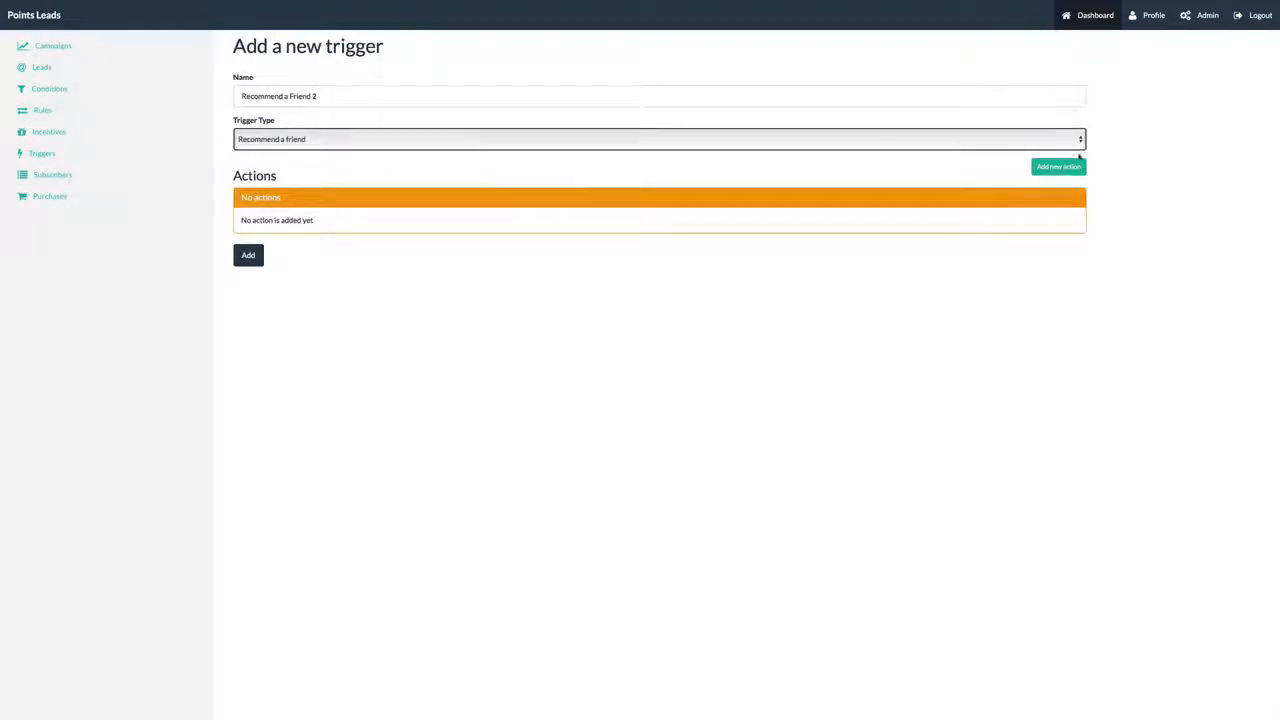
{"action": "left_click", "coordinate": [1058, 166]}
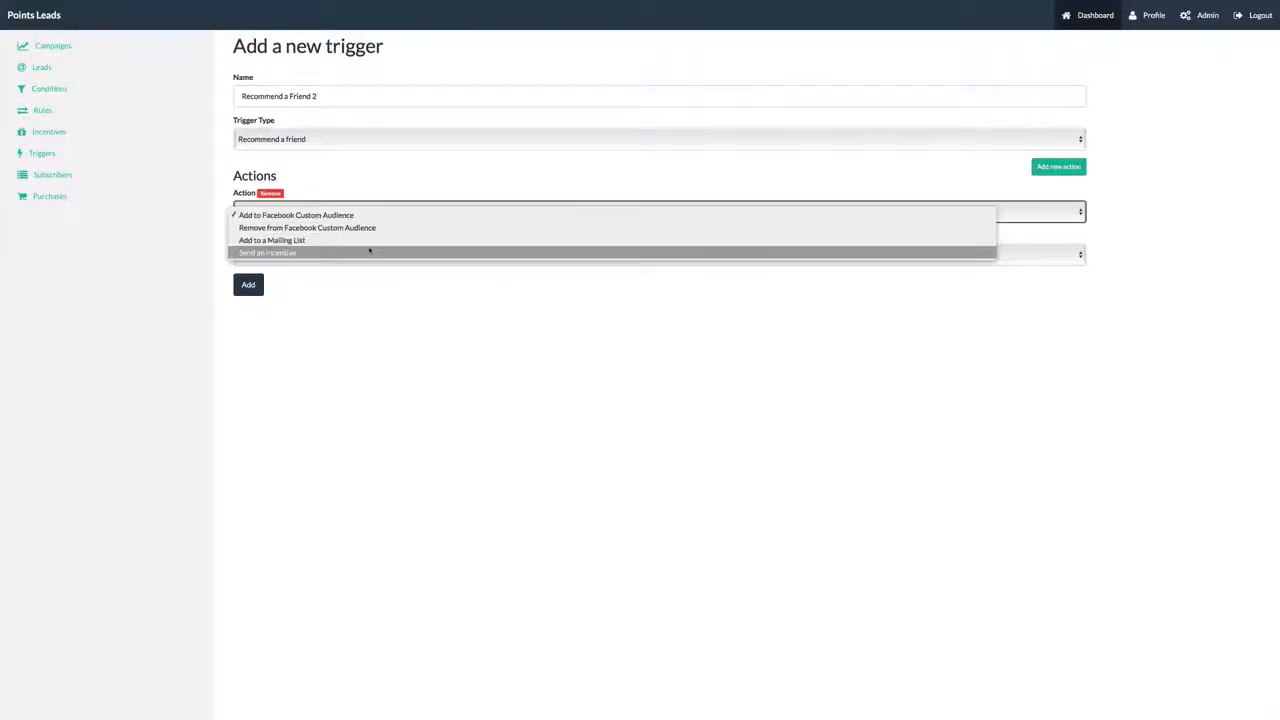
{"action": "left_click", "coordinate": [267, 251]}
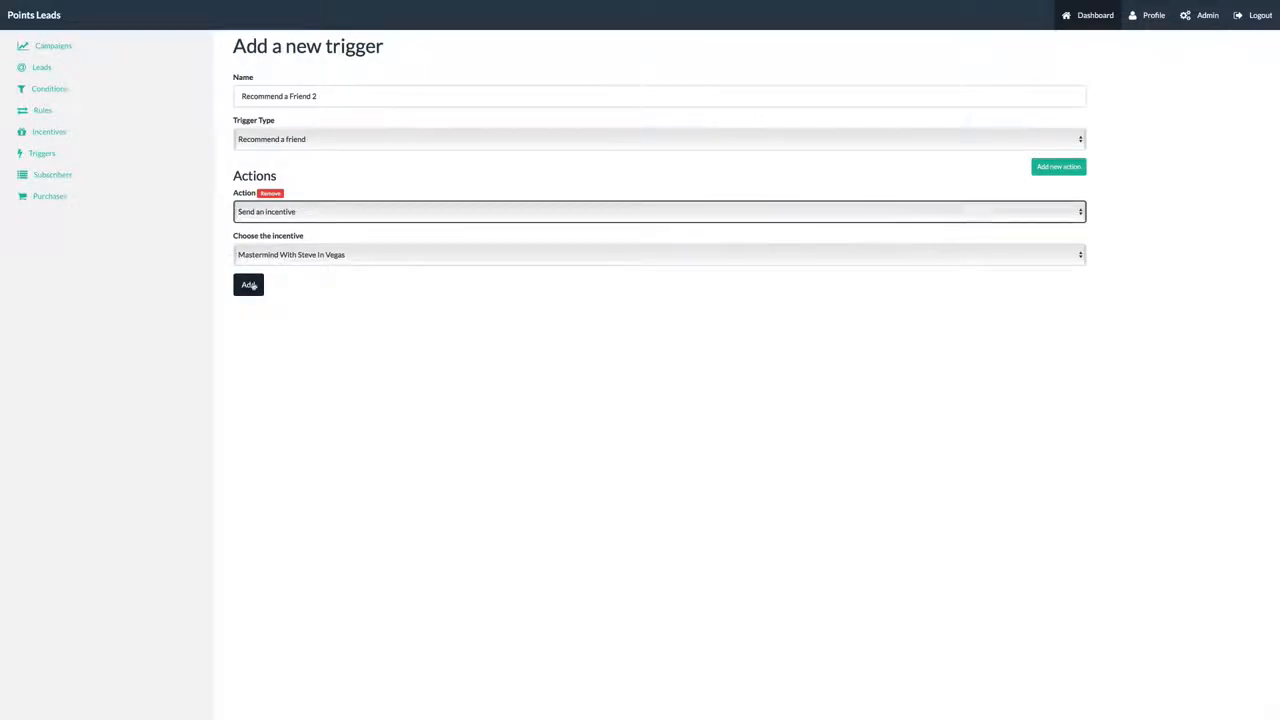
{"action": "left_click", "coordinate": [248, 285]}
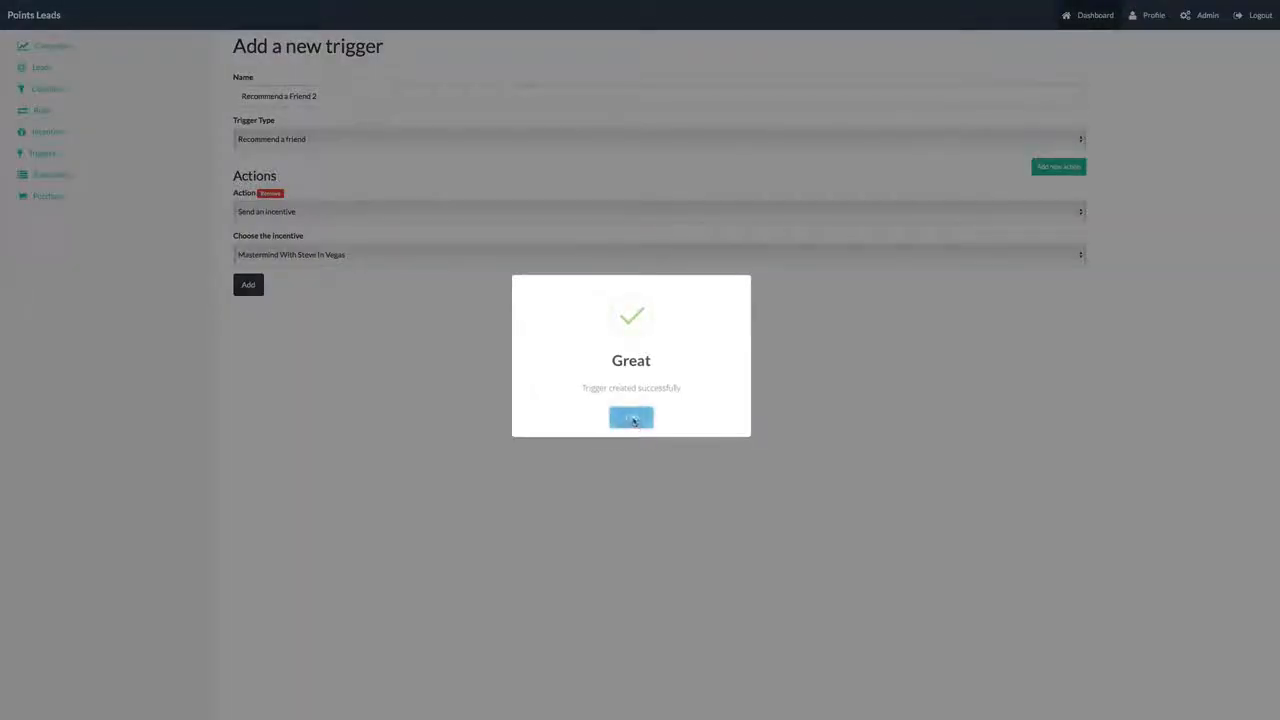
{"action": "left_click", "coordinate": [630, 417]}
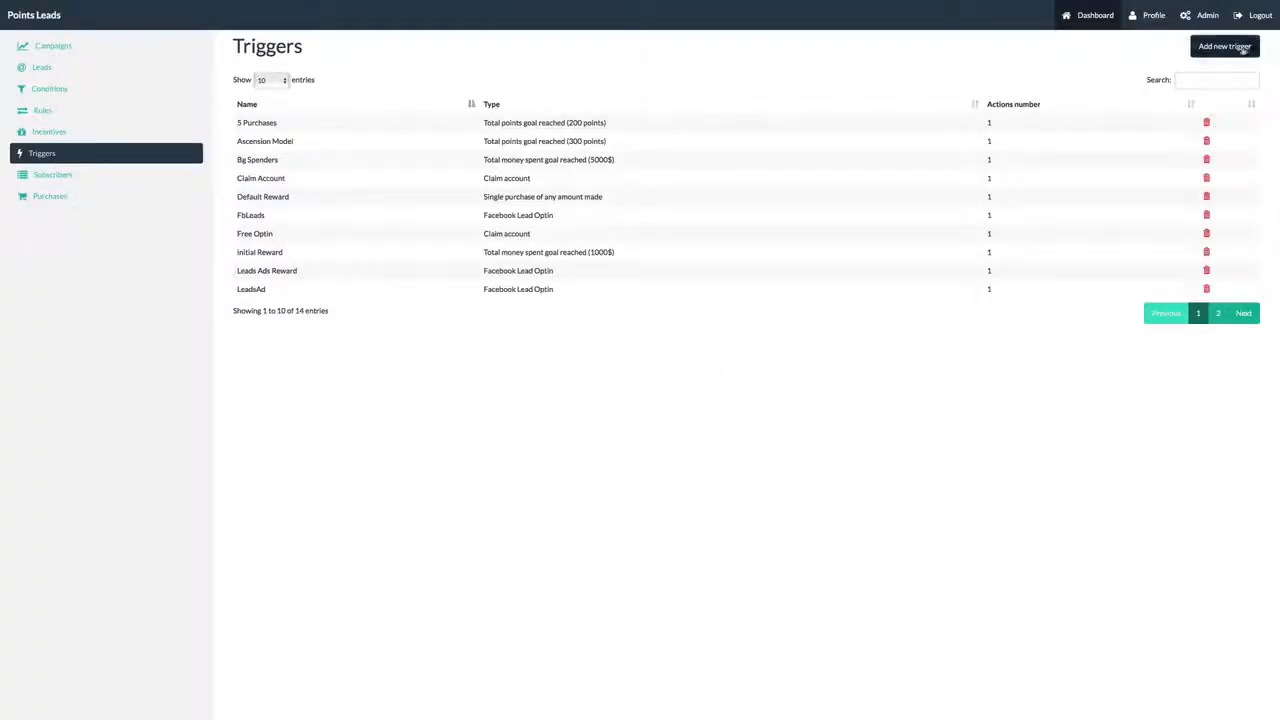
- Add Big Spenders Custom Campaign trigger for single purchases over 1000, adding buyers to 2012 Customers
{"action": "left_click", "coordinate": [1223, 46]}
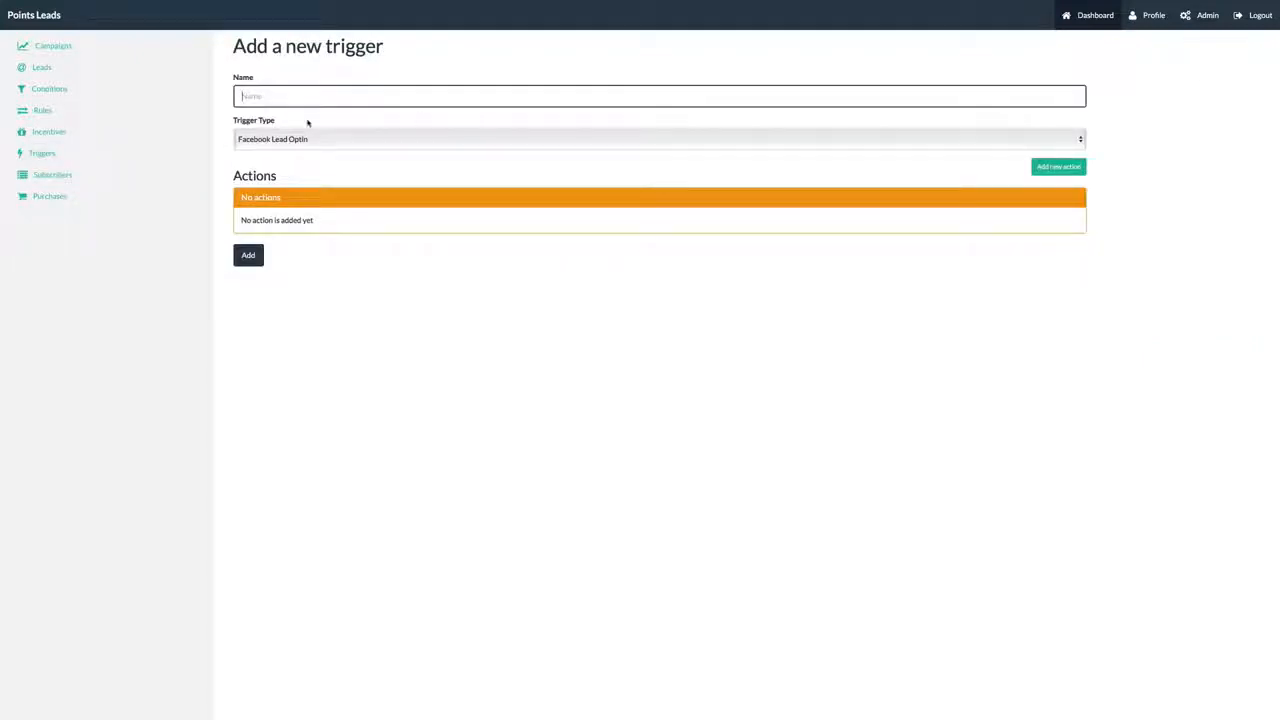
{"action": "type", "text": "B"}
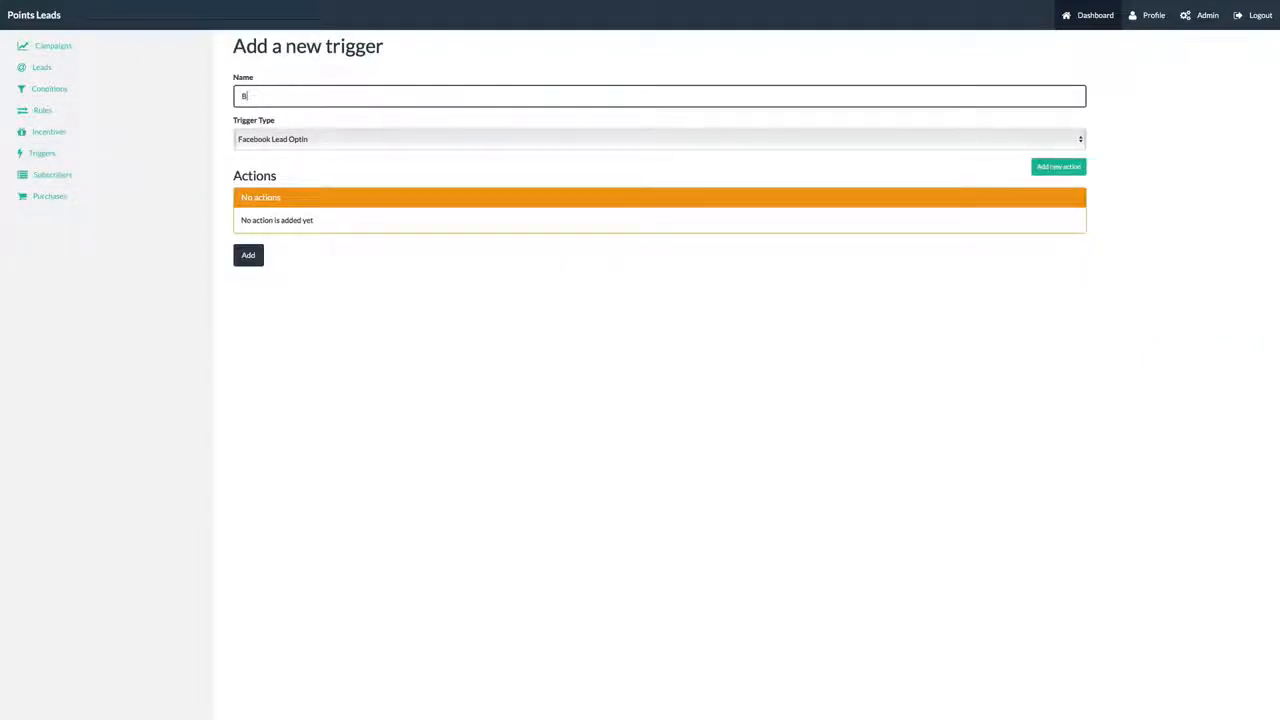
{"action": "type", "text": "ig Spenders Custom Campaign"}
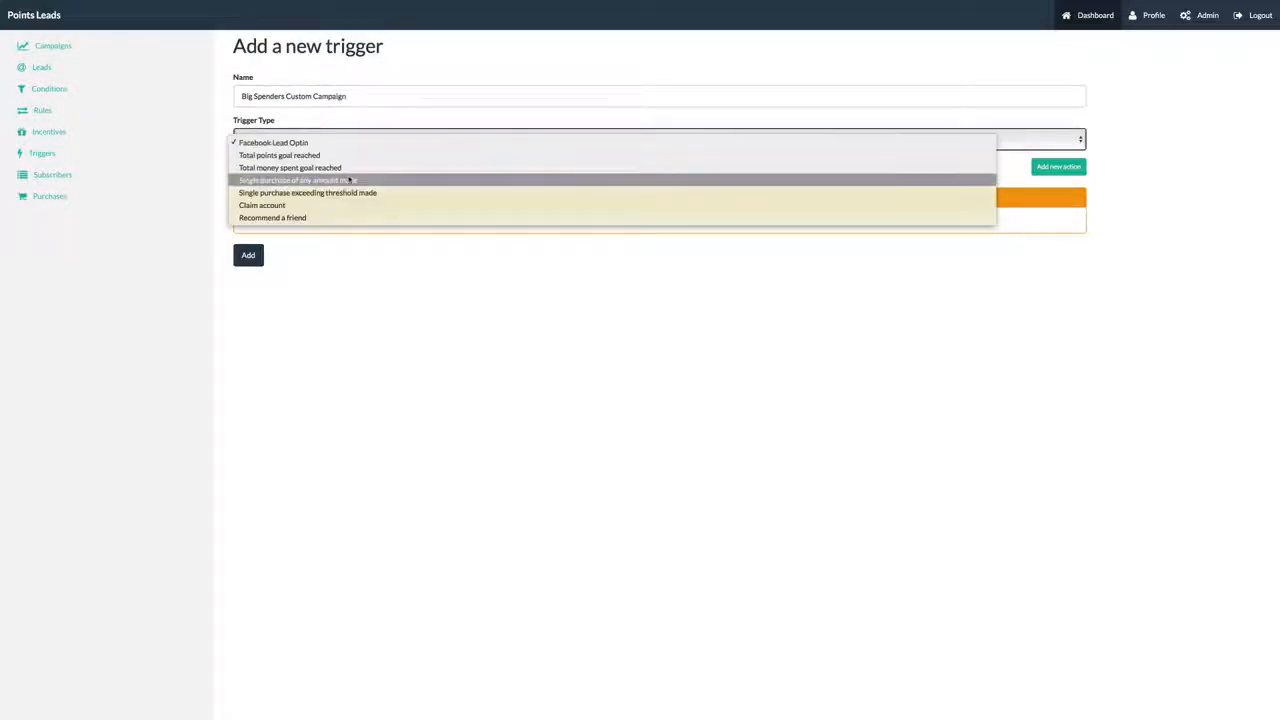
{"action": "mouse_move", "coordinate": [349, 205]}
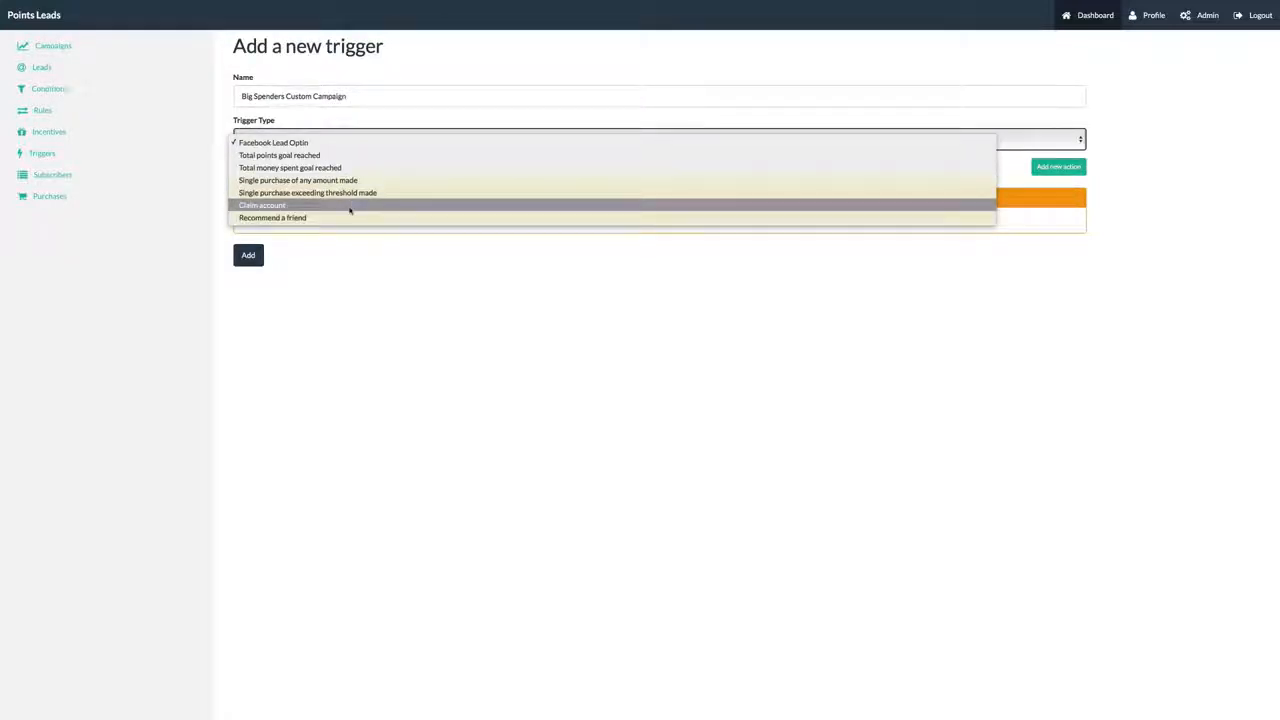
{"action": "mouse_move", "coordinate": [354, 192]}
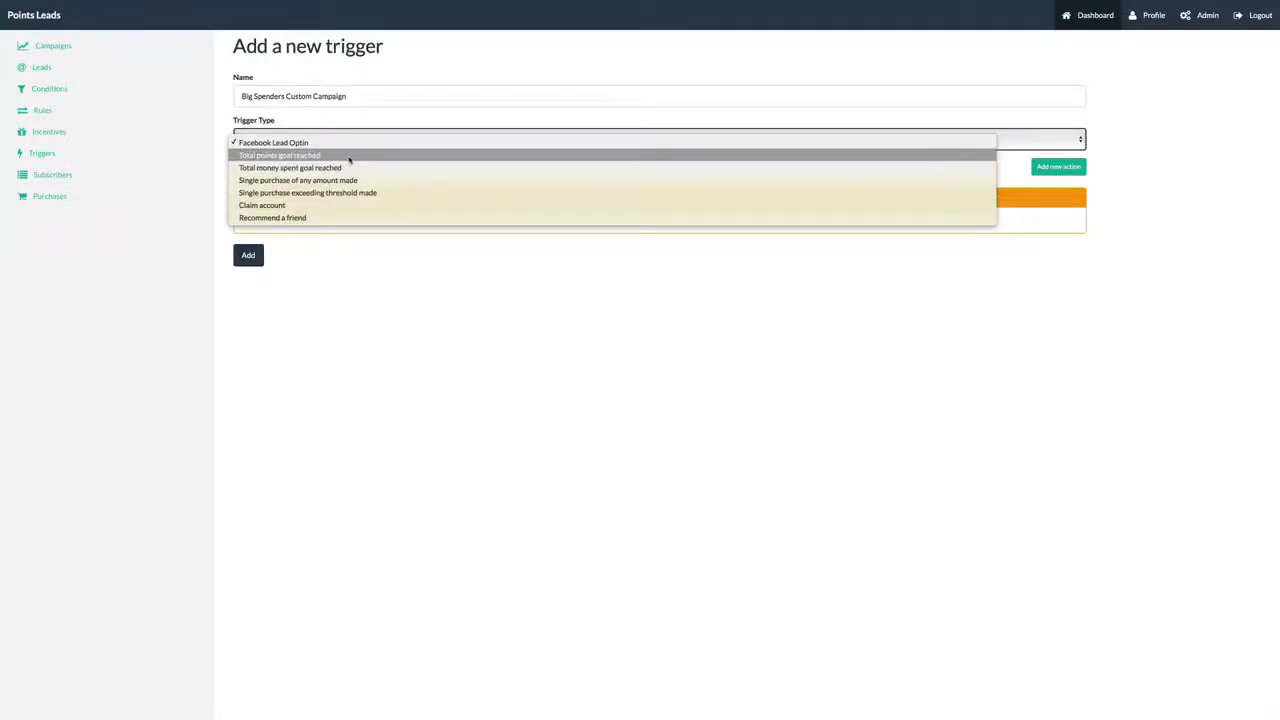
{"action": "left_click", "coordinate": [297, 180]}
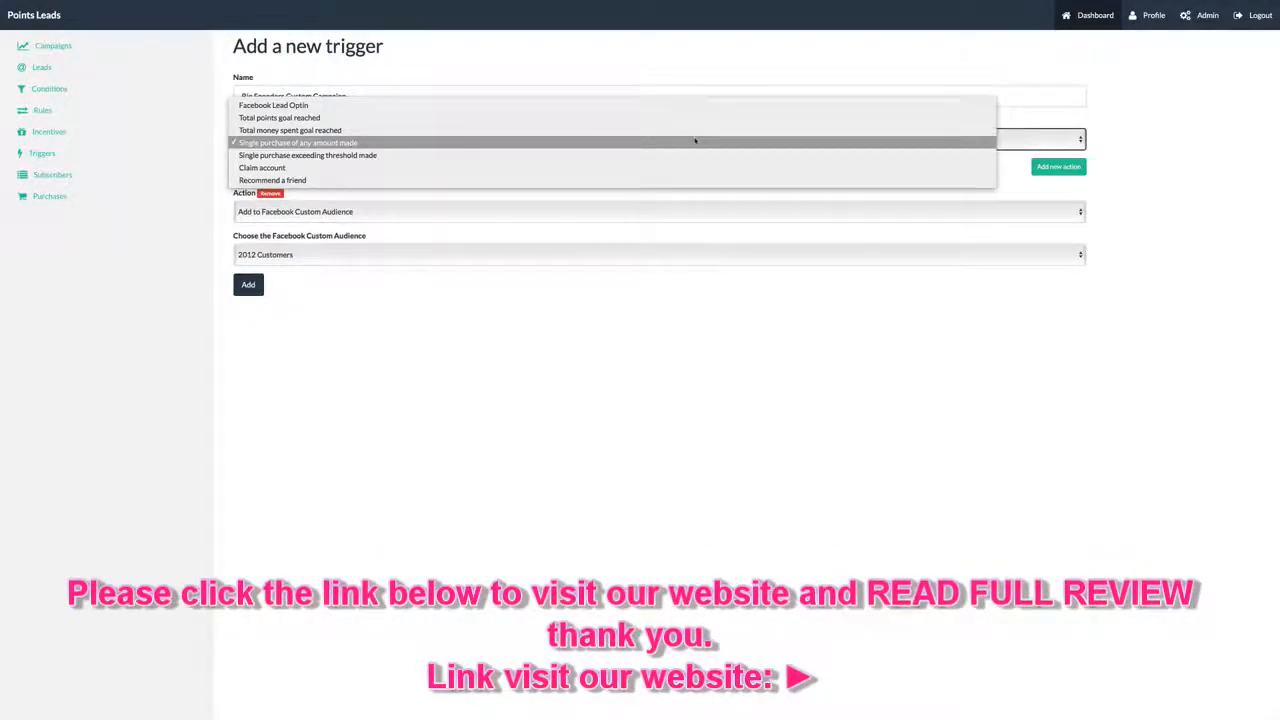
{"action": "left_click", "coordinate": [307, 155]}
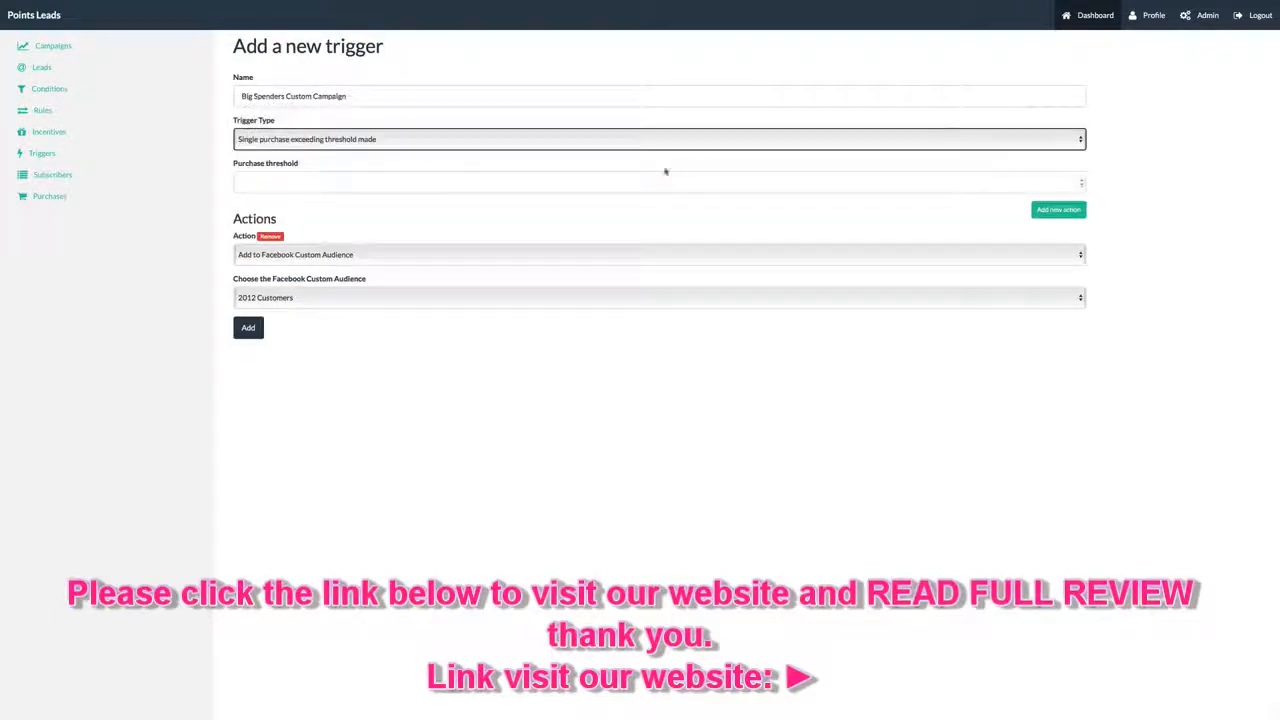
{"action": "type", "text": "200"}
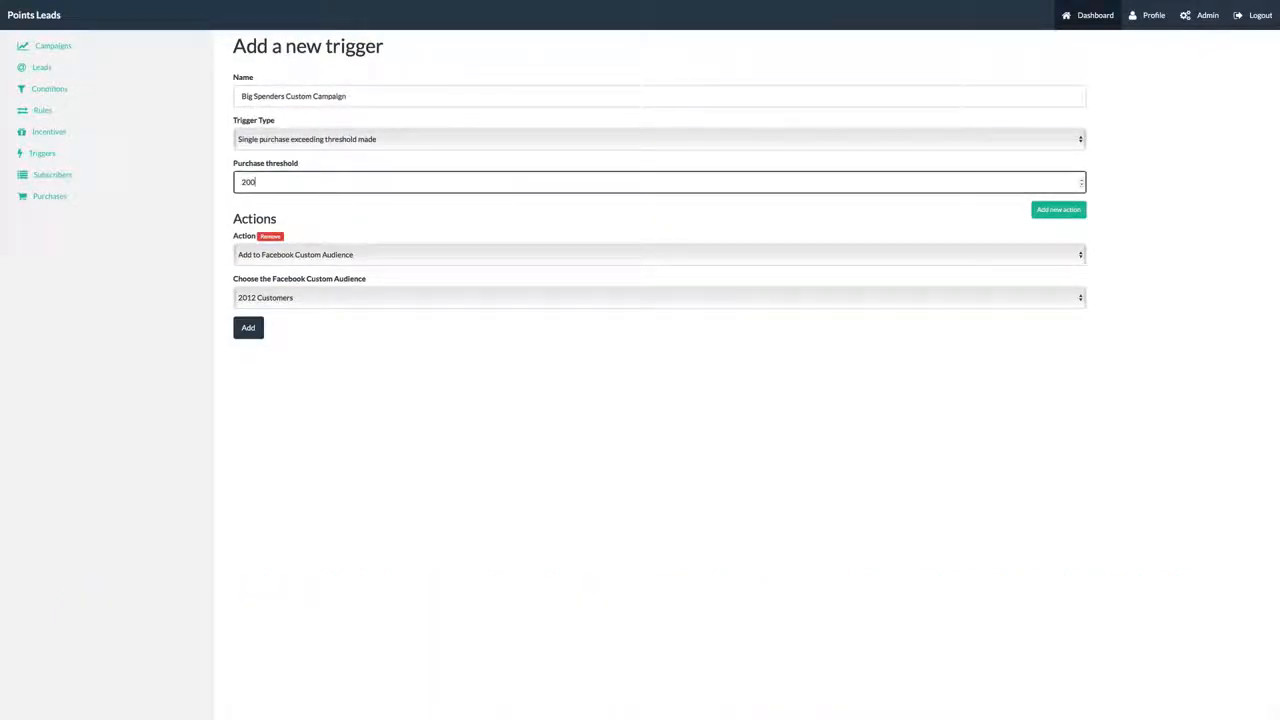
{"action": "type", "text": "1000"}
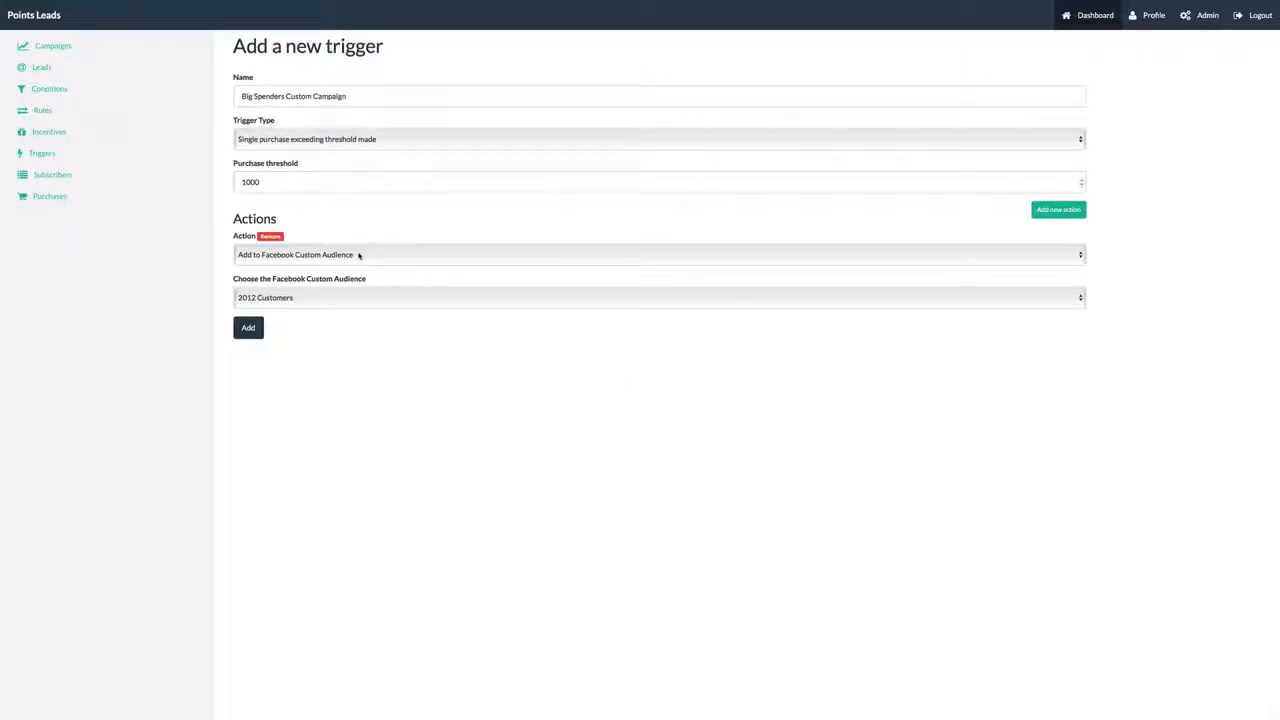
{"action": "left_click", "coordinate": [248, 327]}
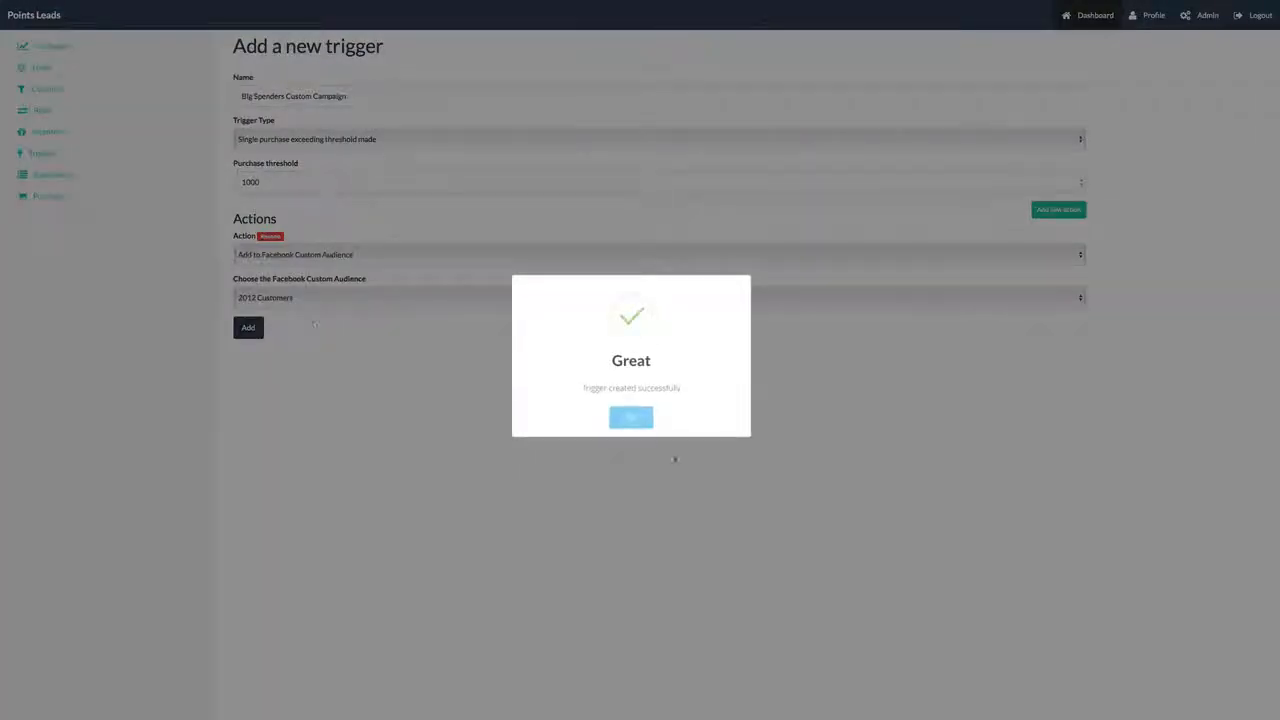
{"action": "left_click", "coordinate": [631, 417]}
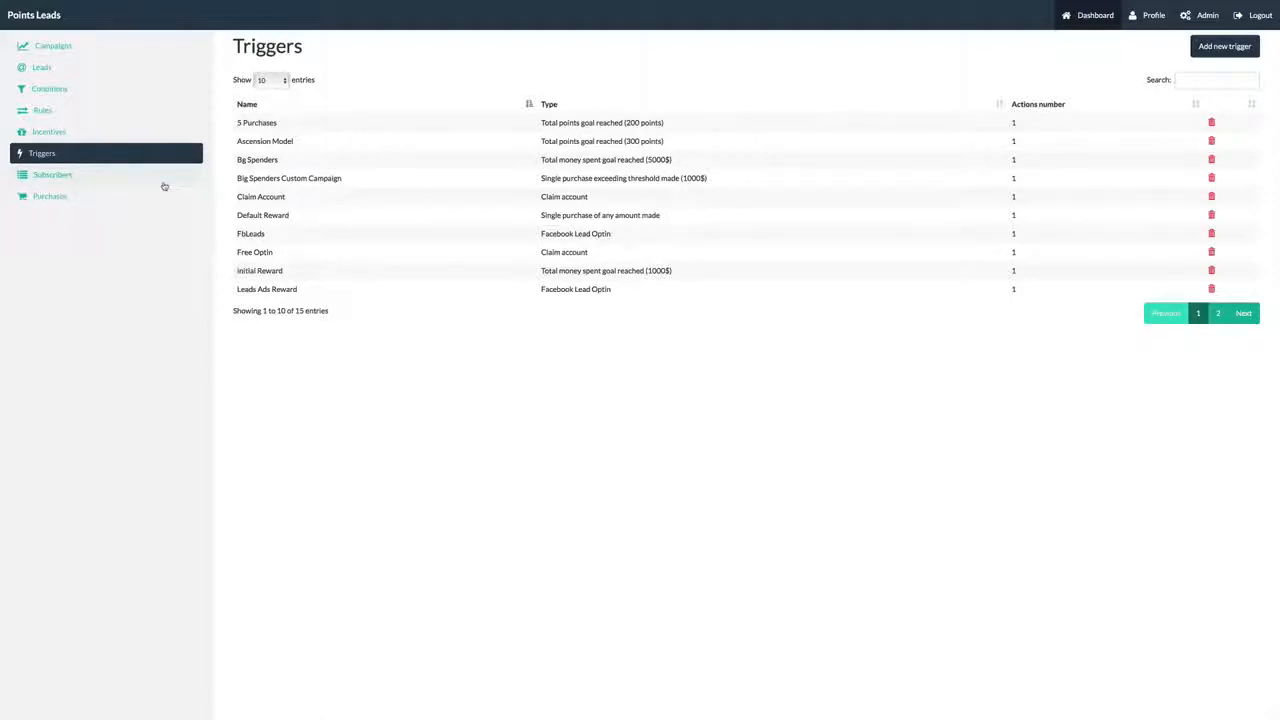
- View the 457-entry Subscribers list, then the 534-entry Purchases list
{"action": "left_click", "coordinate": [53, 174]}
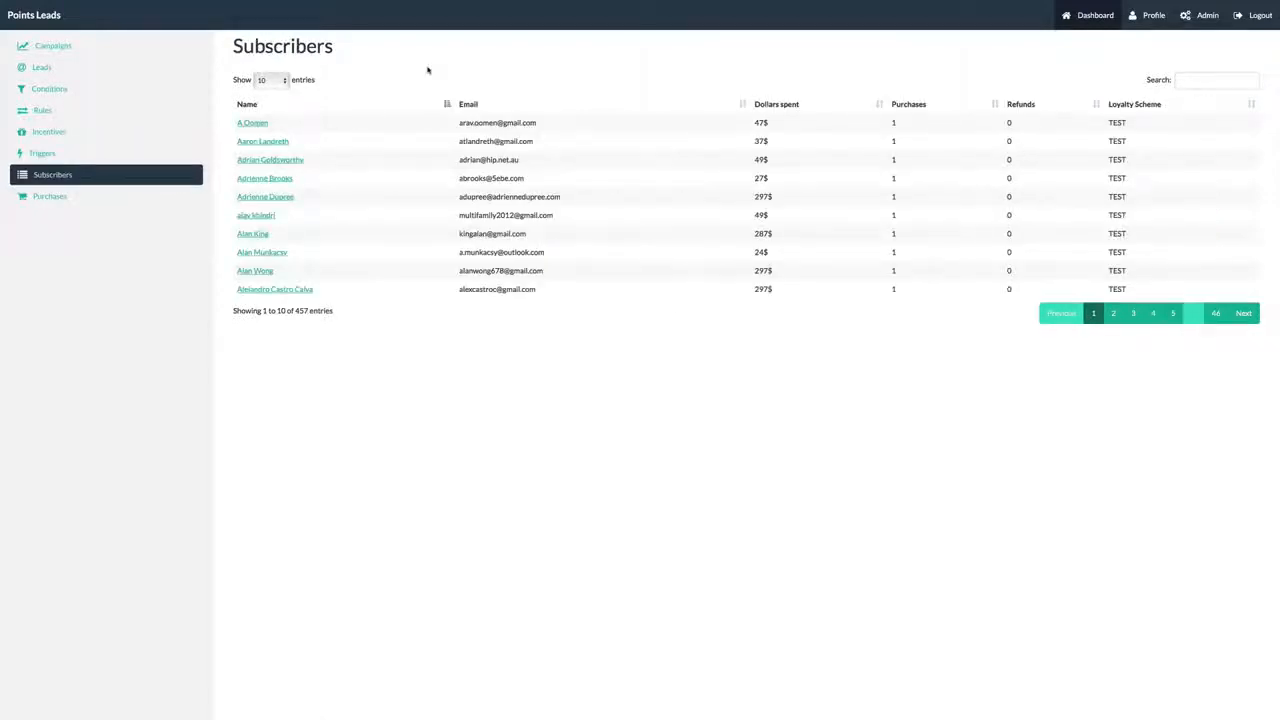
{"action": "mouse_move", "coordinate": [860, 142]}
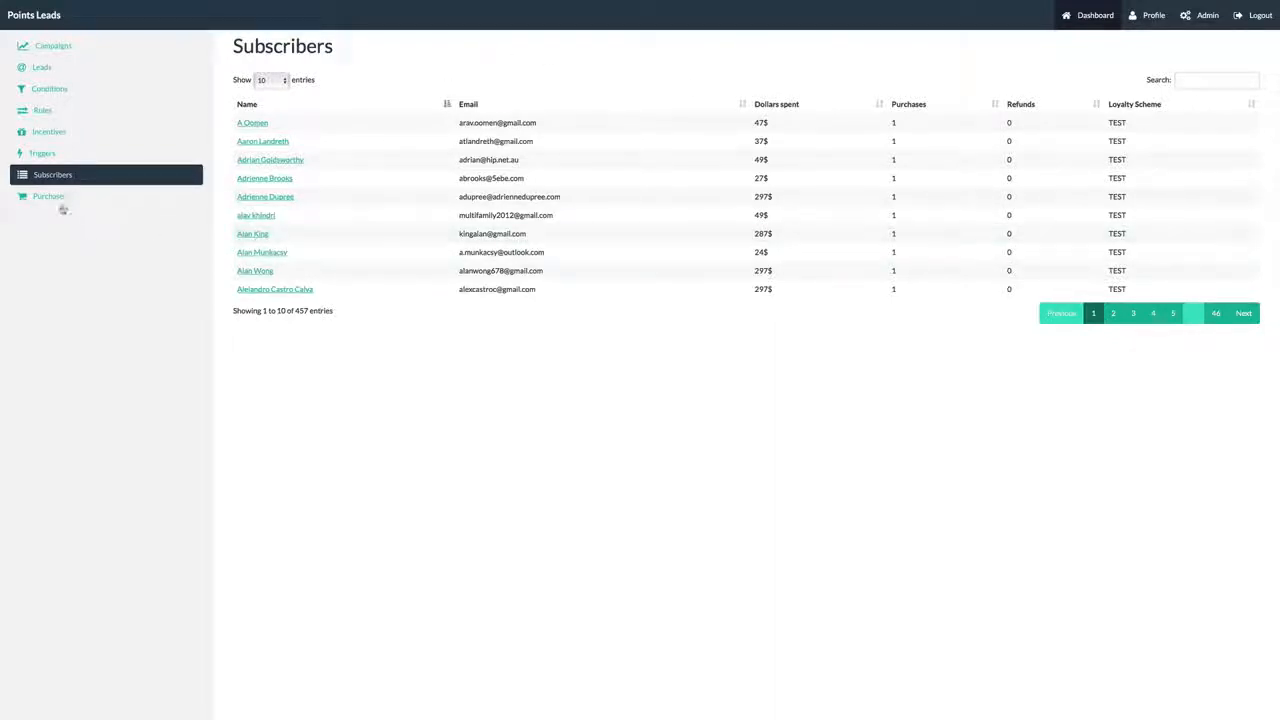
{"action": "left_click", "coordinate": [48, 196]}
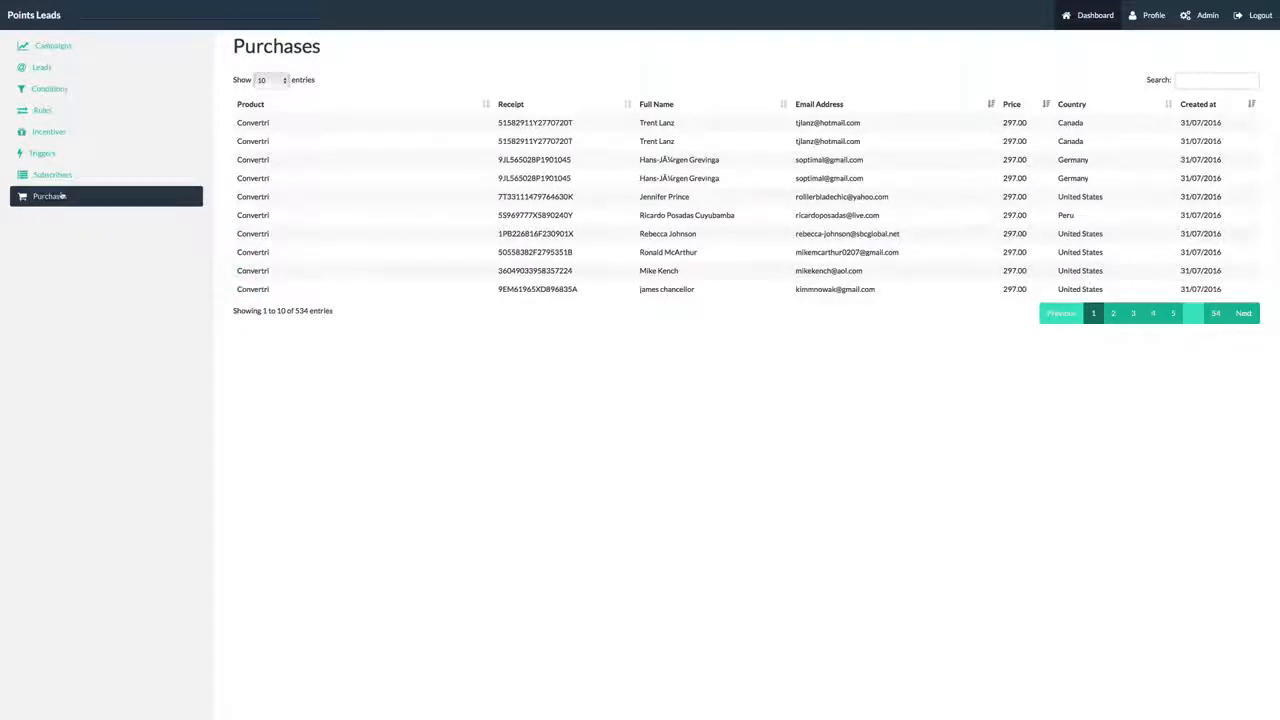
{"action": "mouse_move", "coordinate": [398, 136]}
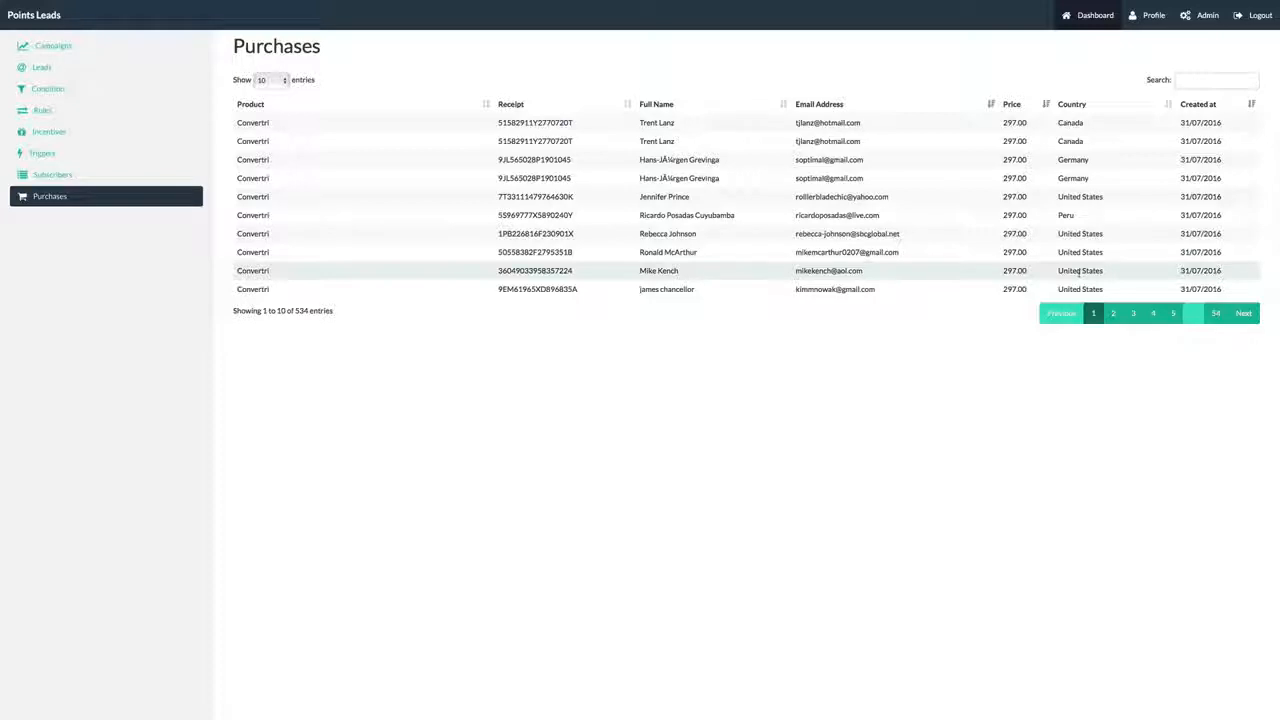
- Show the six incentives, from Mastermind With Steve In Vegas to Necker Island
{"action": "left_click", "coordinate": [48, 131]}
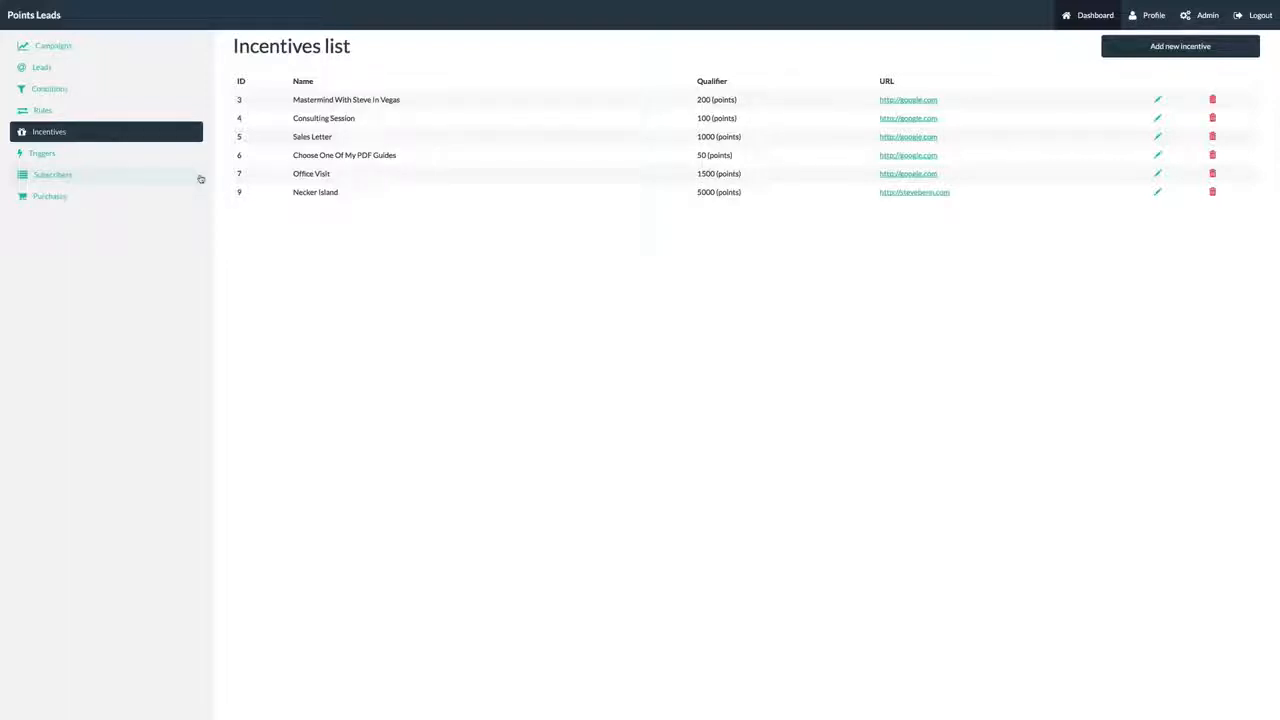
{"action": "mouse_move", "coordinate": [396, 169]}
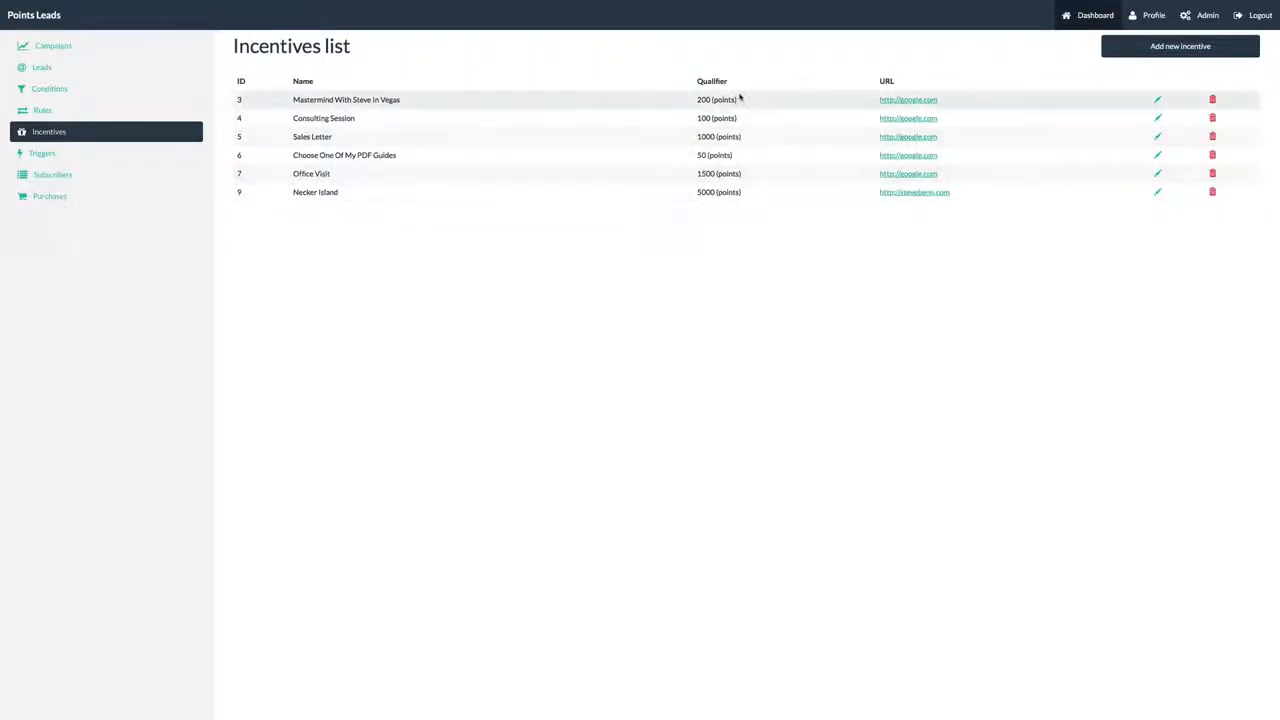
{"action": "mouse_move", "coordinate": [723, 293]}
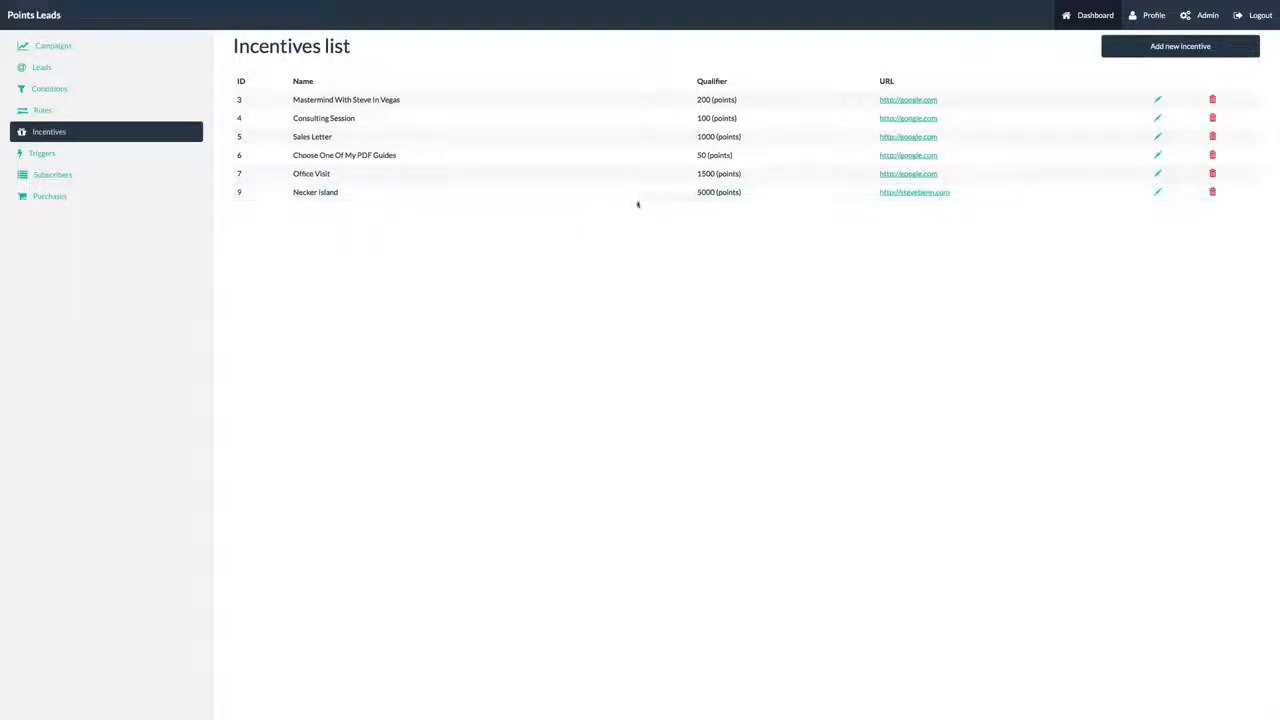
{"action": "mouse_move", "coordinate": [345, 194]}
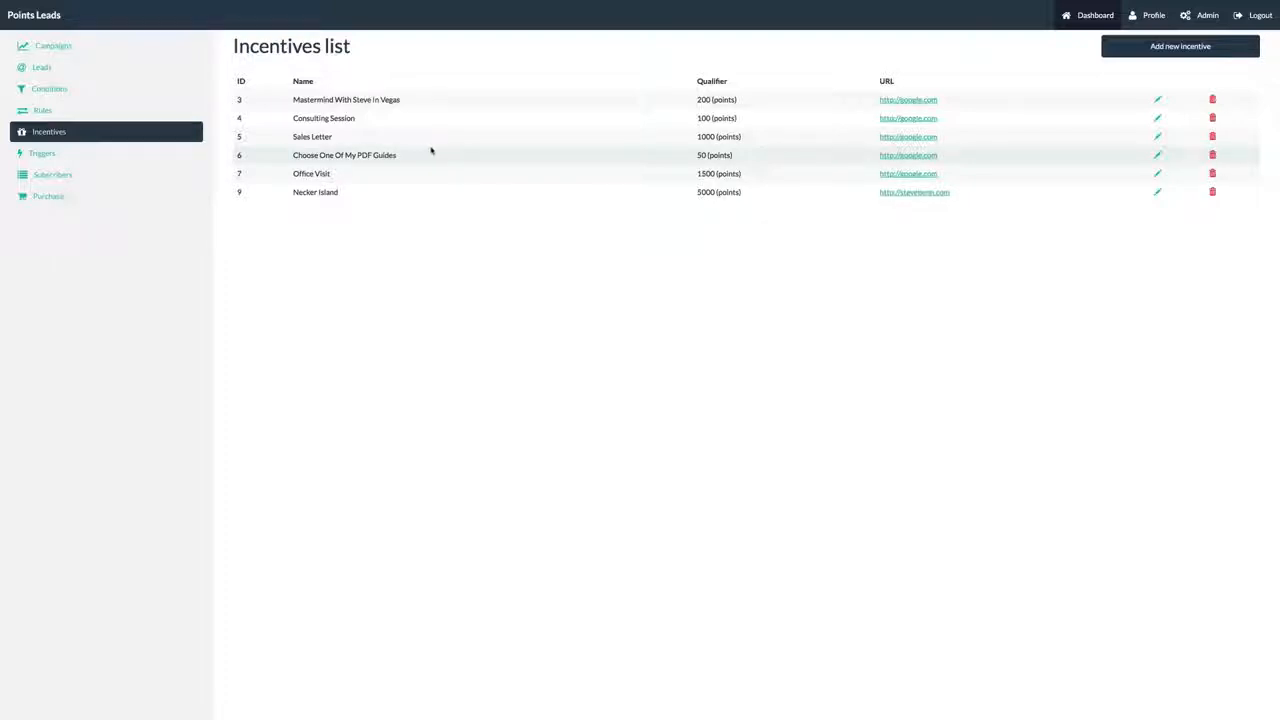
- Add trigger FbLeads with type Facebook Lead Optin, adding leads to the 2012 Customers audience
{"action": "left_click", "coordinate": [42, 153]}
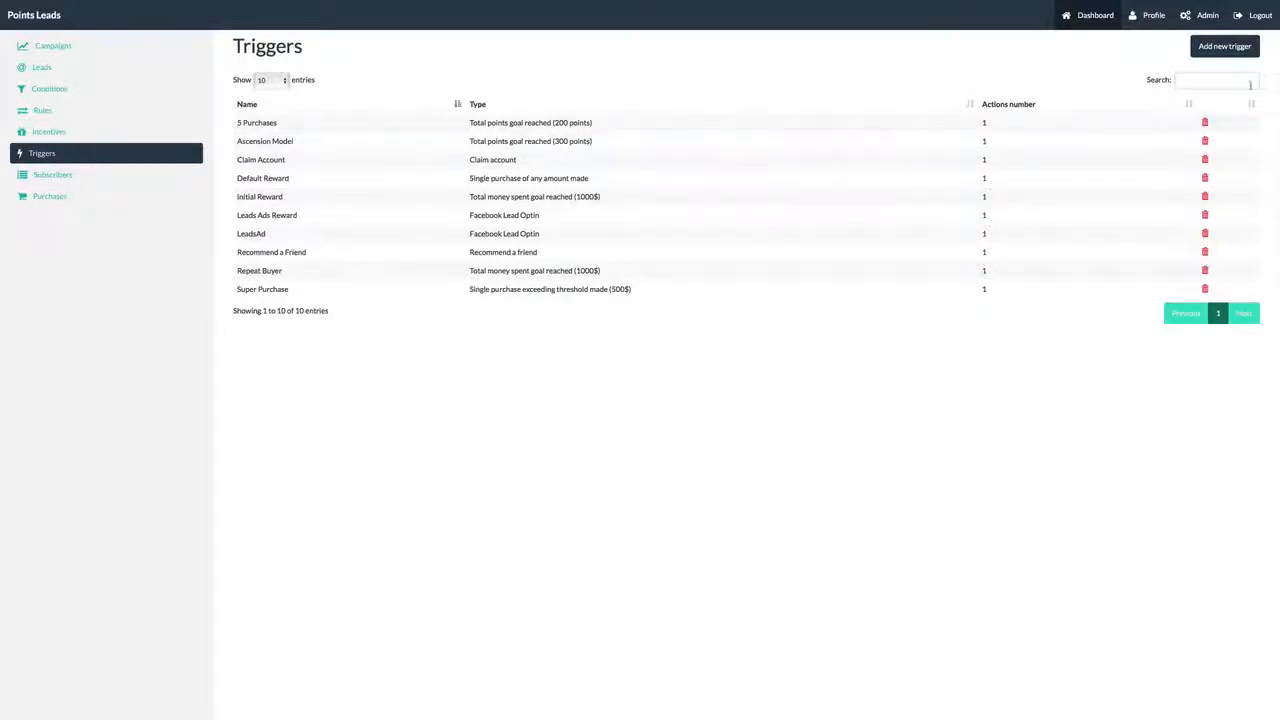
{"action": "left_click", "coordinate": [1224, 46]}
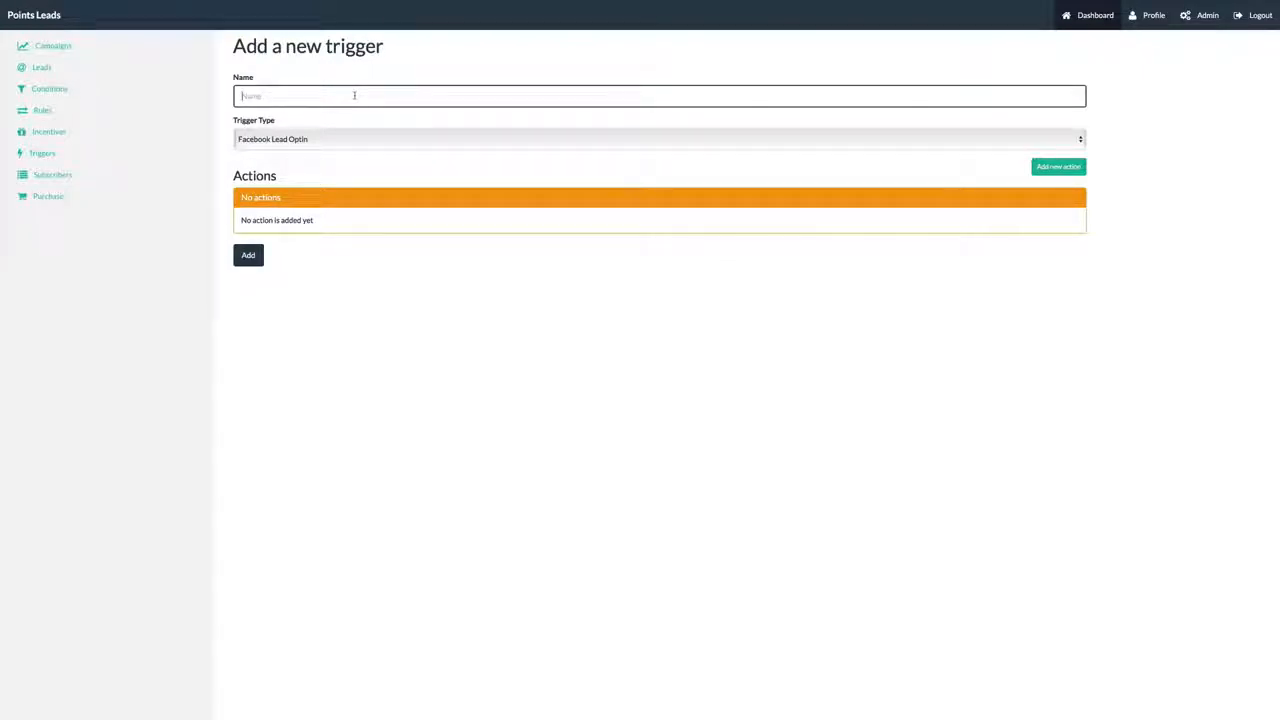
{"action": "type", "text": "FbLeads"}
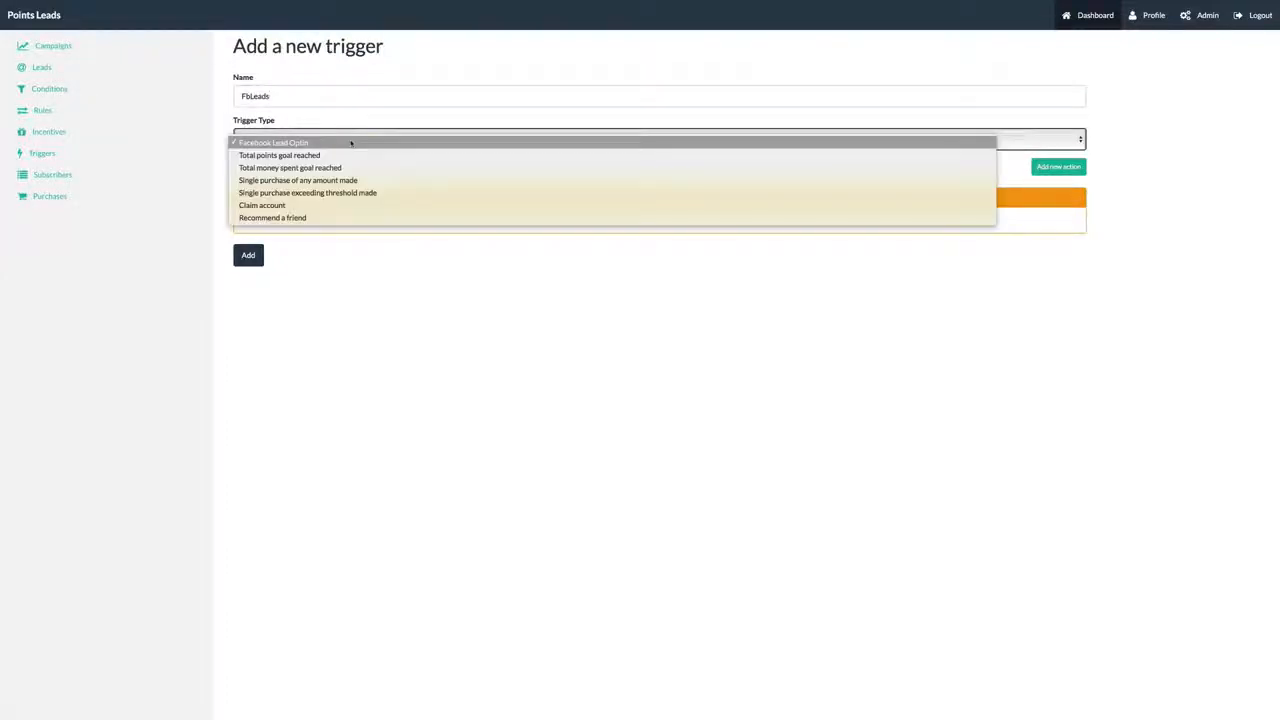
{"action": "left_click", "coordinate": [273, 141]}
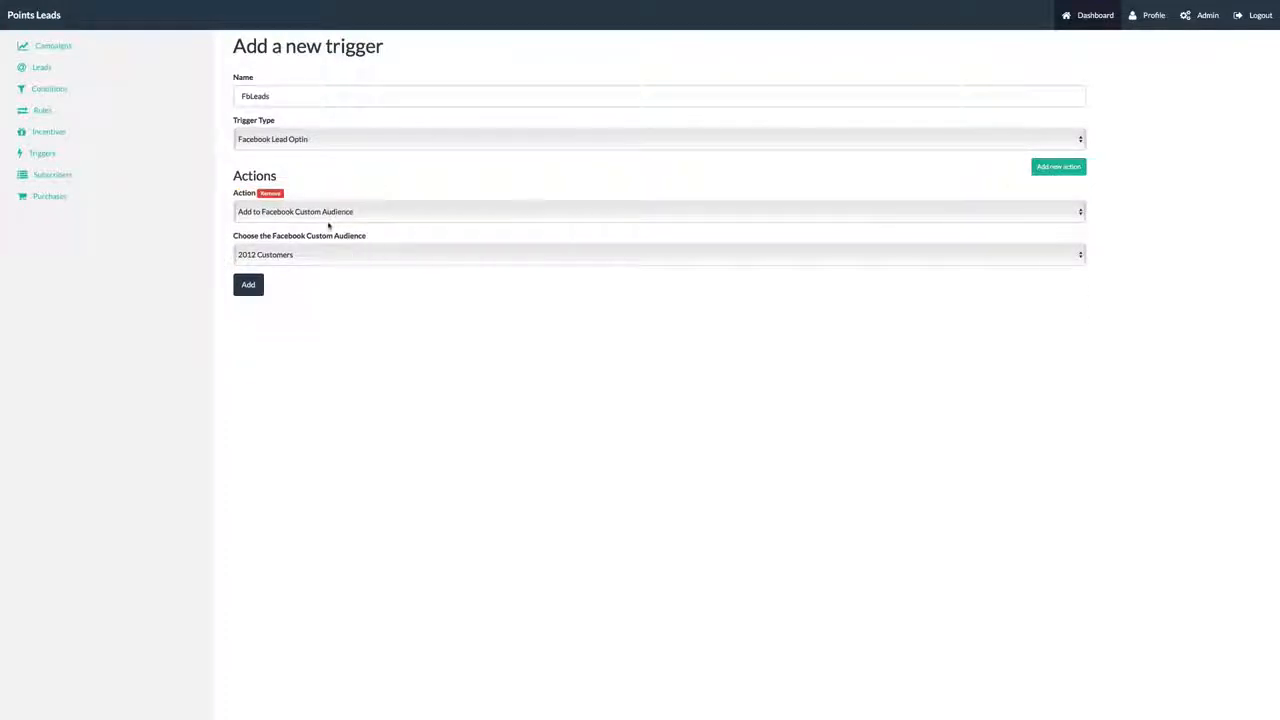
{"action": "left_click", "coordinate": [248, 285]}
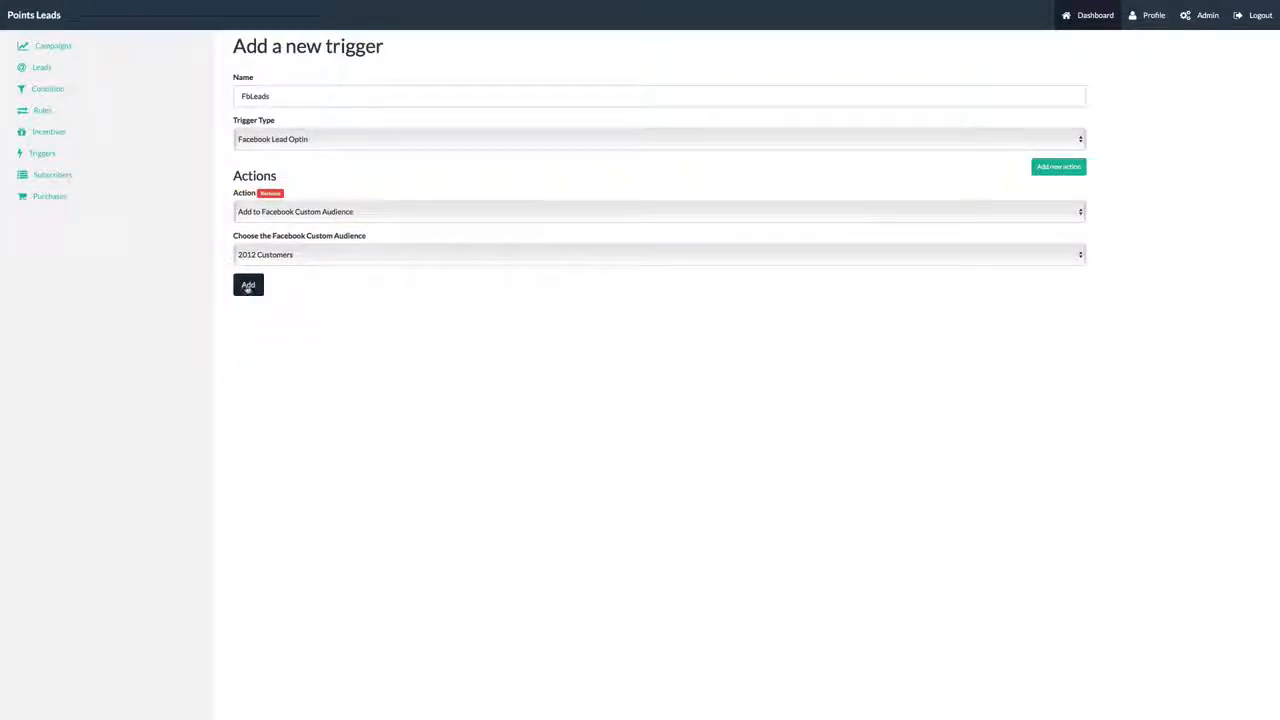
{"action": "left_click", "coordinate": [247, 285]}
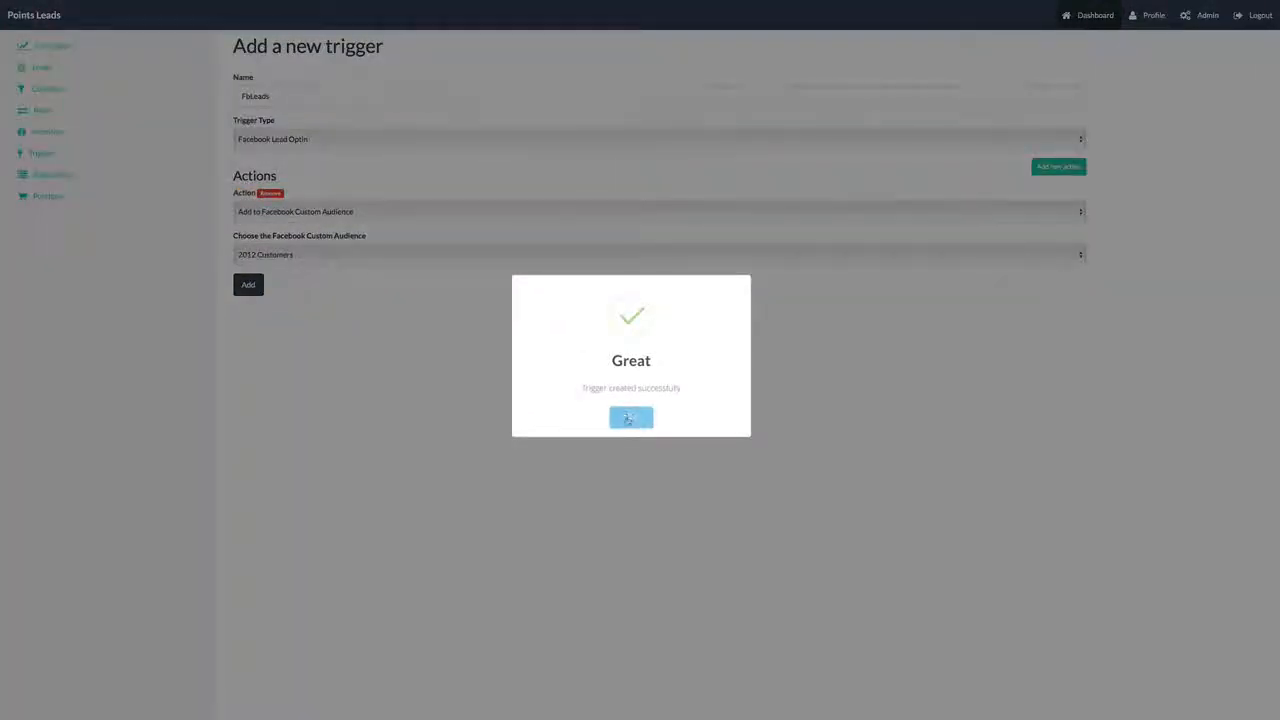
{"action": "left_click", "coordinate": [630, 416]}
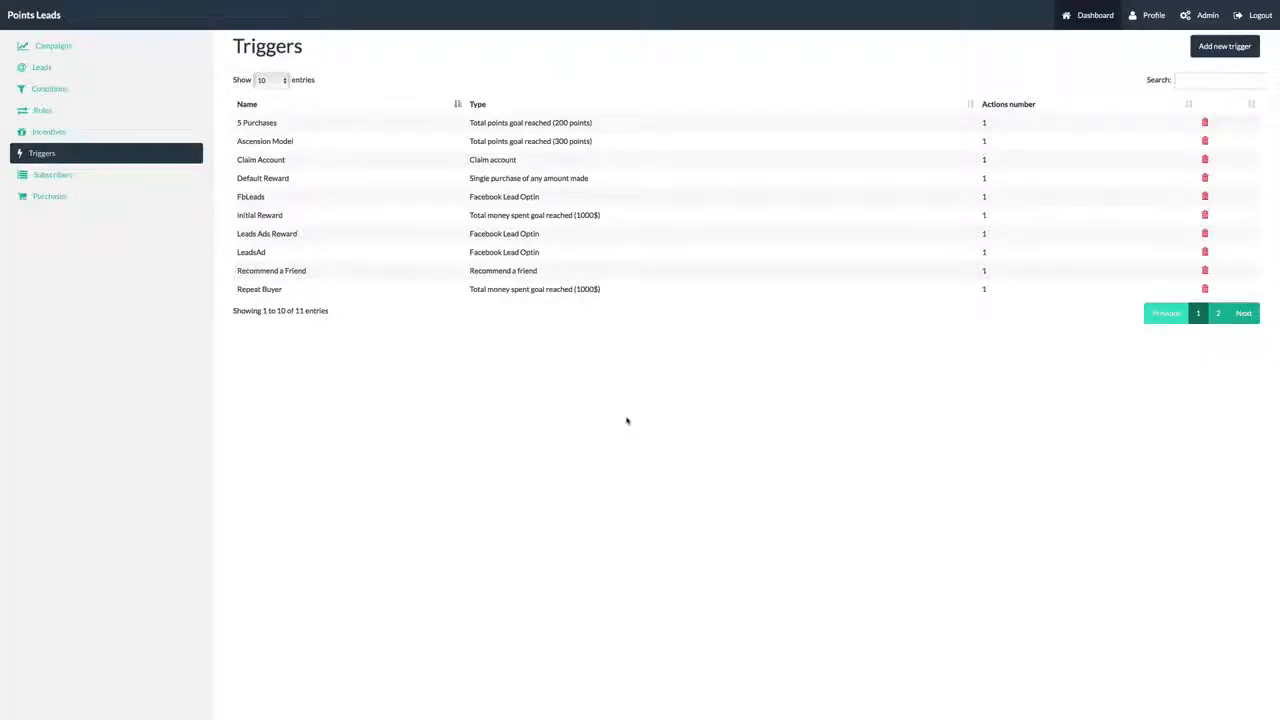
- Add trigger Bg Spenders at 5000 total money spent, adding buyers to a GetResponse mailing list
{"action": "left_click", "coordinate": [1224, 46]}
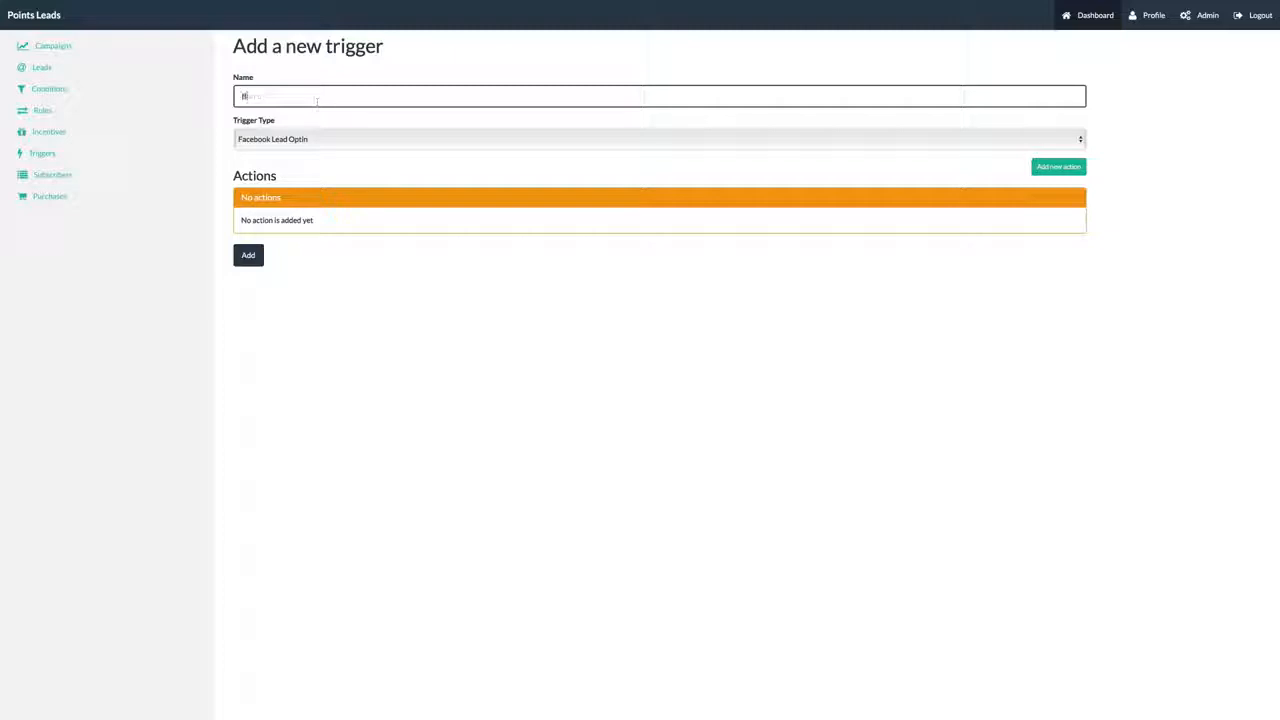
{"action": "type", "text": "Bg Spenders"}
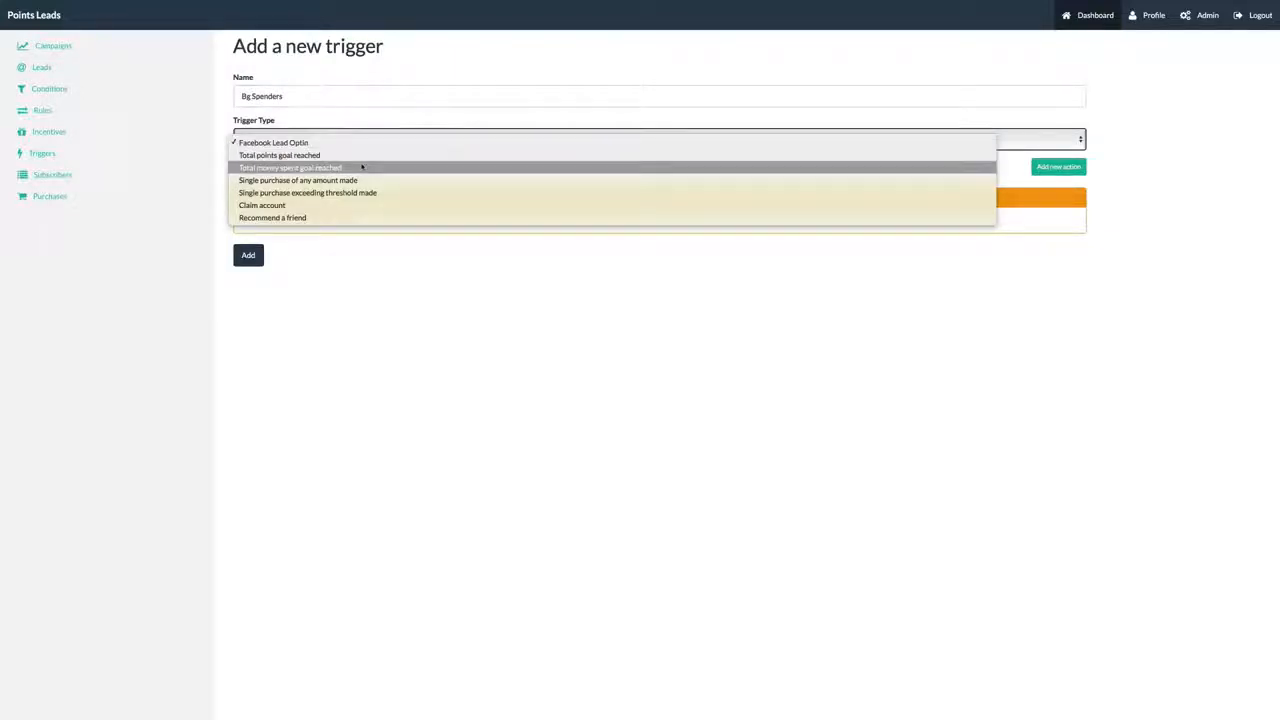
{"action": "left_click", "coordinate": [290, 167]}
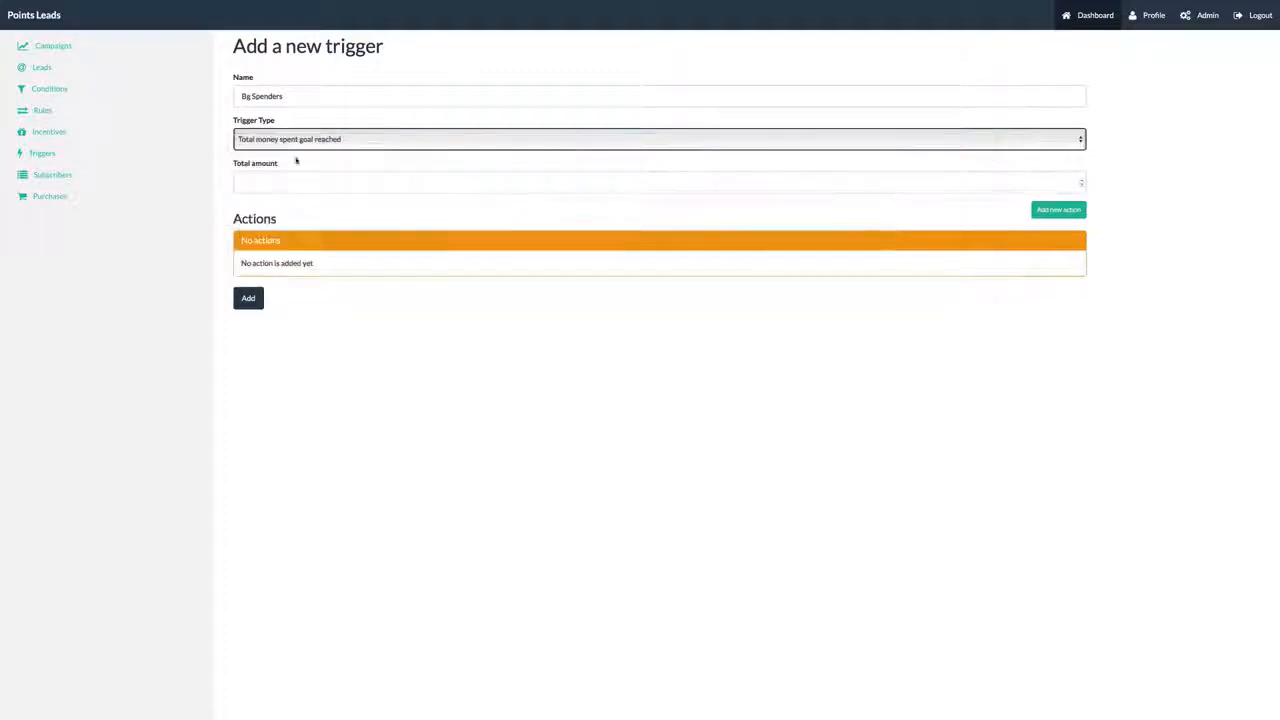
{"action": "type", "text": "5000"}
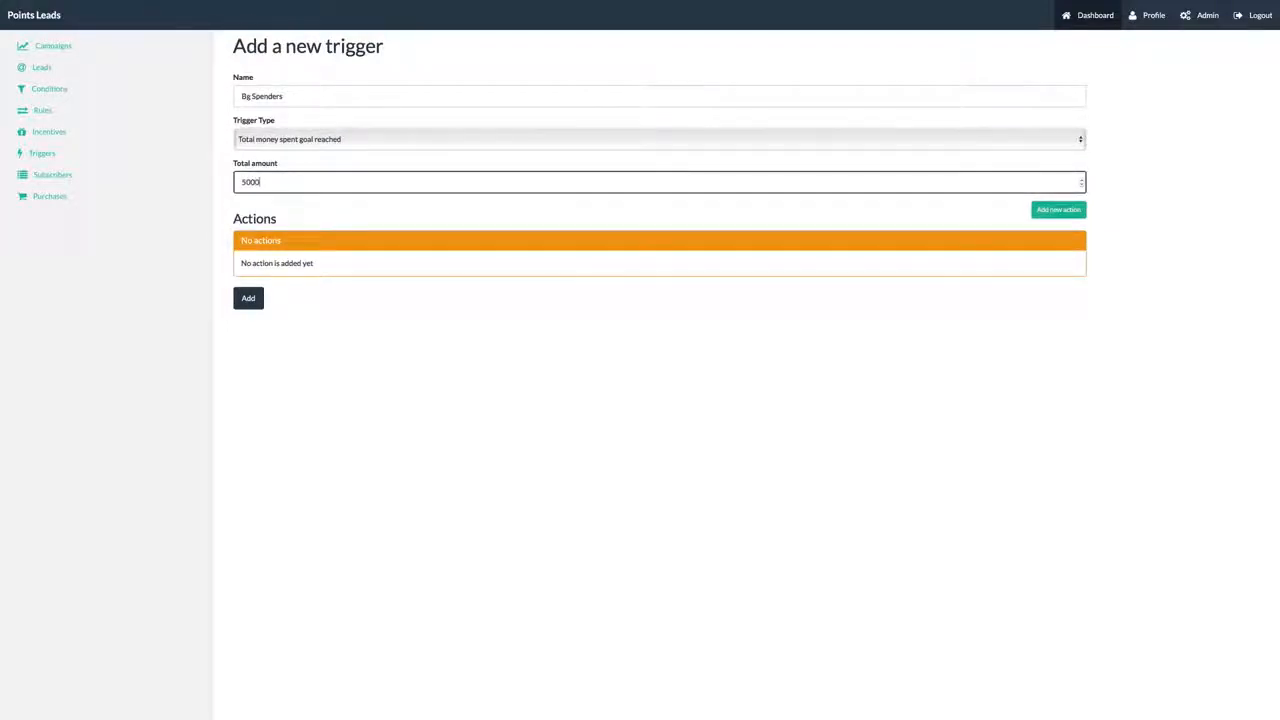
{"action": "left_click", "coordinate": [1057, 209]}
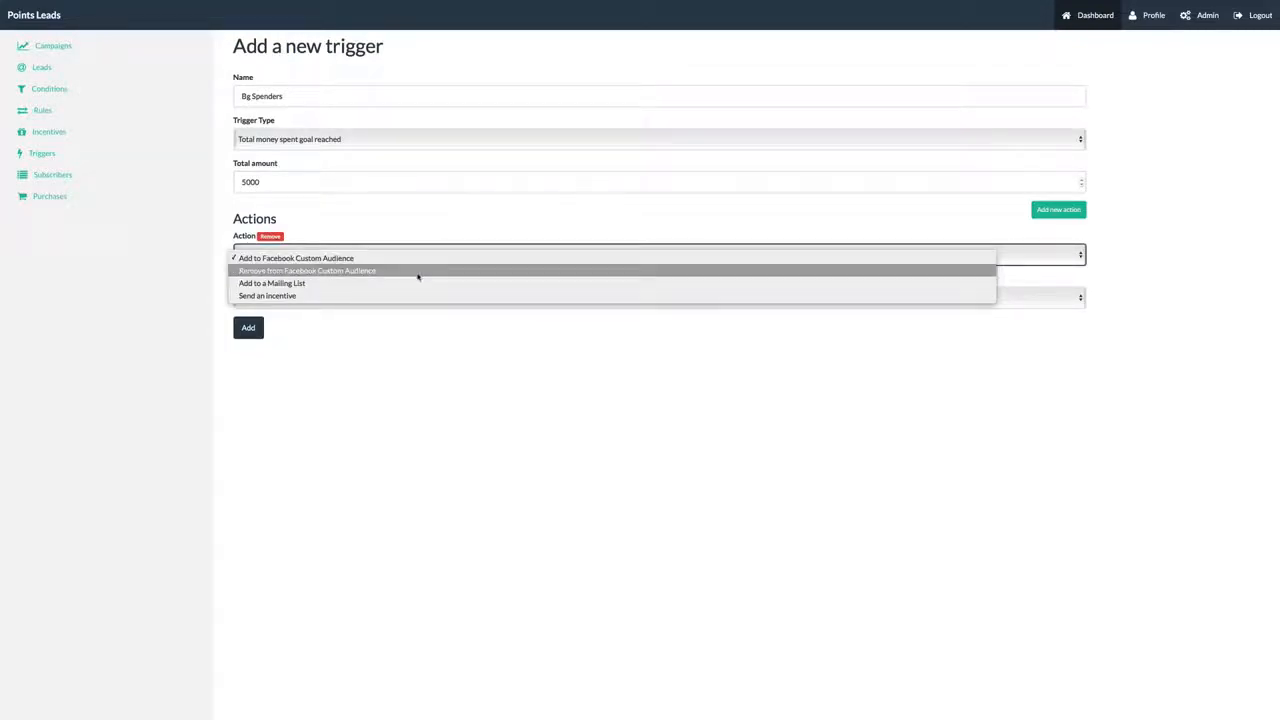
{"action": "left_click", "coordinate": [271, 283]}
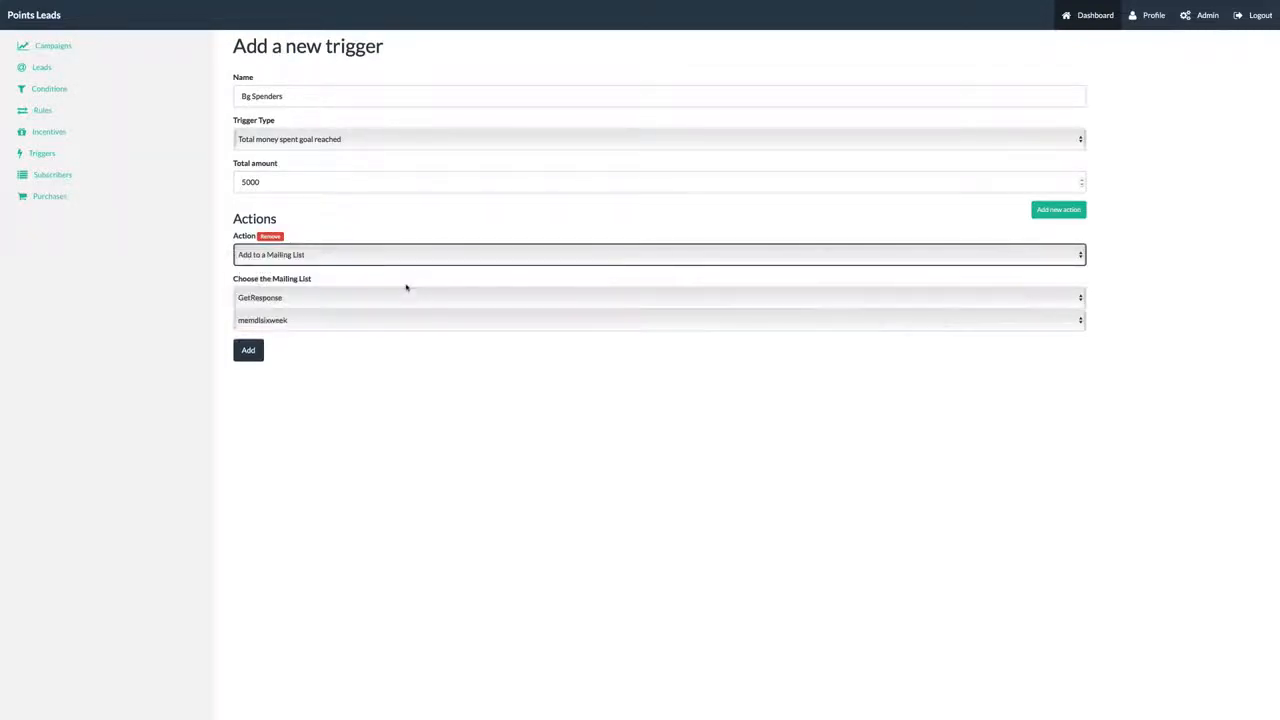
{"action": "left_click", "coordinate": [248, 350]}
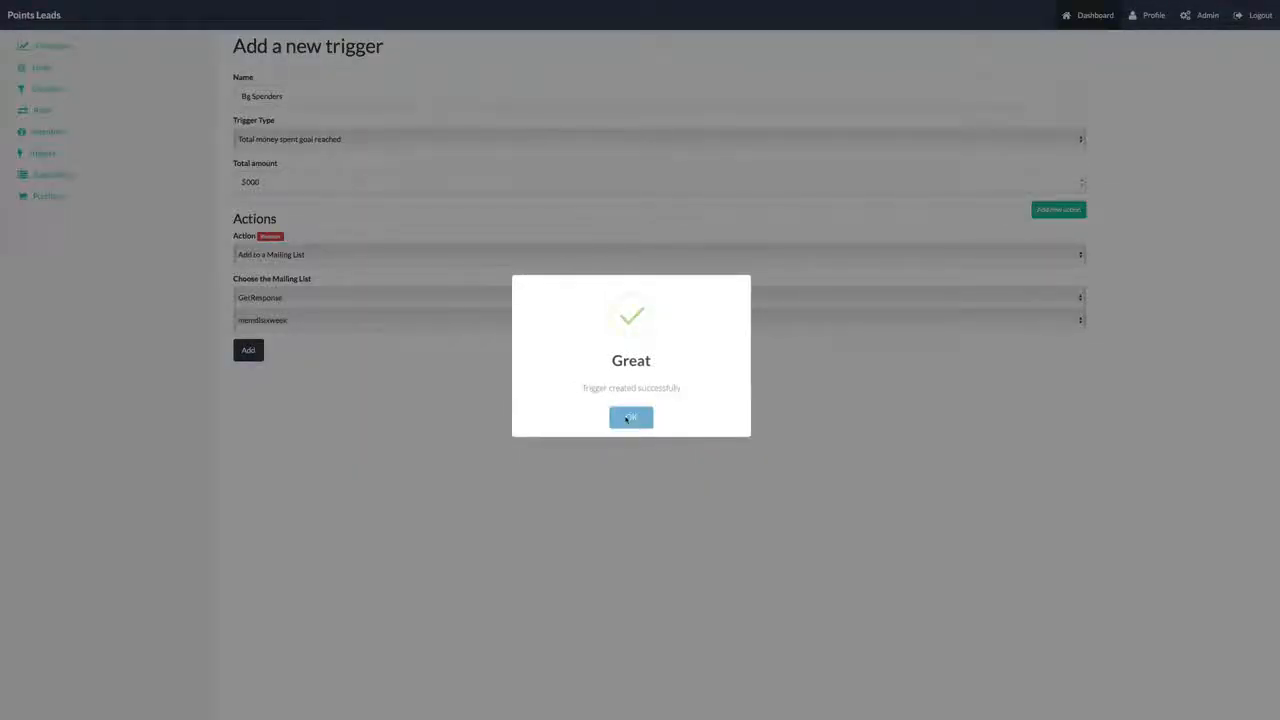
{"action": "left_click", "coordinate": [630, 417]}
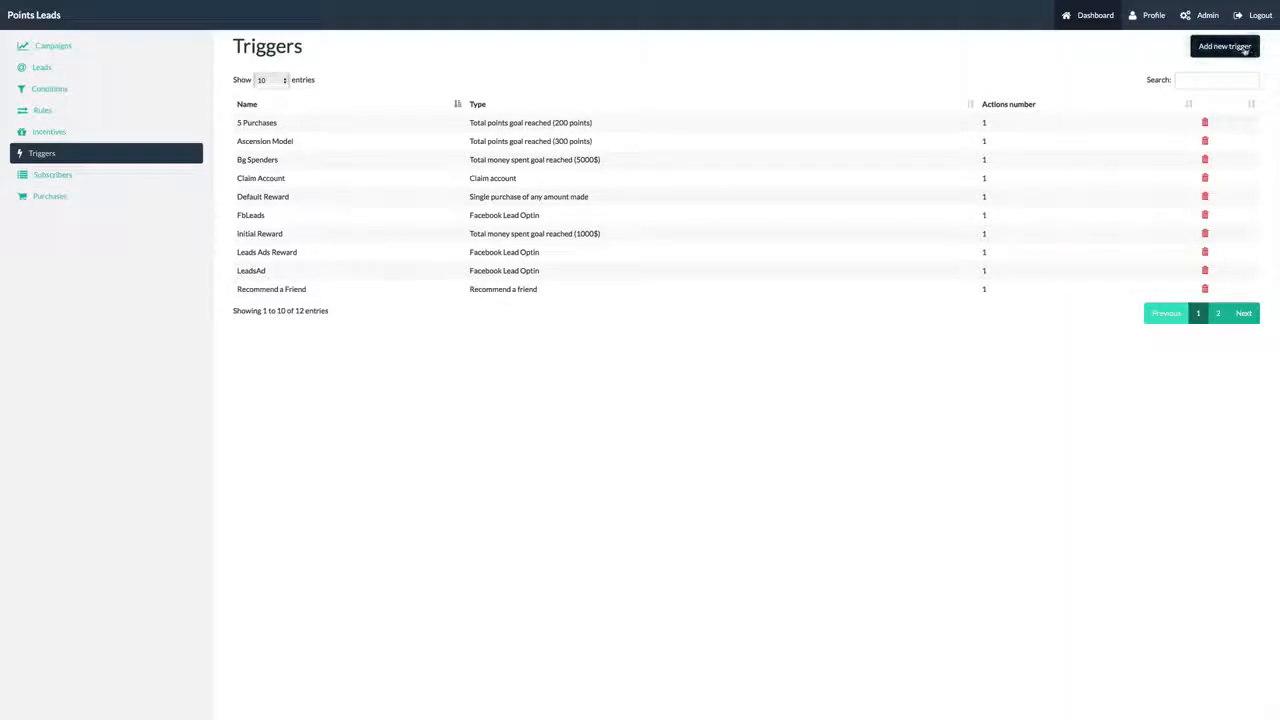
- Add Claim account trigger Free Optin with an Add to a Mailing List action for GetResponse
{"action": "left_click", "coordinate": [1223, 46]}
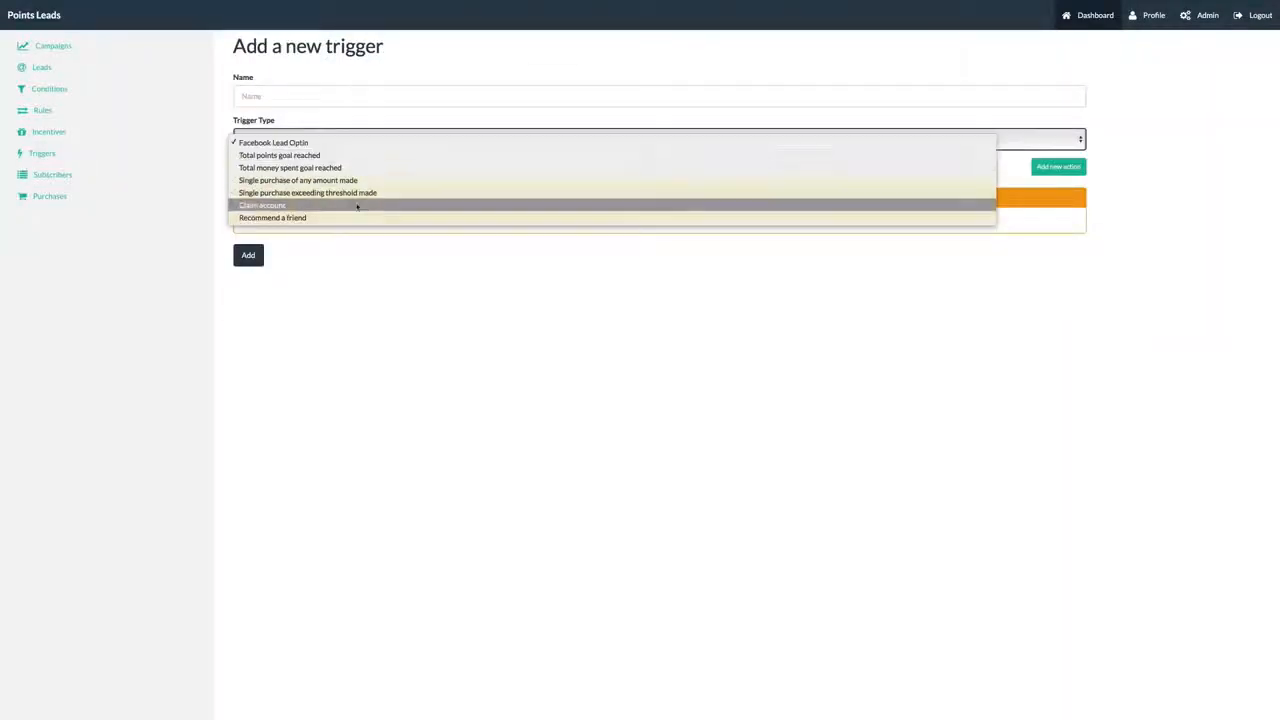
{"action": "left_click", "coordinate": [261, 205]}
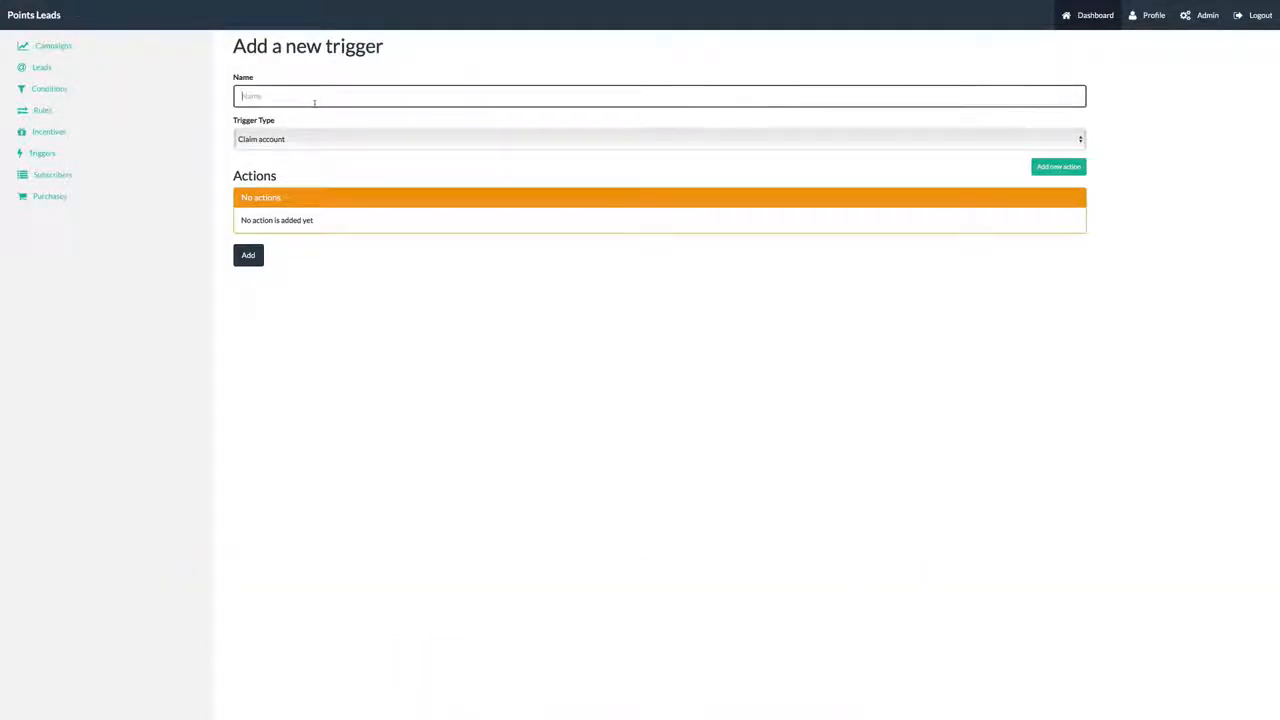
{"action": "type", "text": "sub"}
{"action": "type", "text": "Free Optin"}
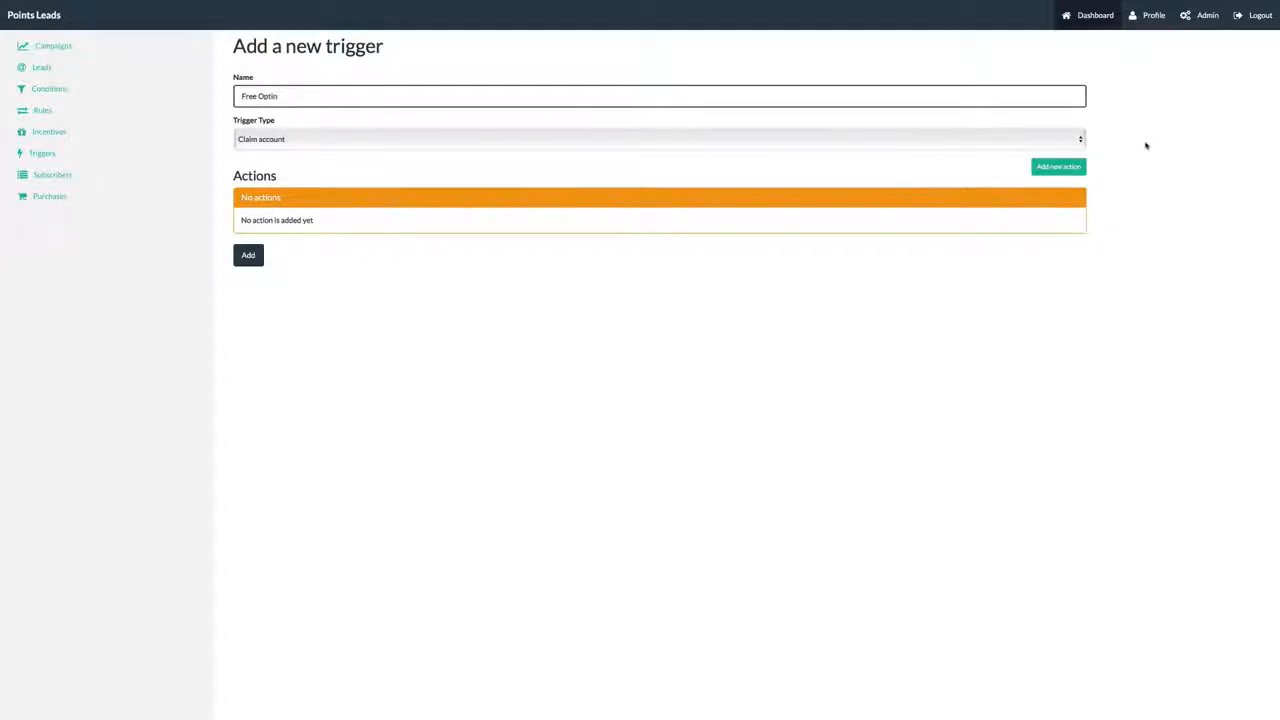
{"action": "left_click", "coordinate": [1057, 166]}
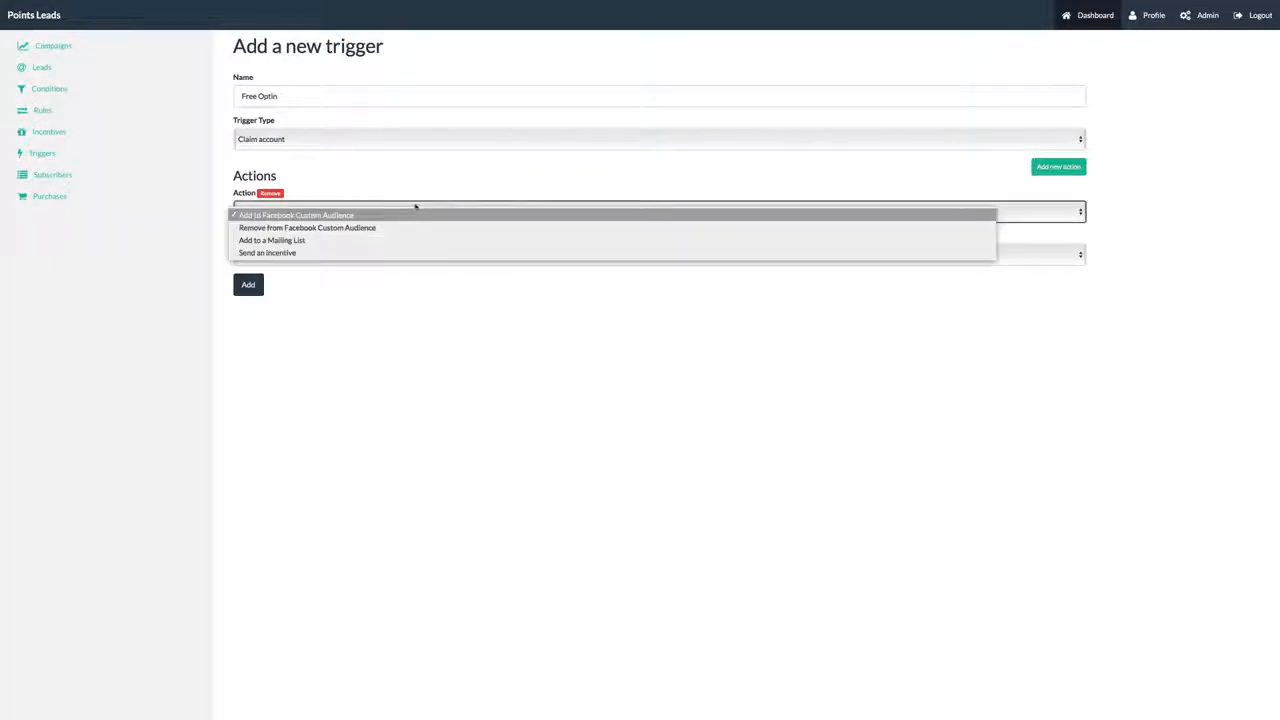
{"action": "left_click", "coordinate": [271, 240]}
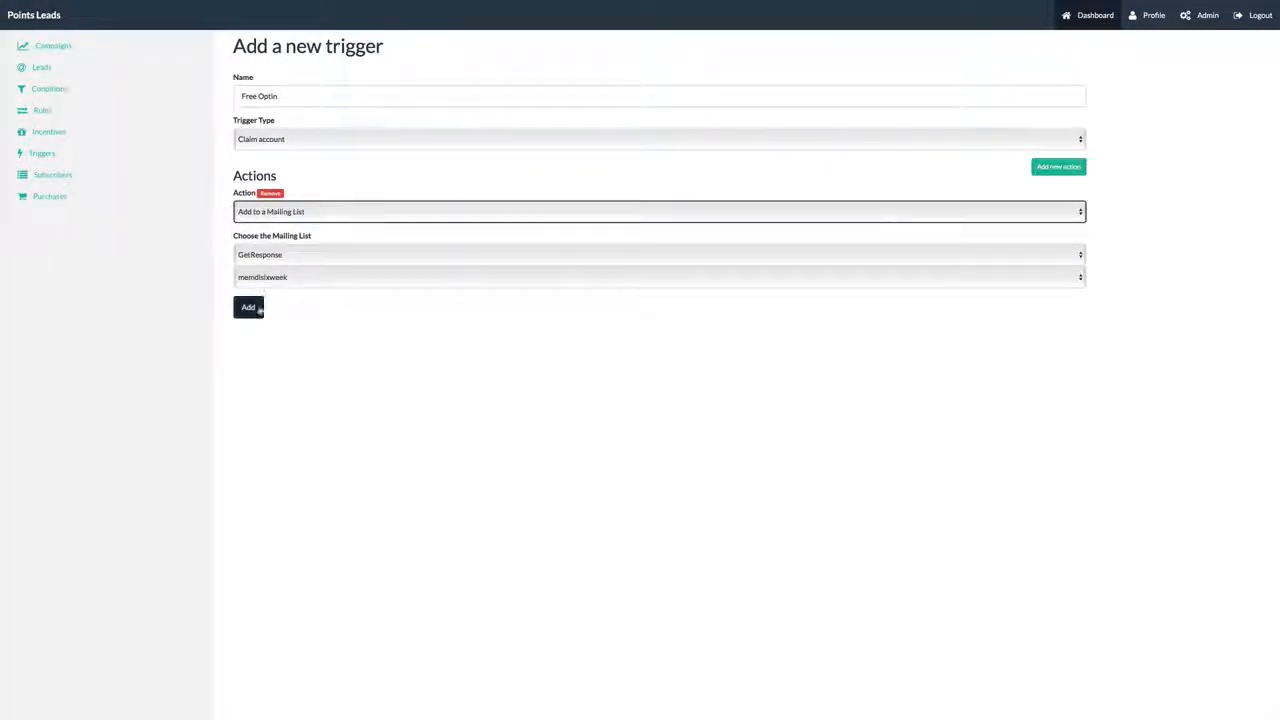
{"action": "left_click", "coordinate": [248, 307]}
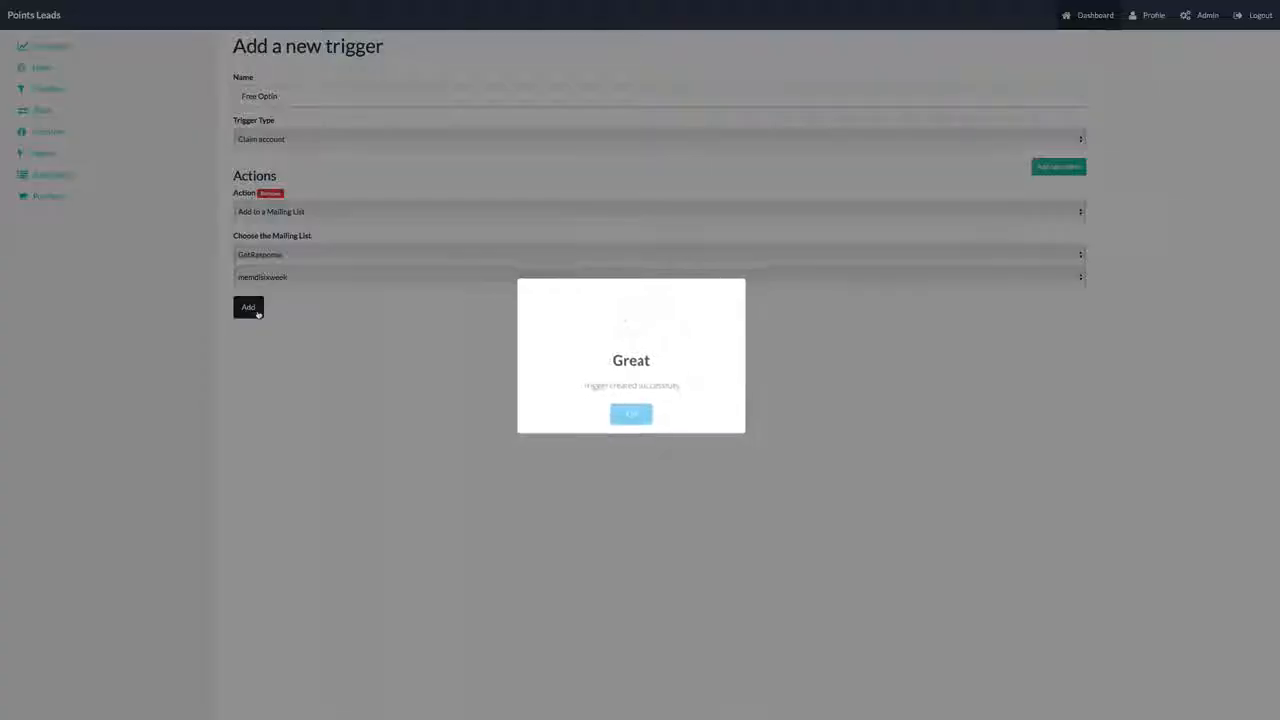
{"action": "left_click", "coordinate": [630, 414]}
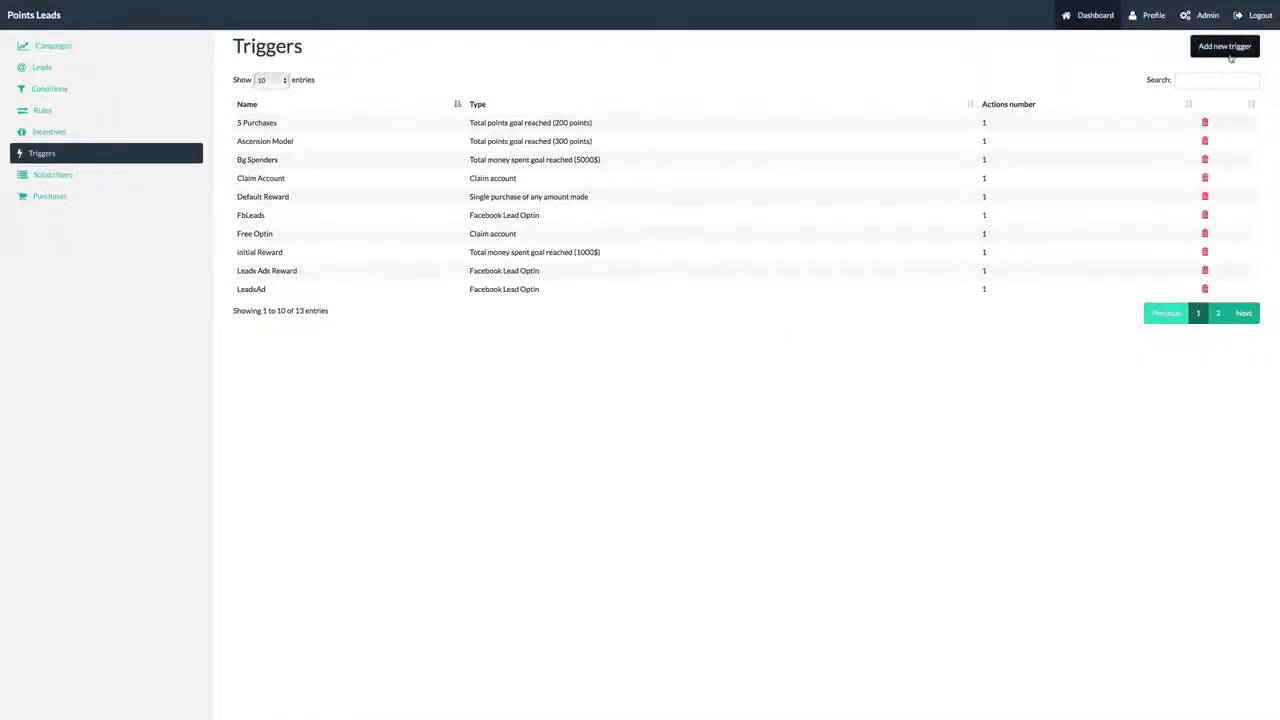
- Add the 'Recommend a Friend 2' Recommend-a-friend trigger sending the Vegas mastermind incentive
{"action": "left_click", "coordinate": [1222, 46]}
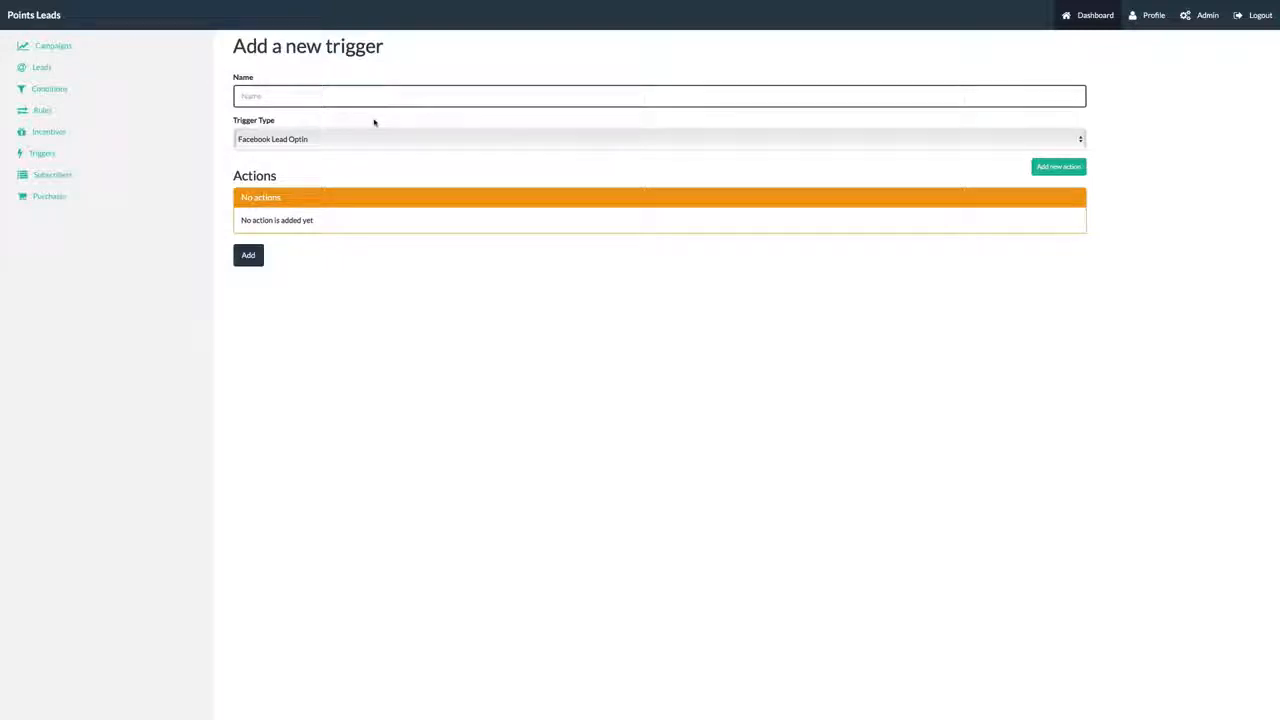
{"action": "type", "text": "Recommend a Friend 2"}
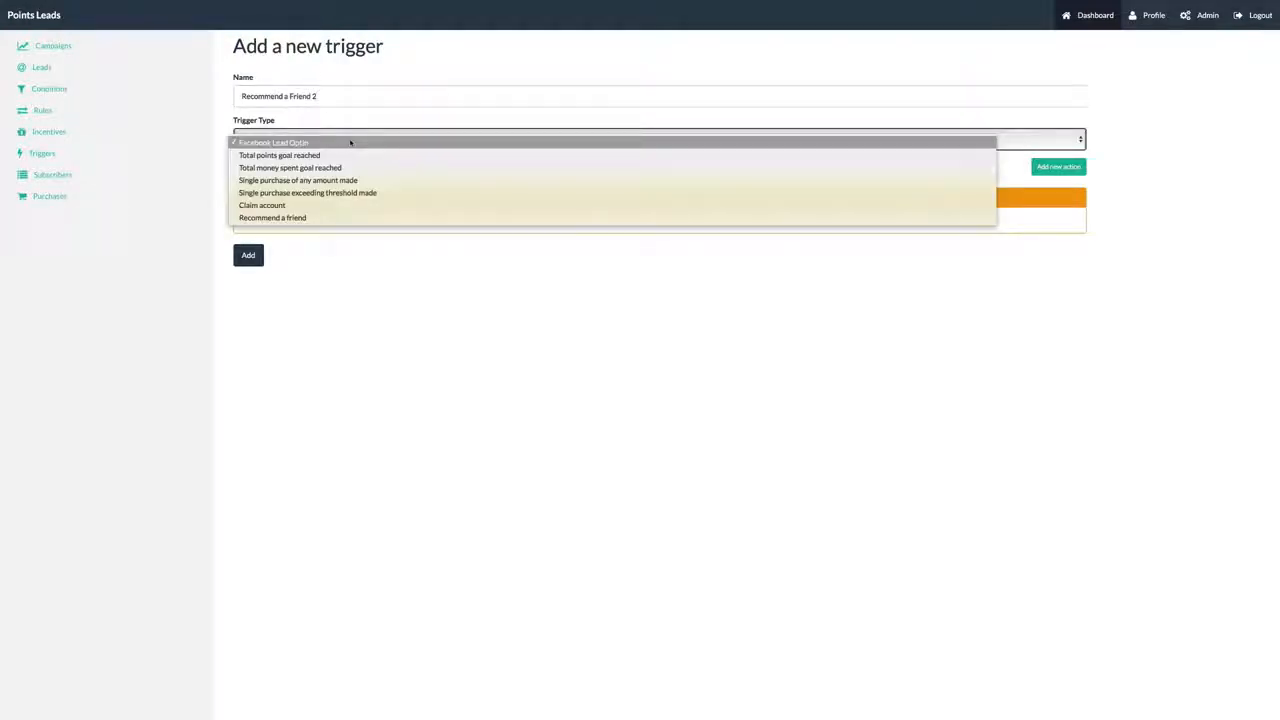
{"action": "left_click", "coordinate": [272, 217]}
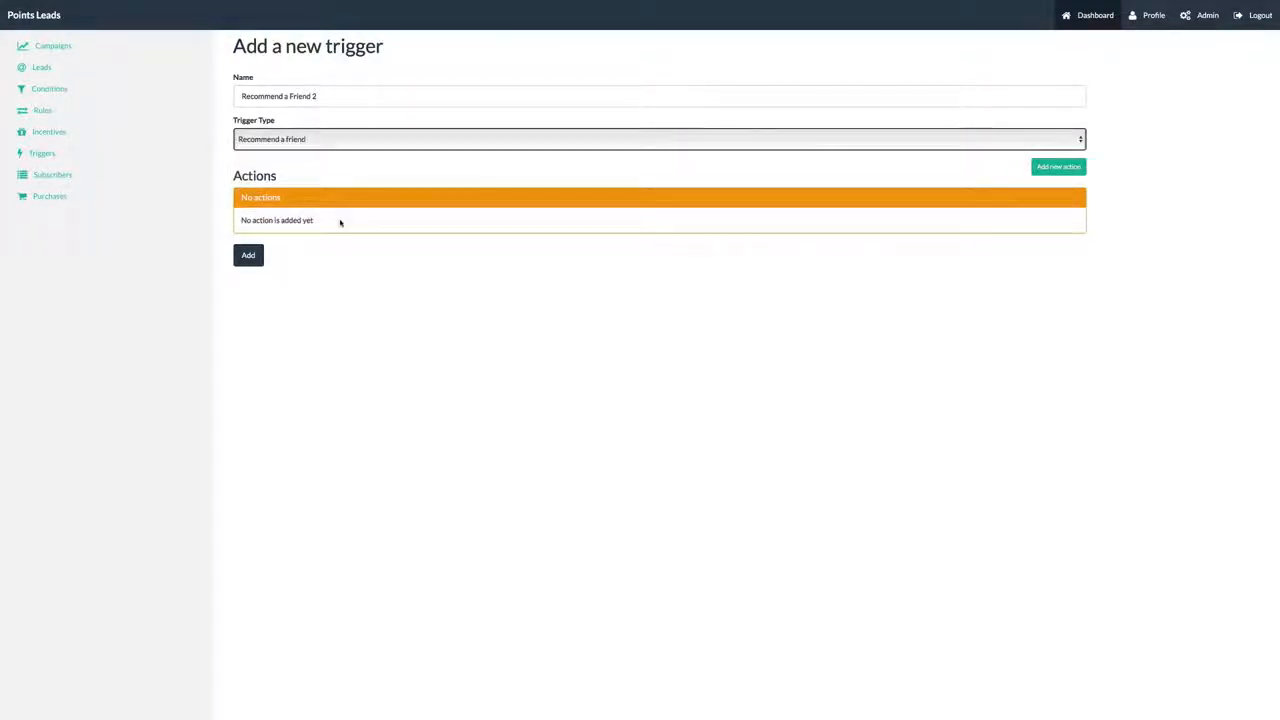
{"action": "left_click", "coordinate": [1057, 166]}
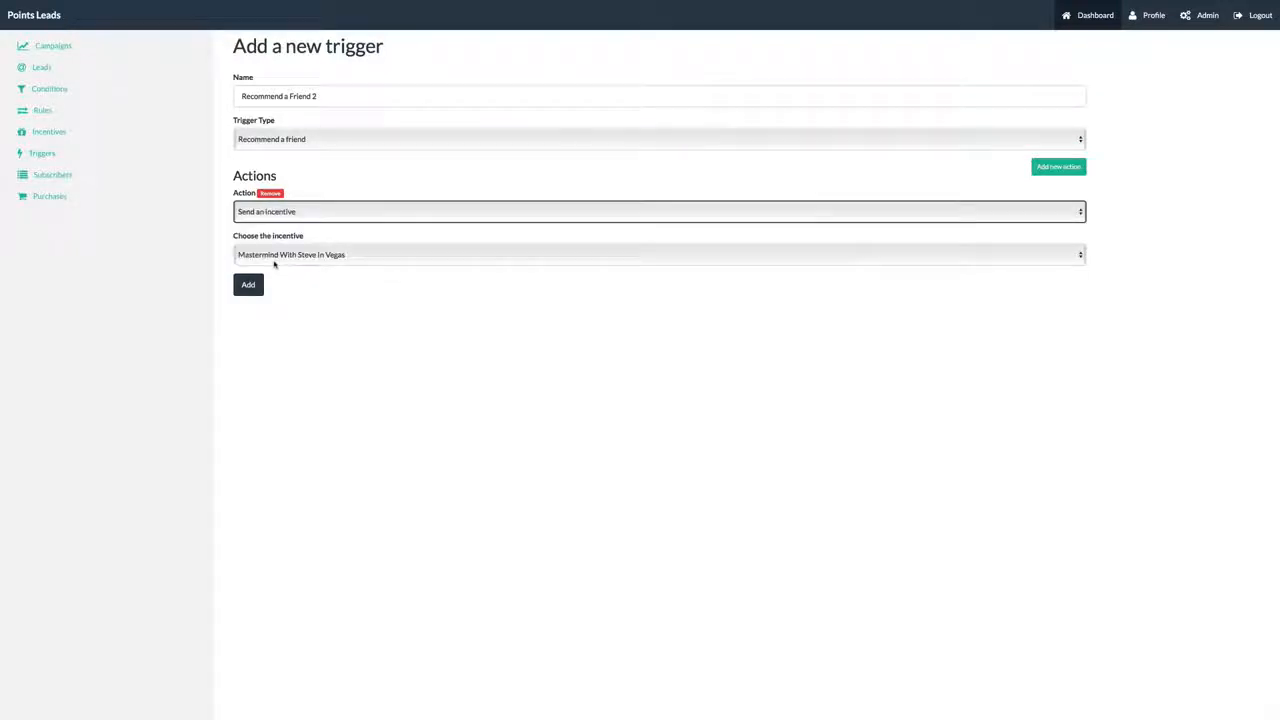
{"action": "left_click", "coordinate": [247, 285]}
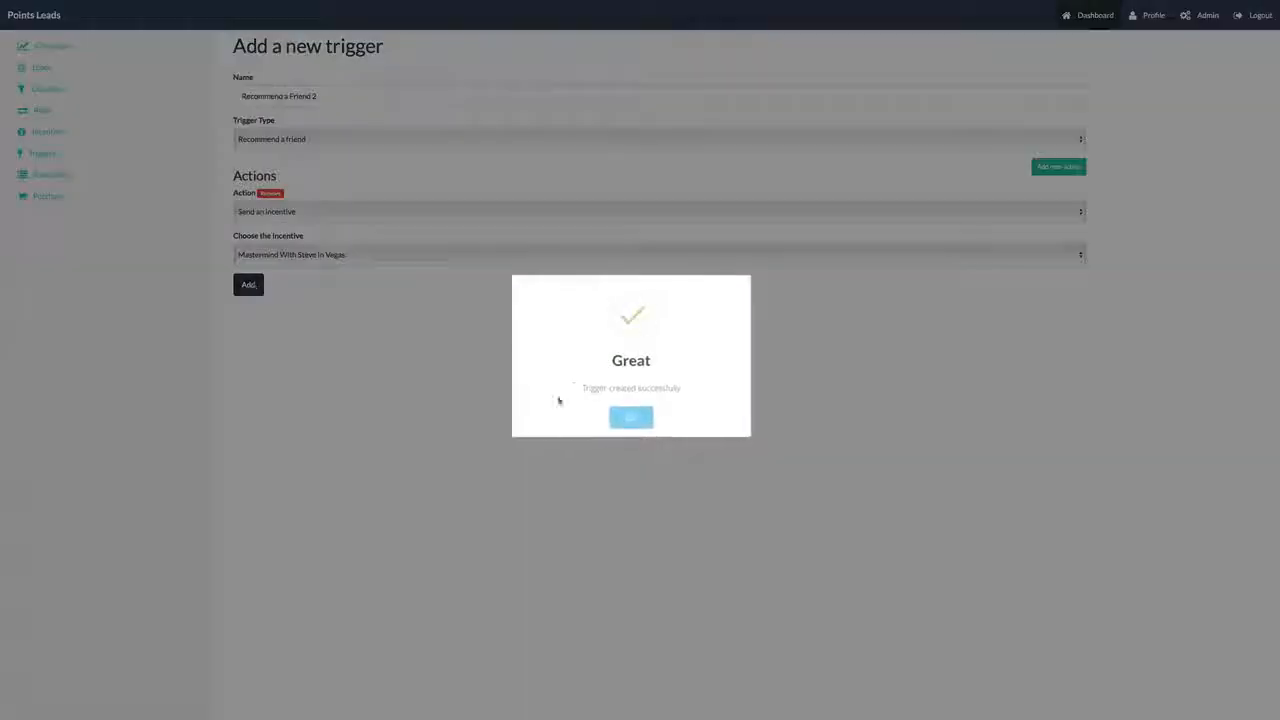
{"action": "left_click", "coordinate": [631, 417]}
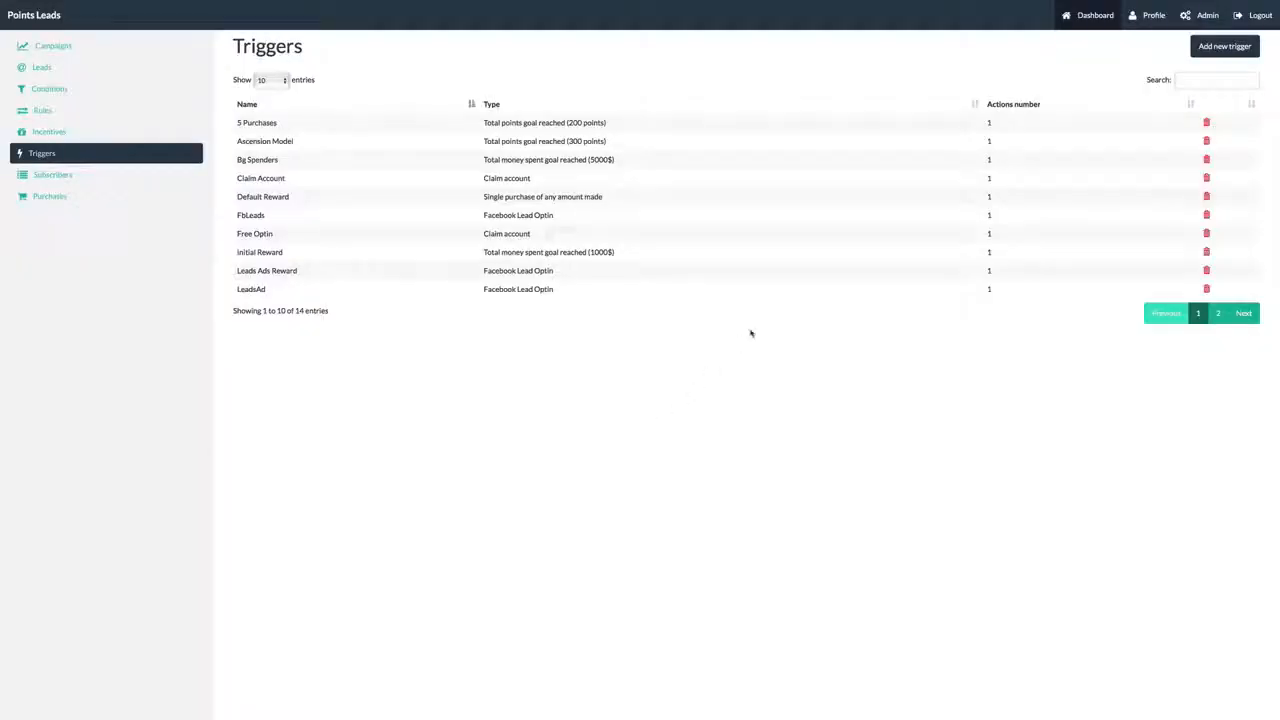
- Add 'Big Spenders Custom Campaign', firing on single purchases over 1000, adding buyers to 2012 Customers
{"action": "left_click", "coordinate": [1223, 46]}
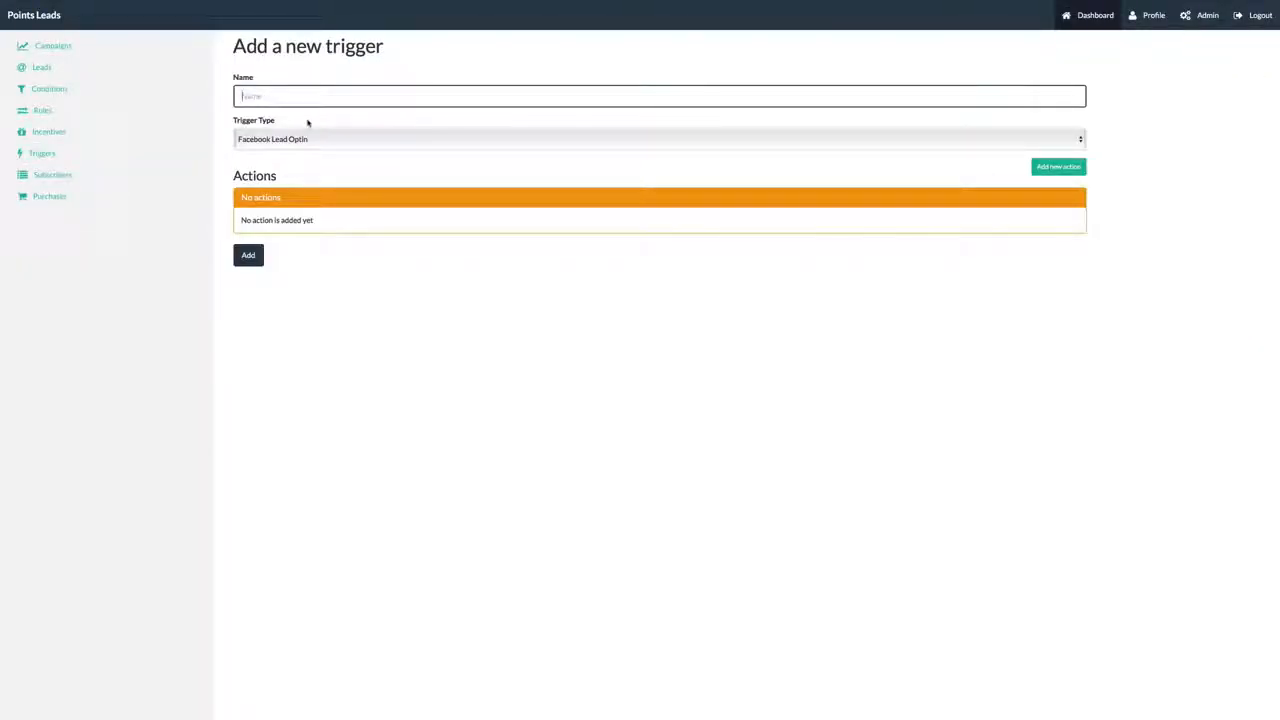
{"action": "type", "text": "Big lead"}
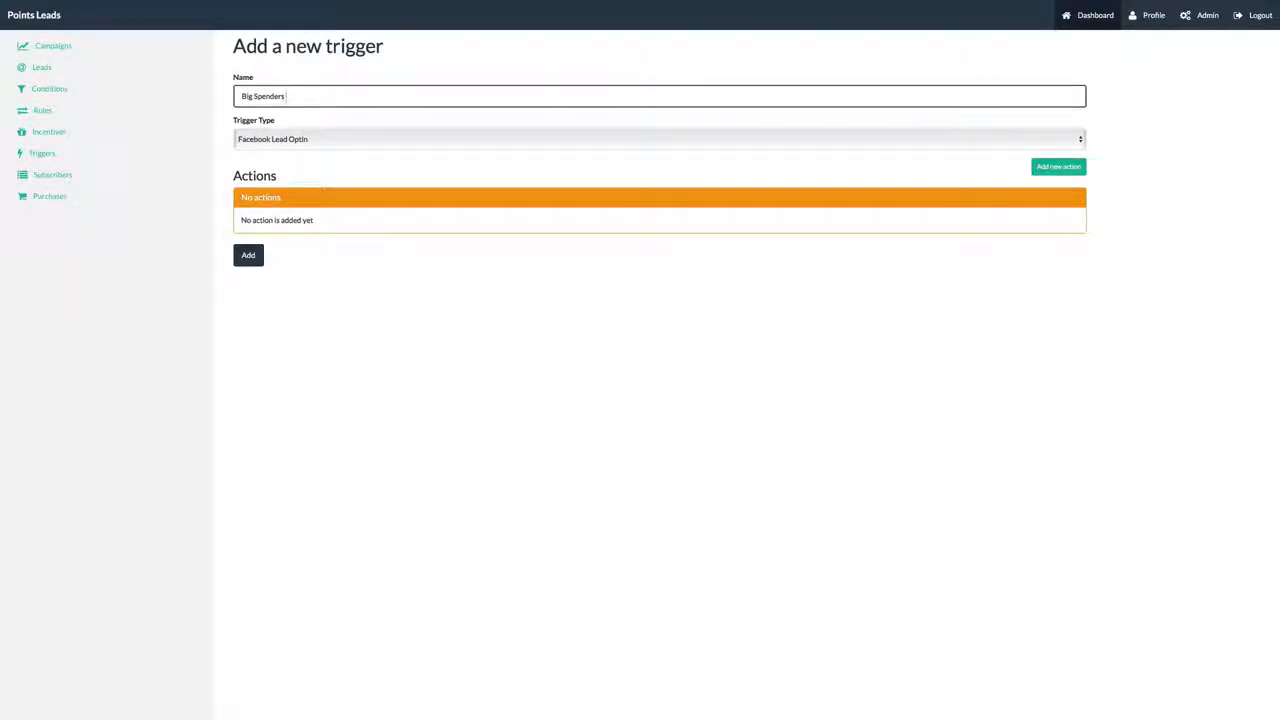
{"action": "type", "text": "Custom Campaign"}
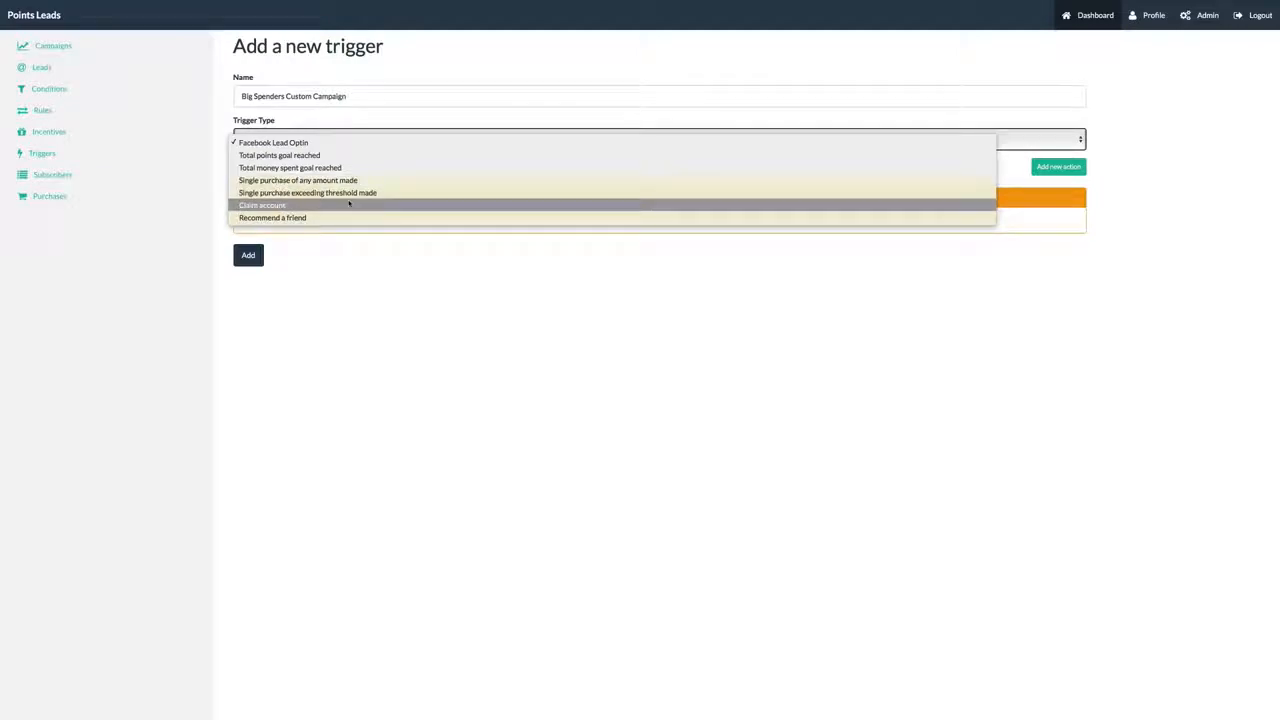
{"action": "mouse_move", "coordinate": [353, 192]}
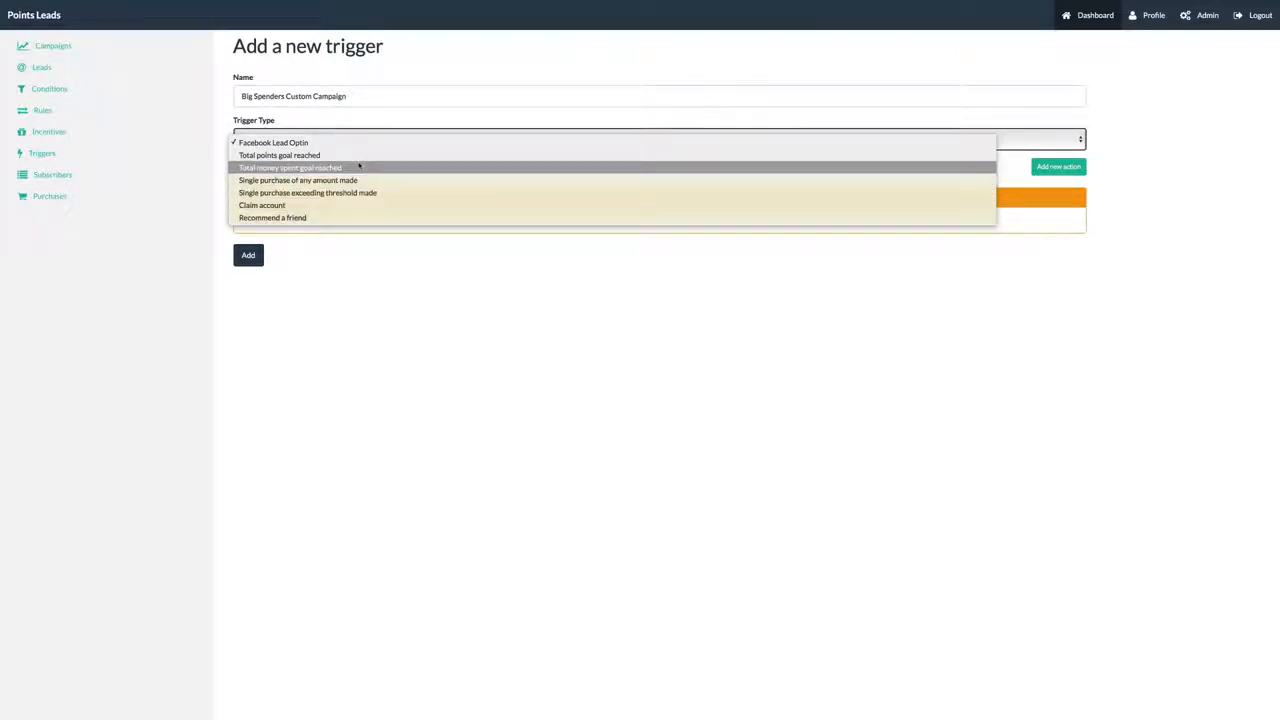
{"action": "mouse_move", "coordinate": [352, 180]}
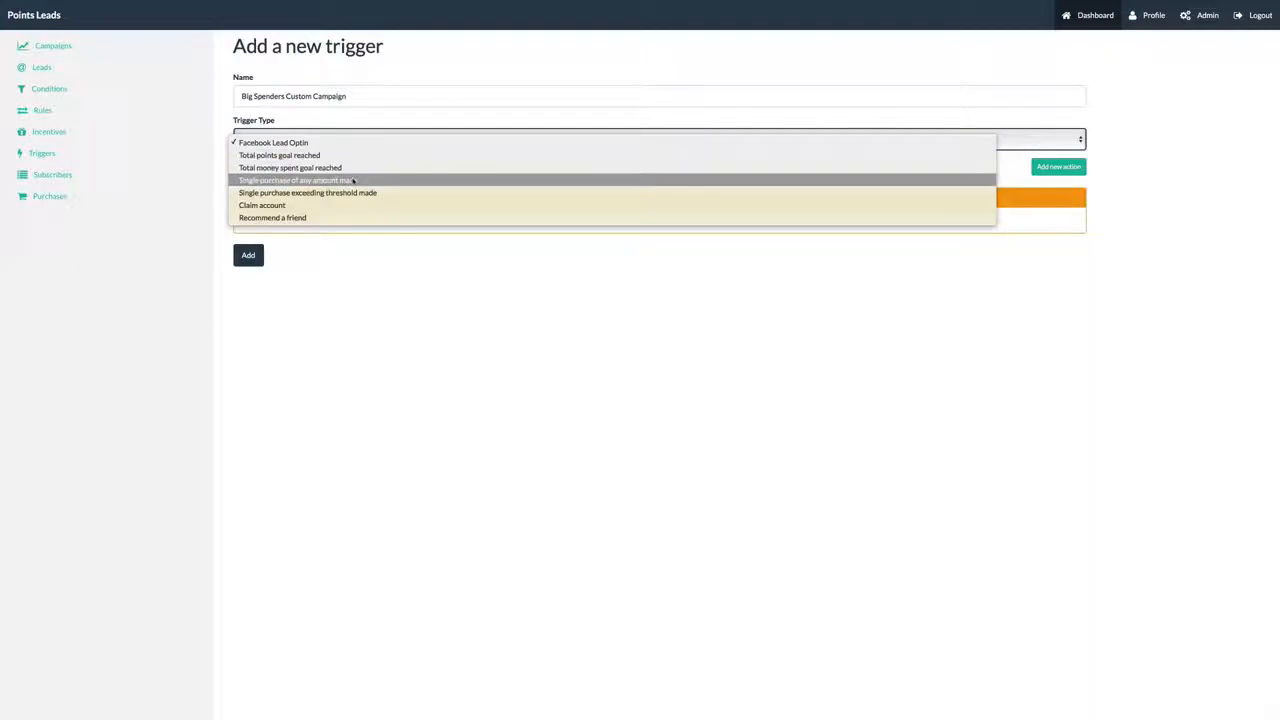
{"action": "left_click", "coordinate": [295, 180]}
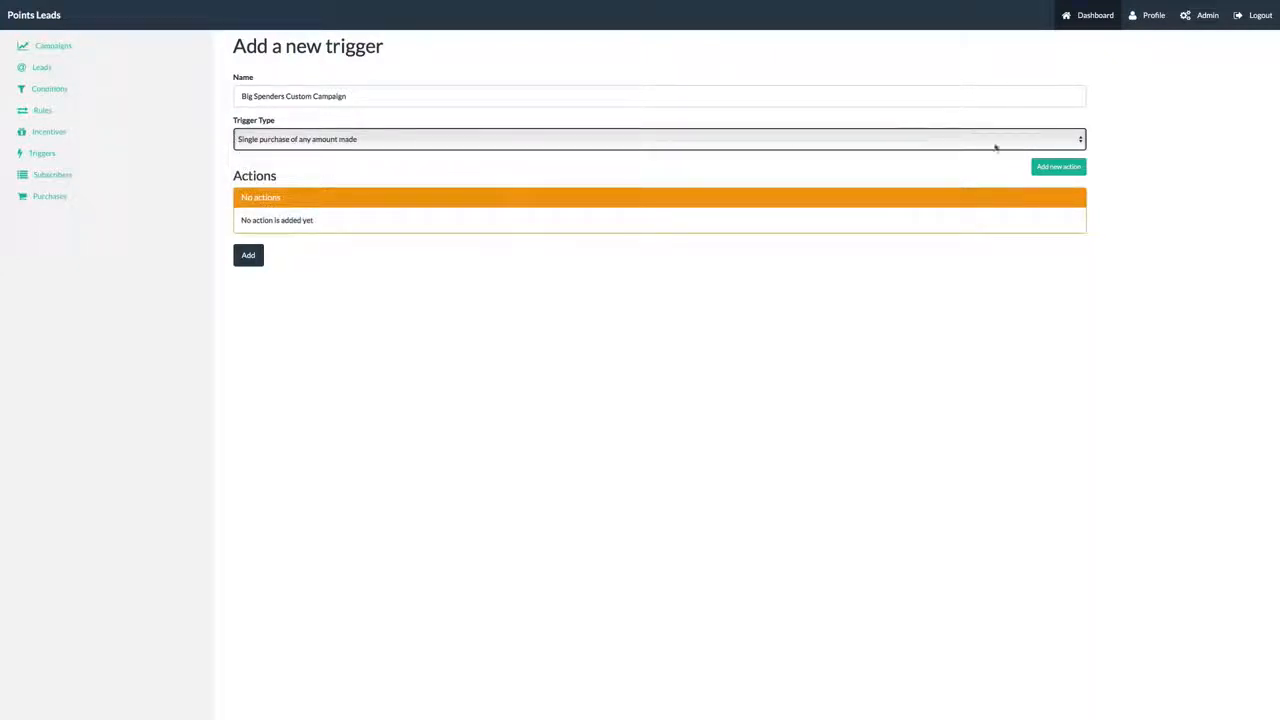
{"action": "left_click", "coordinate": [1057, 166]}
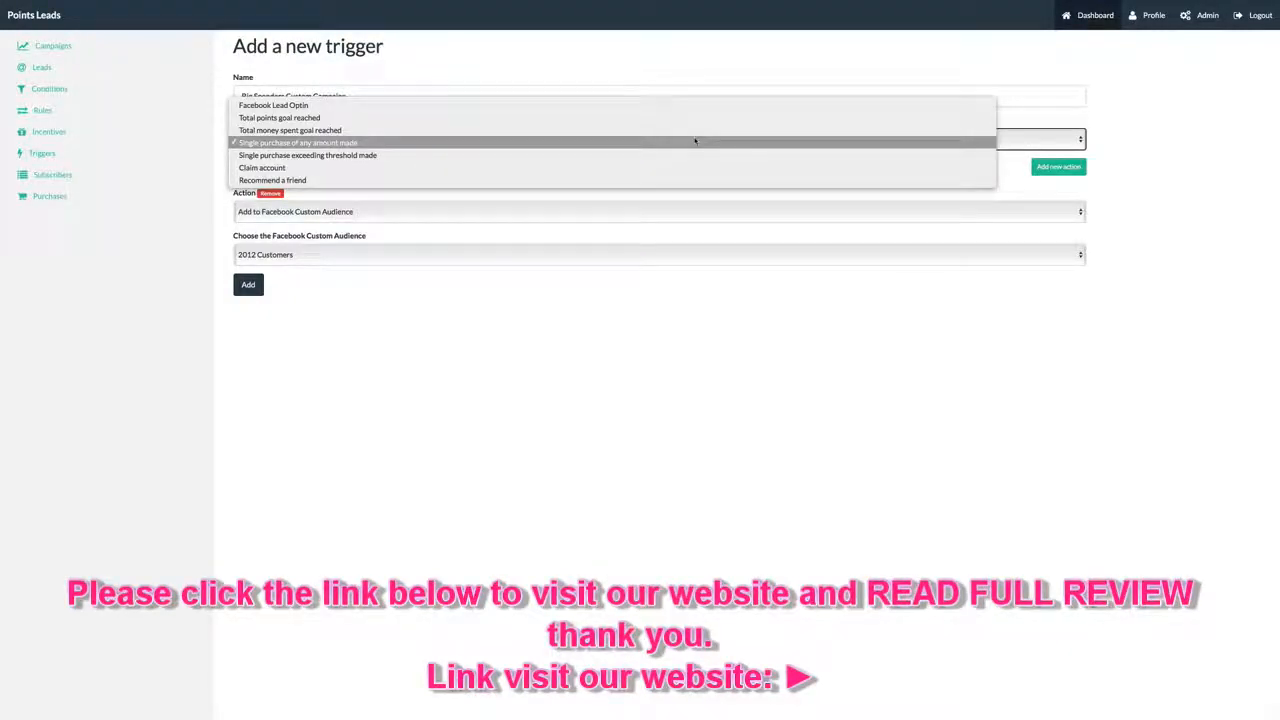
{"action": "left_click", "coordinate": [307, 155]}
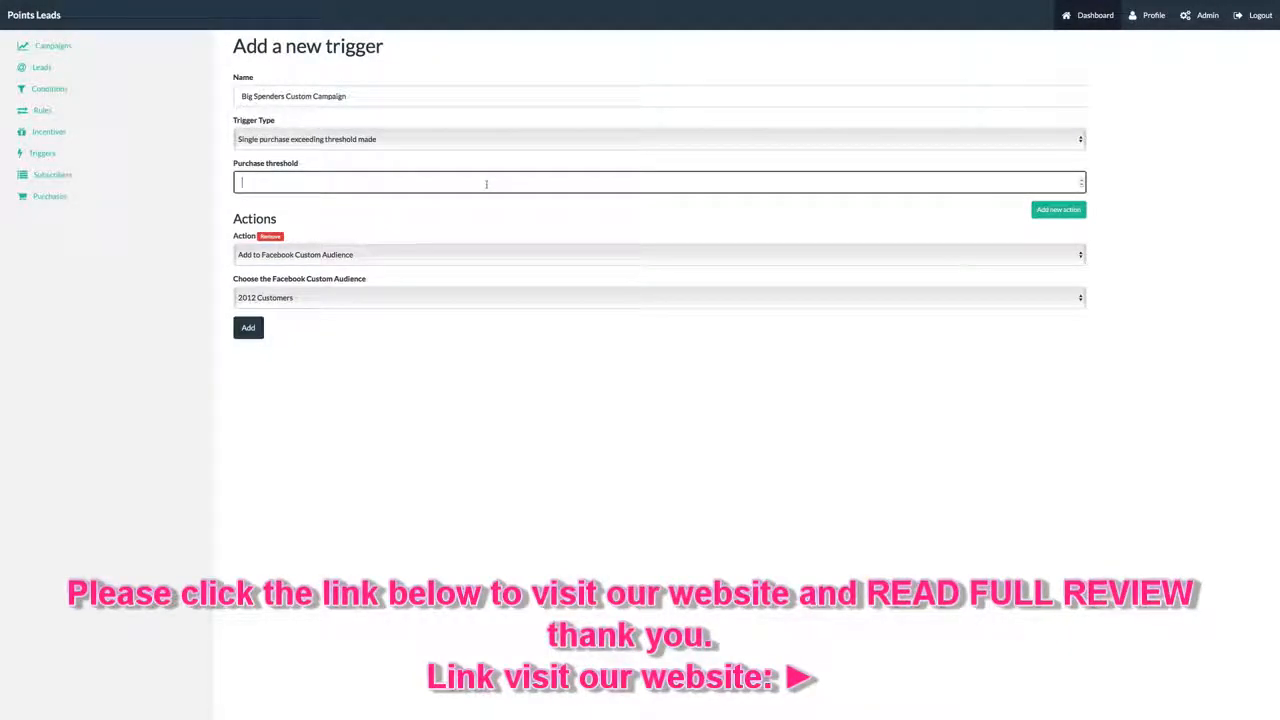
{"action": "type", "text": "2"}
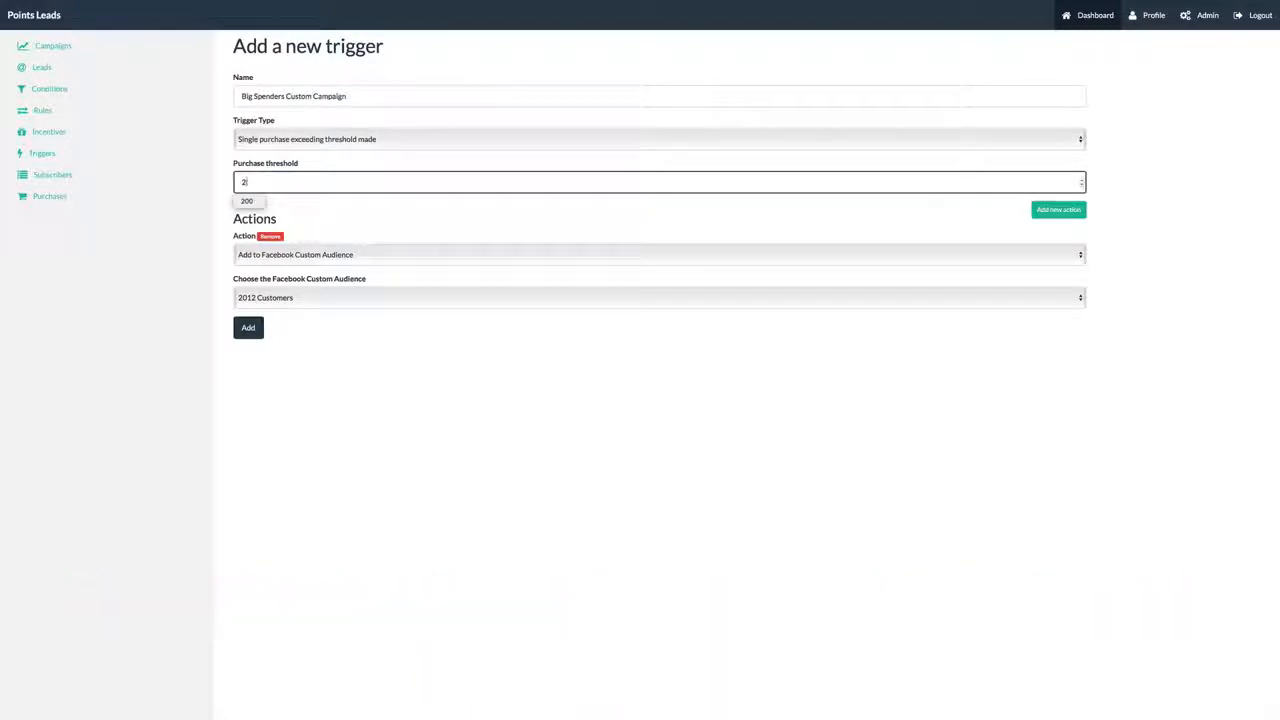
{"action": "type", "text": "1000"}
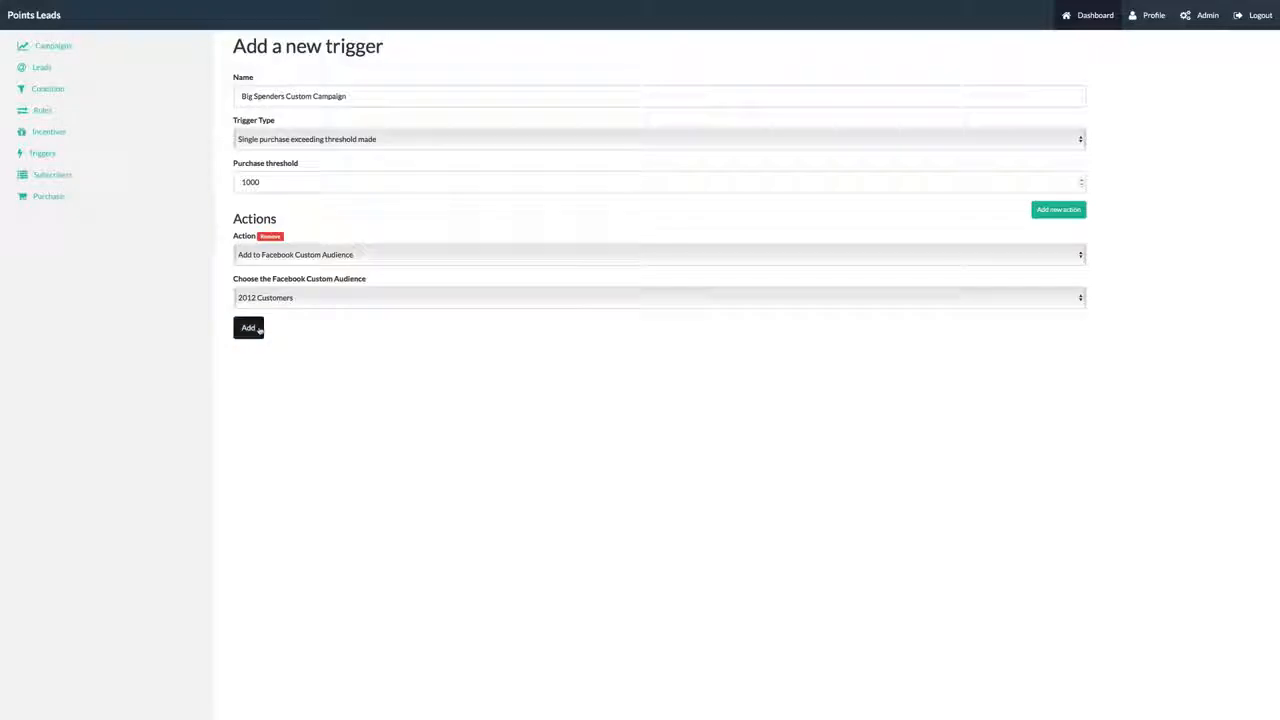
{"action": "left_click", "coordinate": [247, 327]}
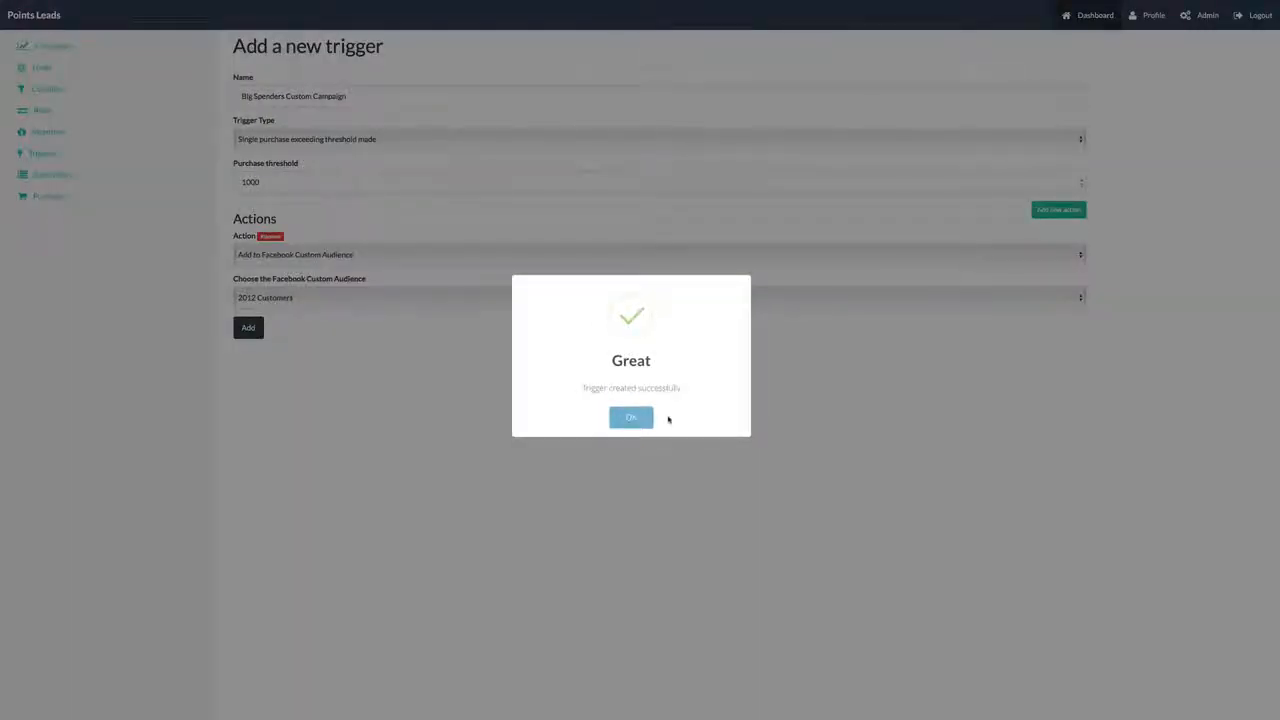
{"action": "left_click", "coordinate": [631, 417]}
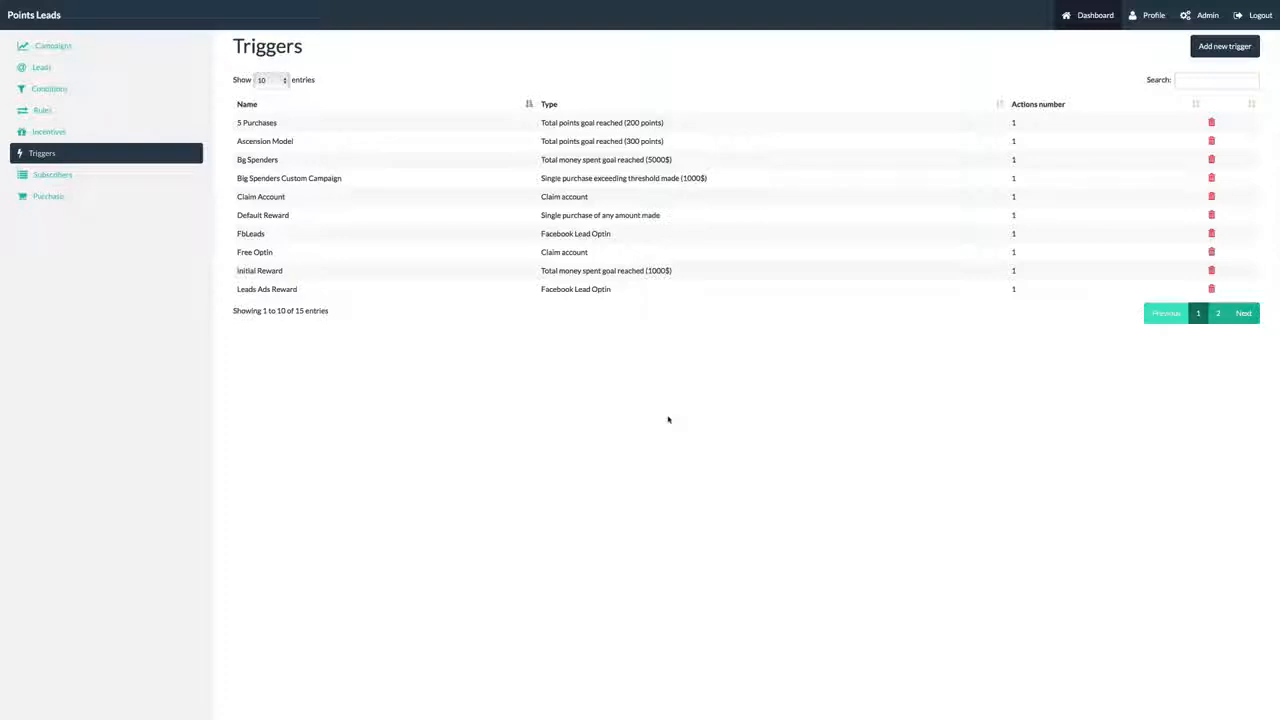
{"action": "mouse_move", "coordinate": [52, 174]}
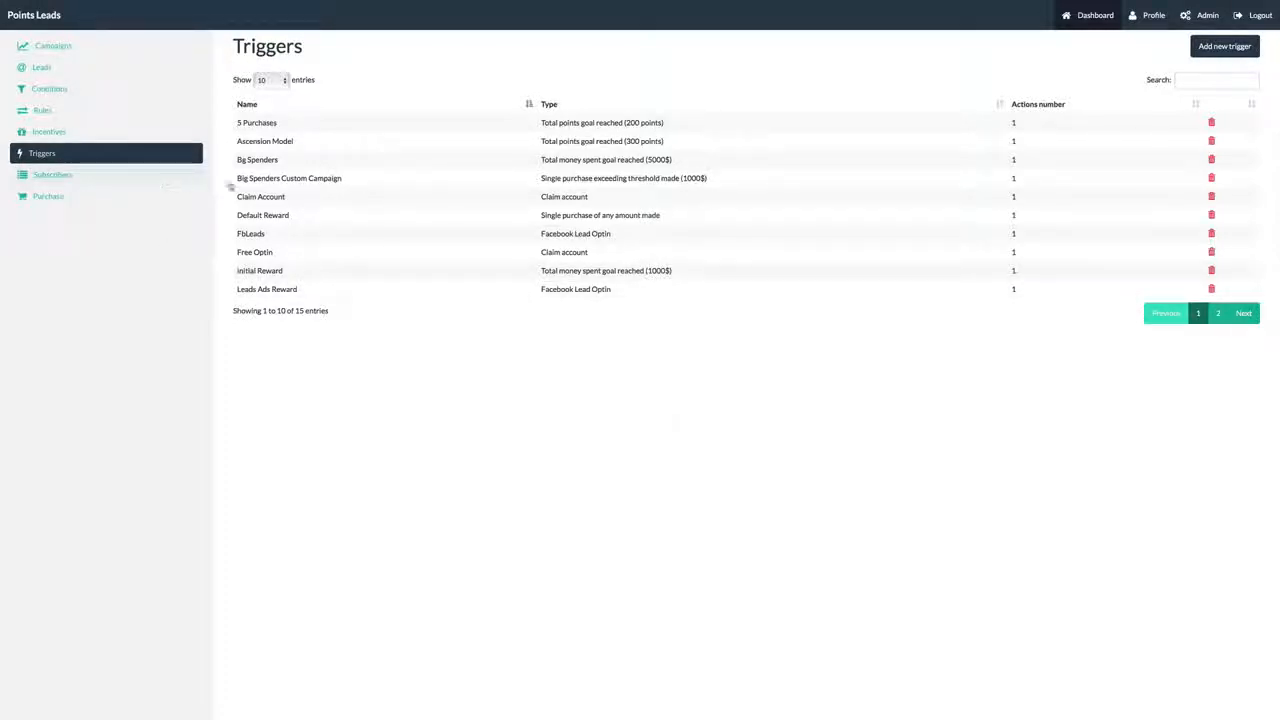
- View the 457-entry Subscribers list, then the 534-entry Purchases list
{"action": "left_click", "coordinate": [53, 174]}
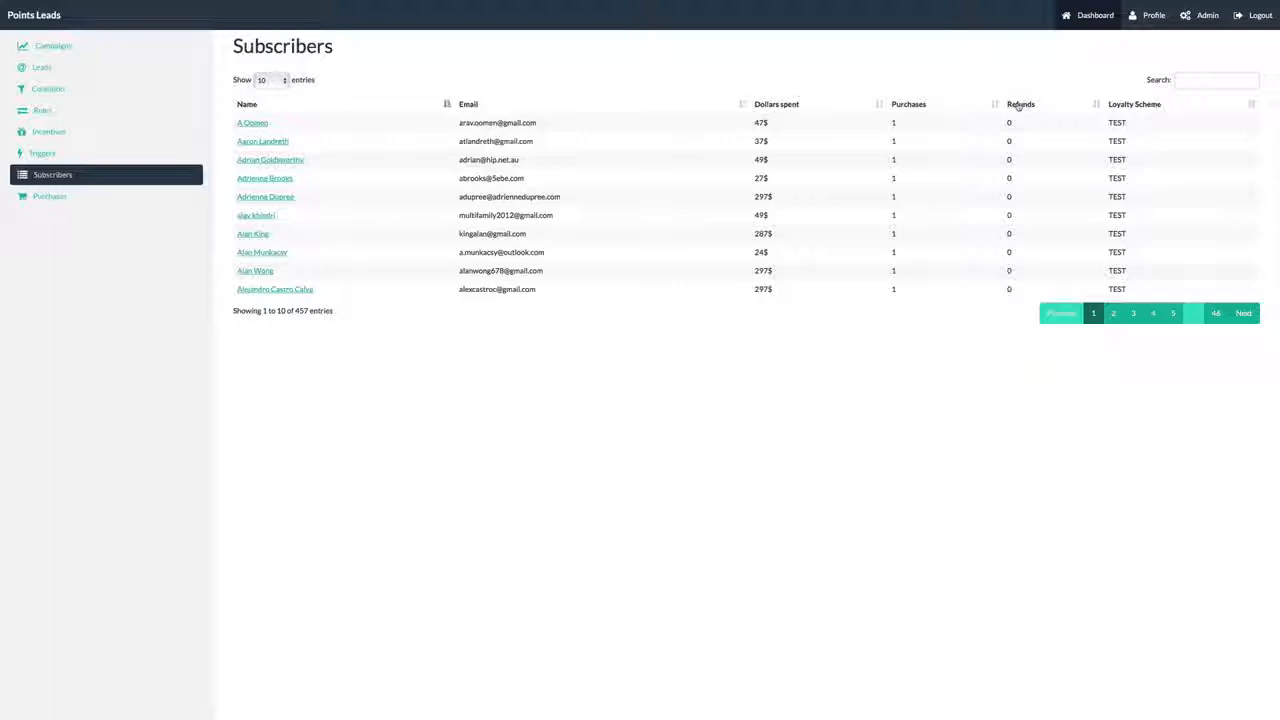
{"action": "mouse_move", "coordinate": [1021, 99]}
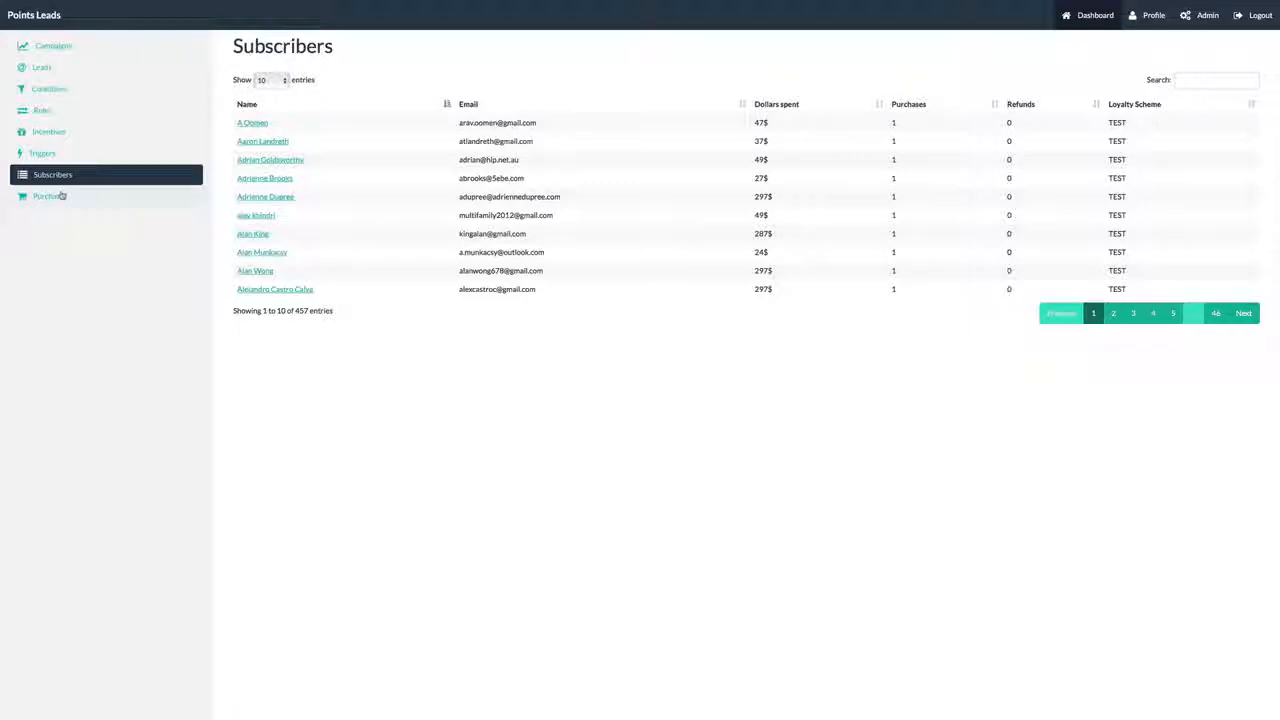
{"action": "left_click", "coordinate": [47, 196]}
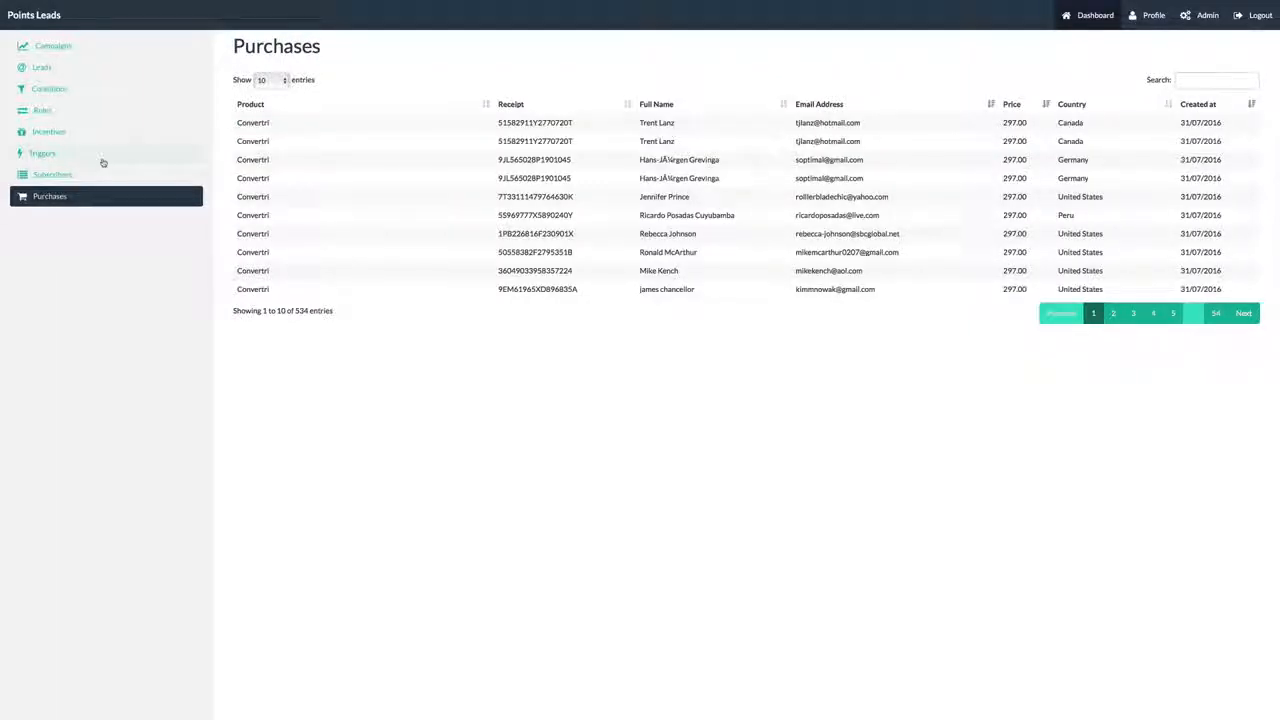
{"action": "mouse_move", "coordinate": [537, 304]}
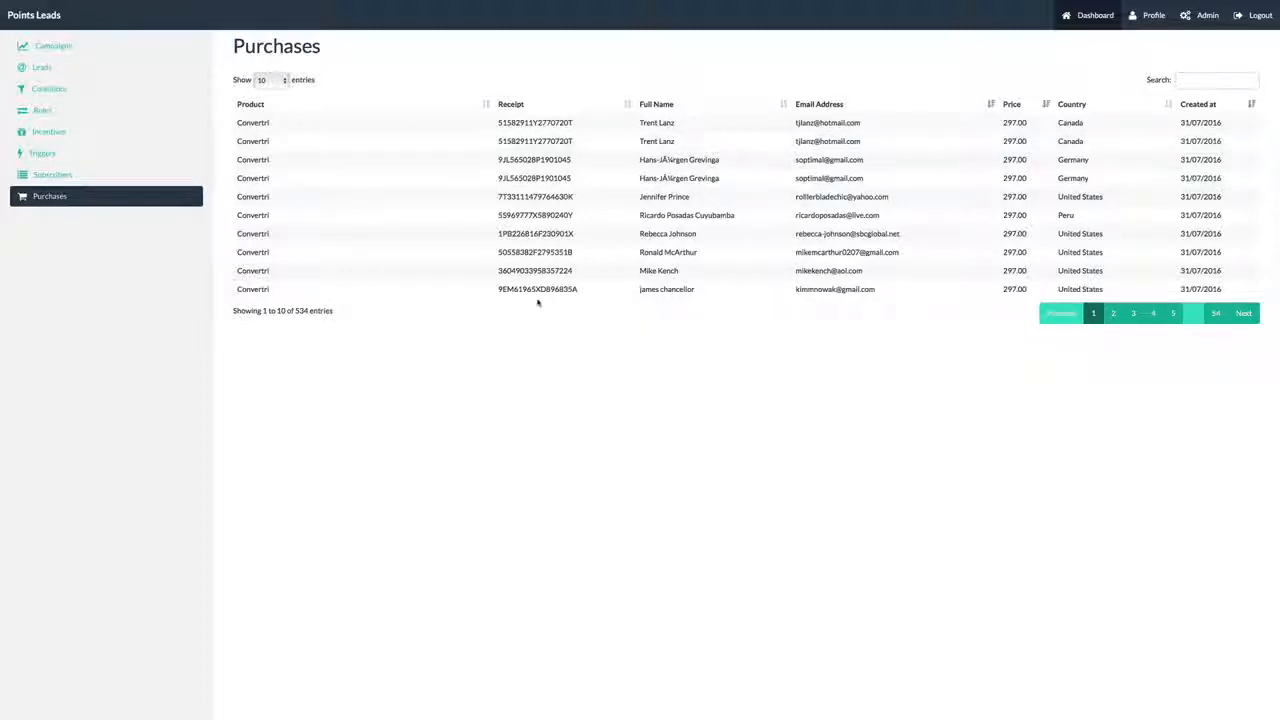